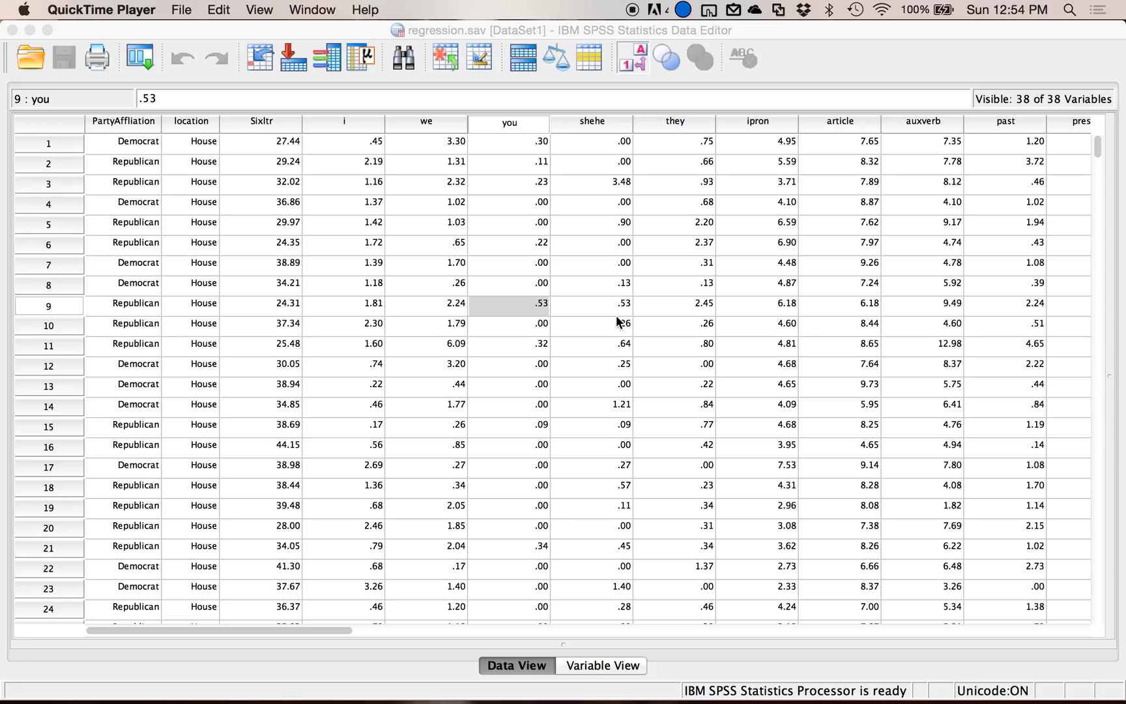
mouse_move(323, 208)
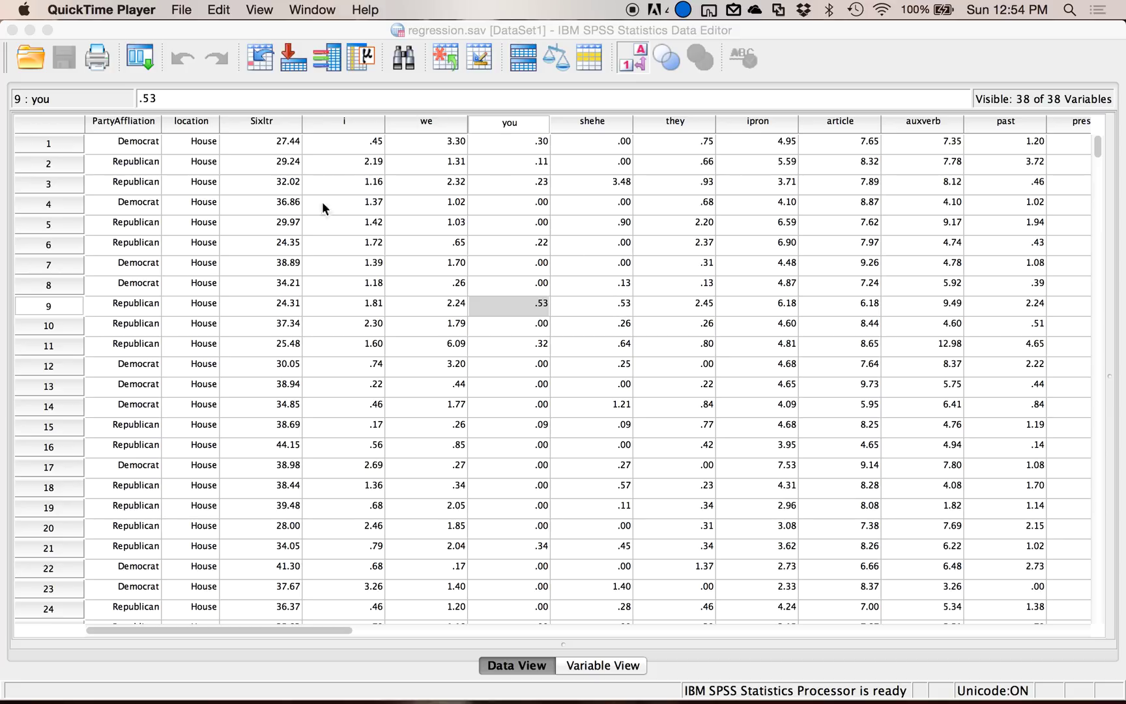
mouse_move(446, 237)
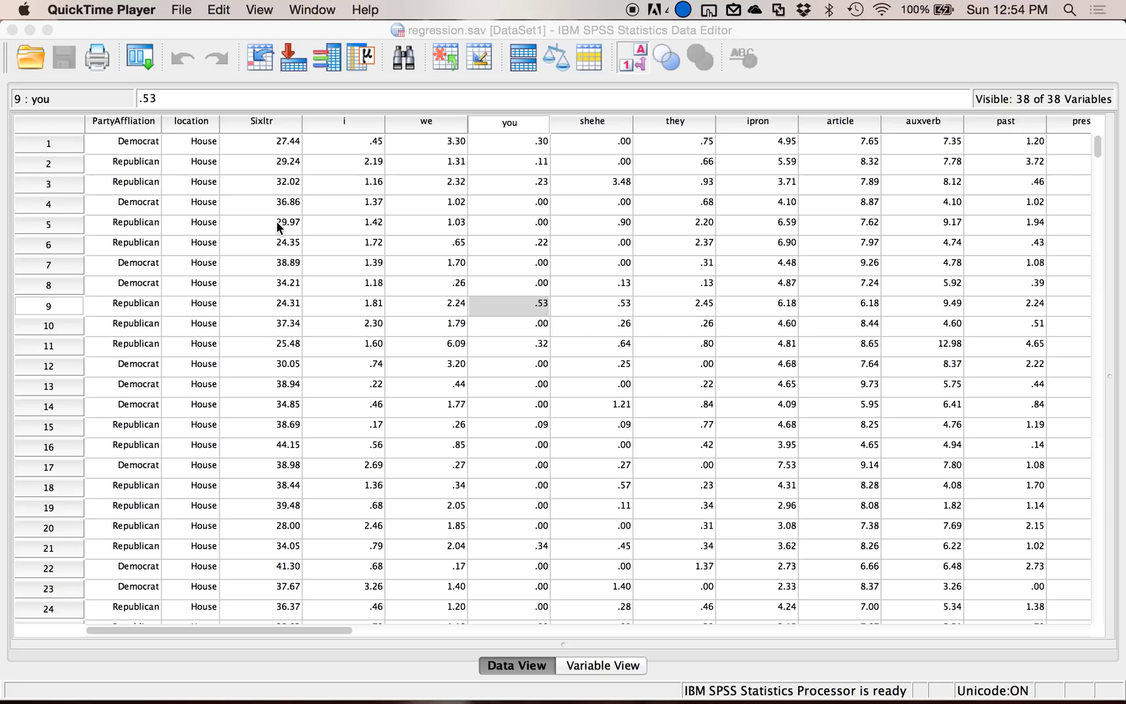
mouse_move(399, 160)
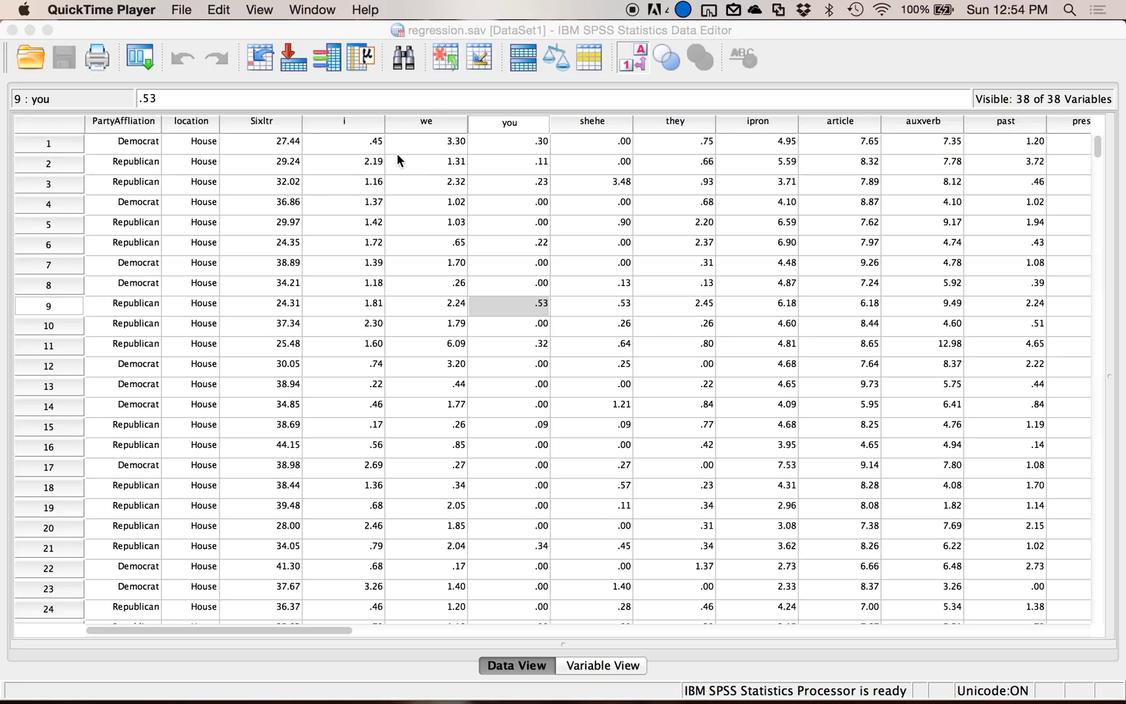
Reset the Chart Builder's old scatter matrix and bring in the simple line chart from the Gallery.
click(509, 162)
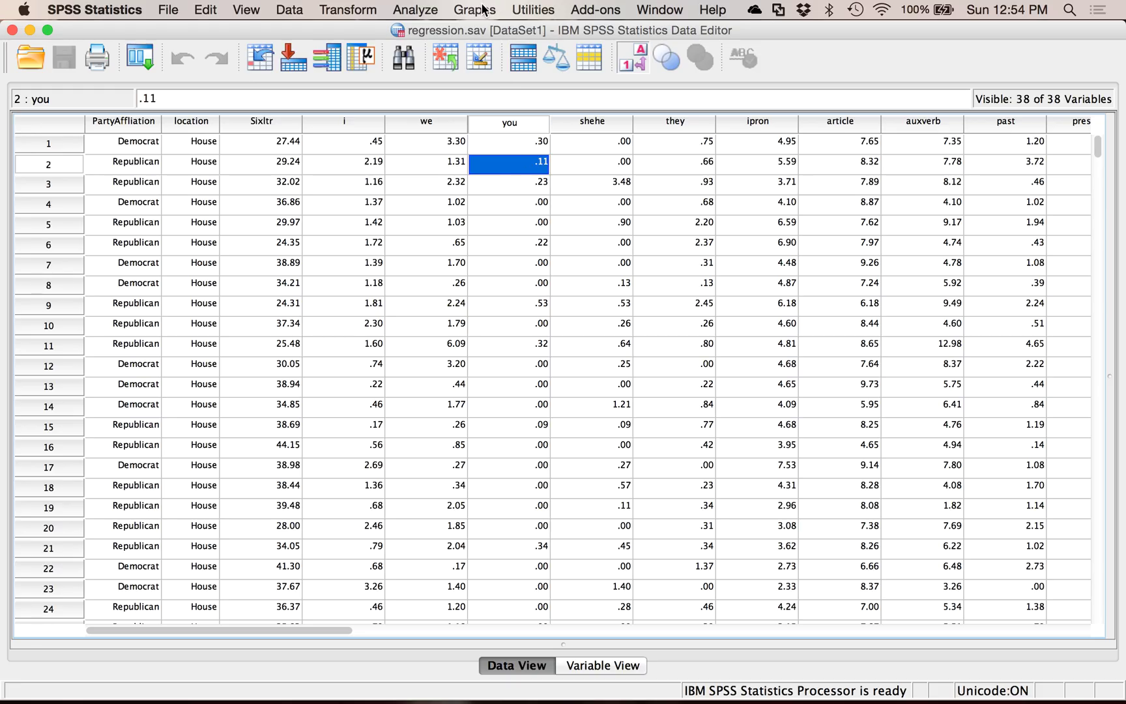
click(473, 9)
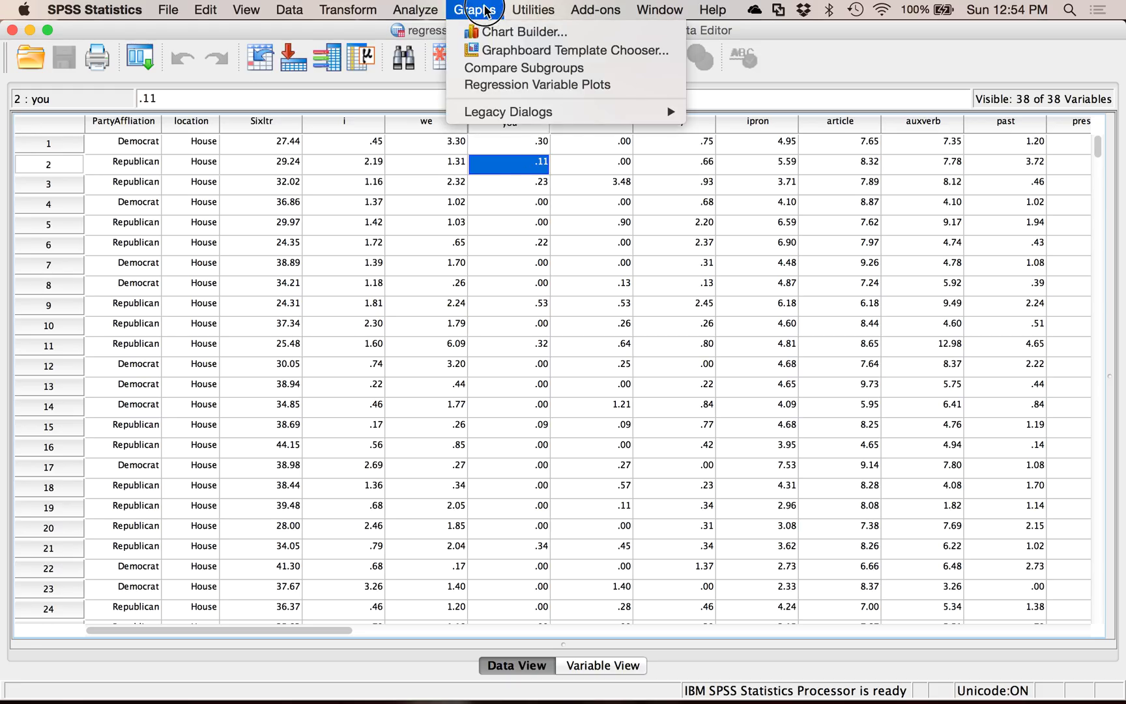
click(474, 9)
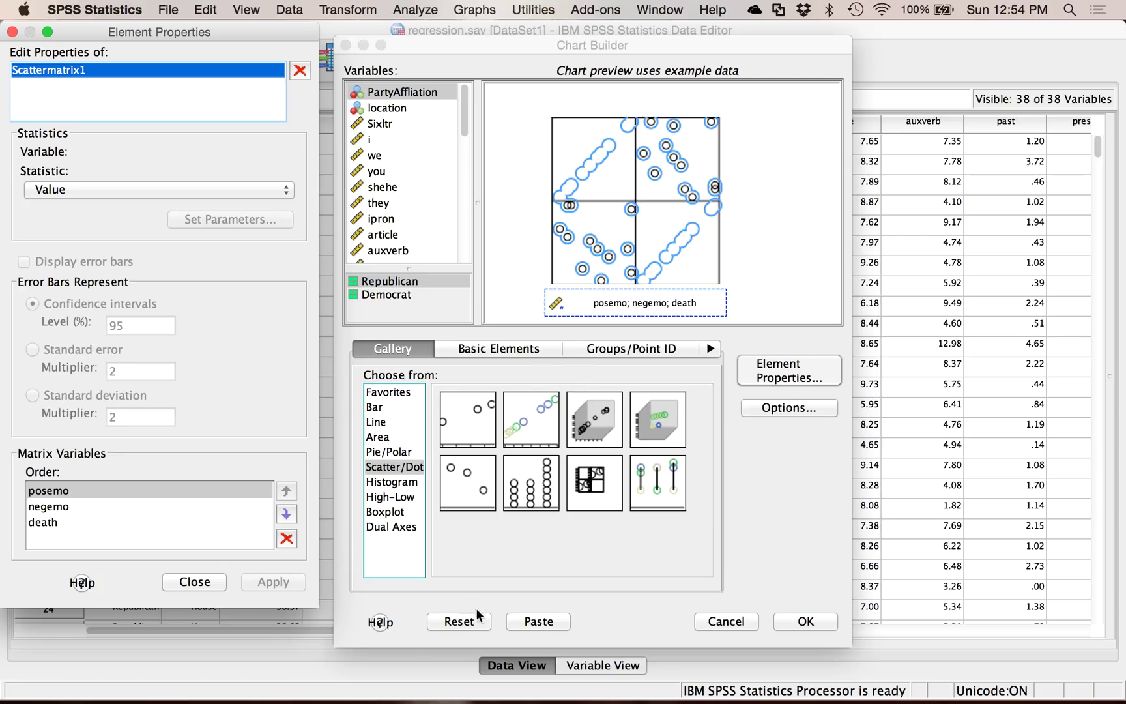
click(459, 622)
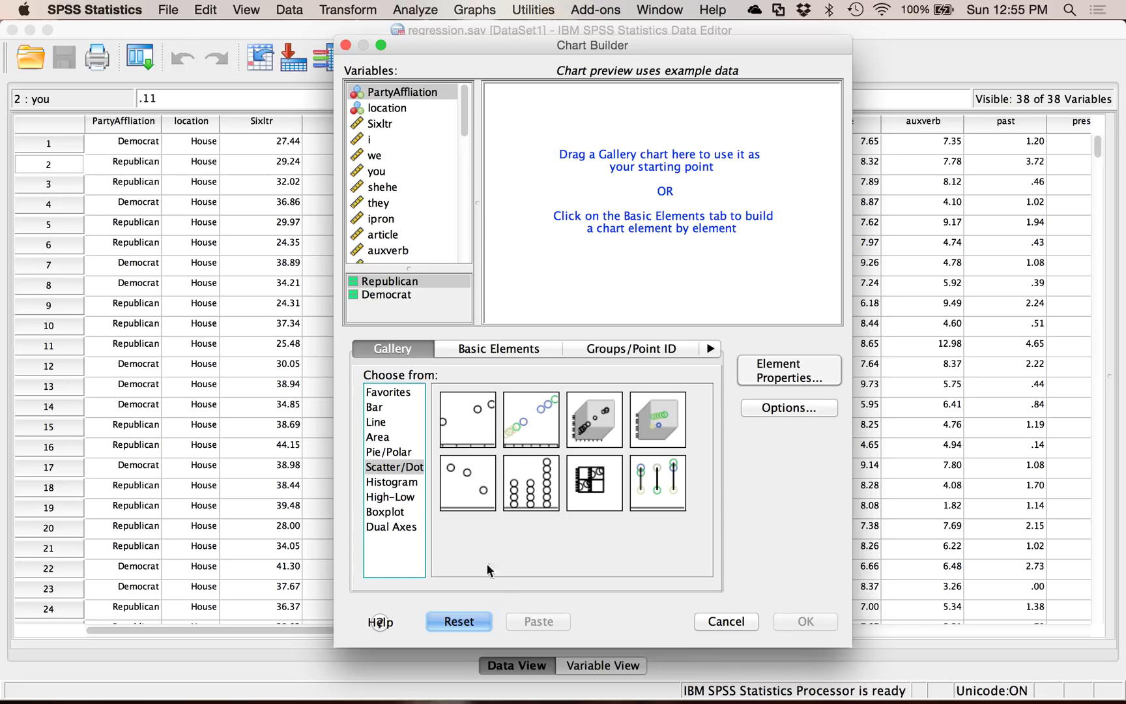
mouse_move(423, 471)
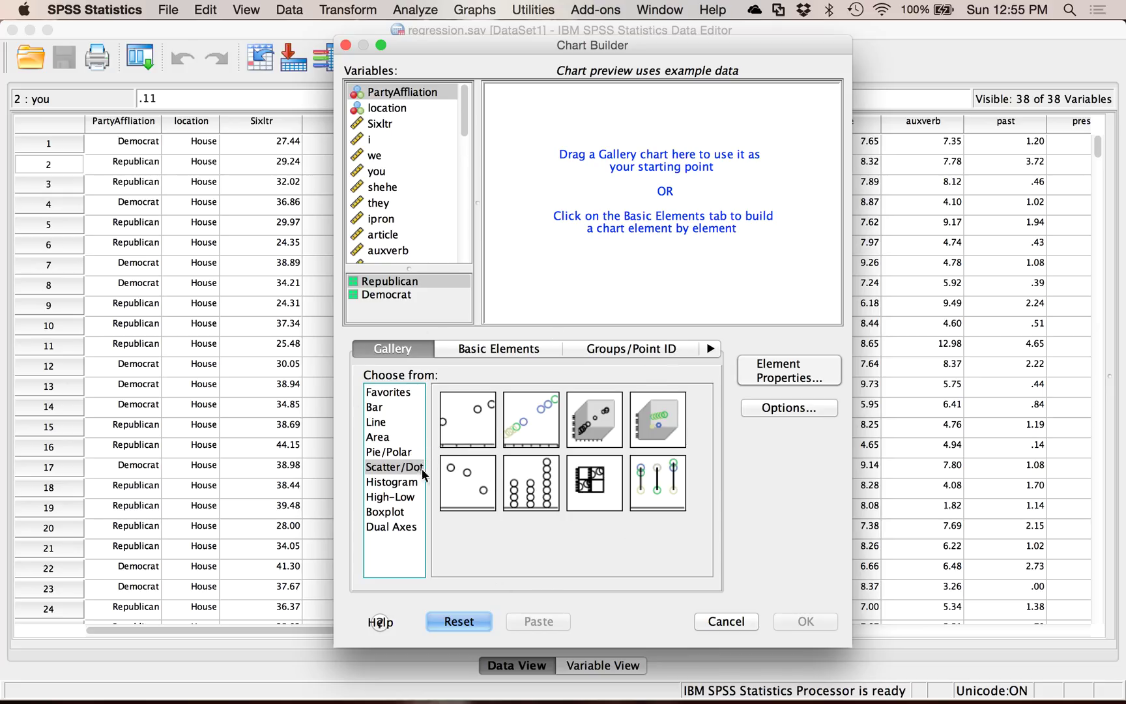
click(375, 421)
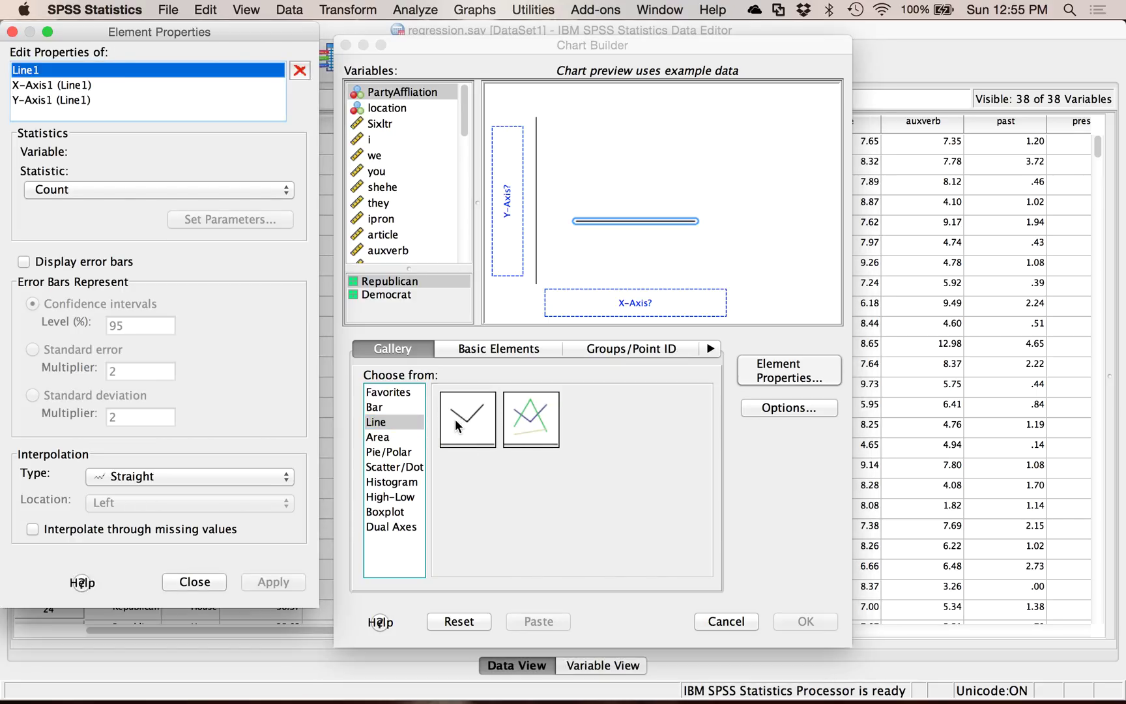
mouse_move(498, 356)
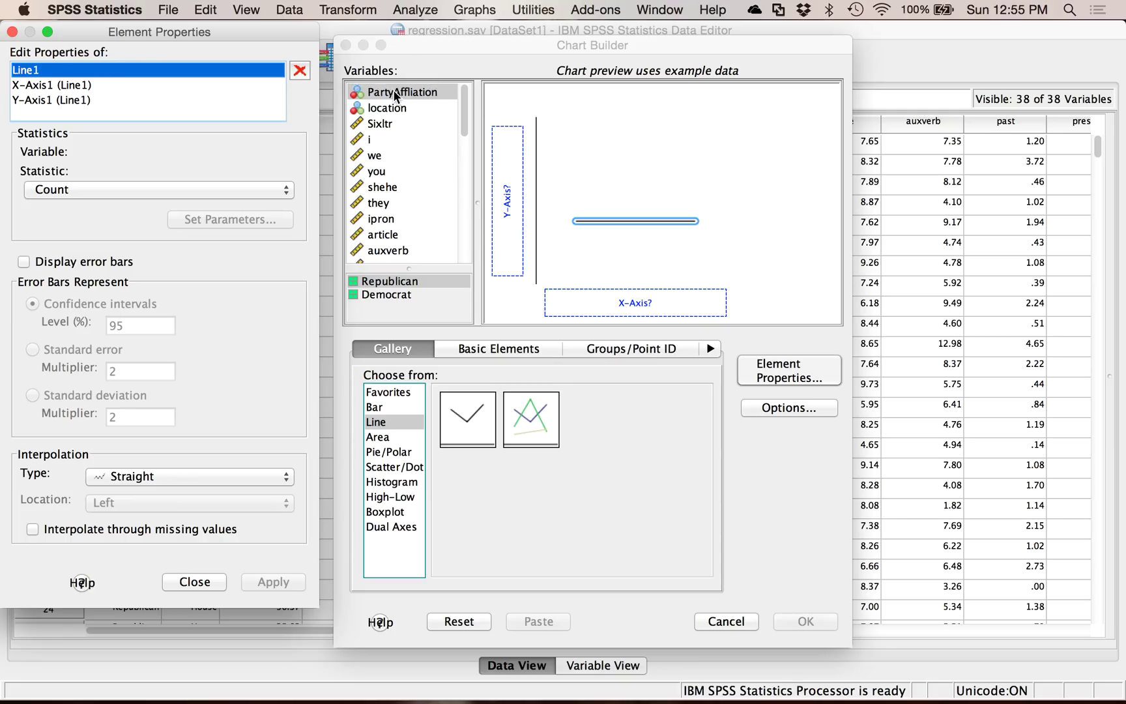
Place PartyAffliation on the X-axis and mean Sixltr on the Y-axis of the line chart.
drag(404, 91, 635, 302)
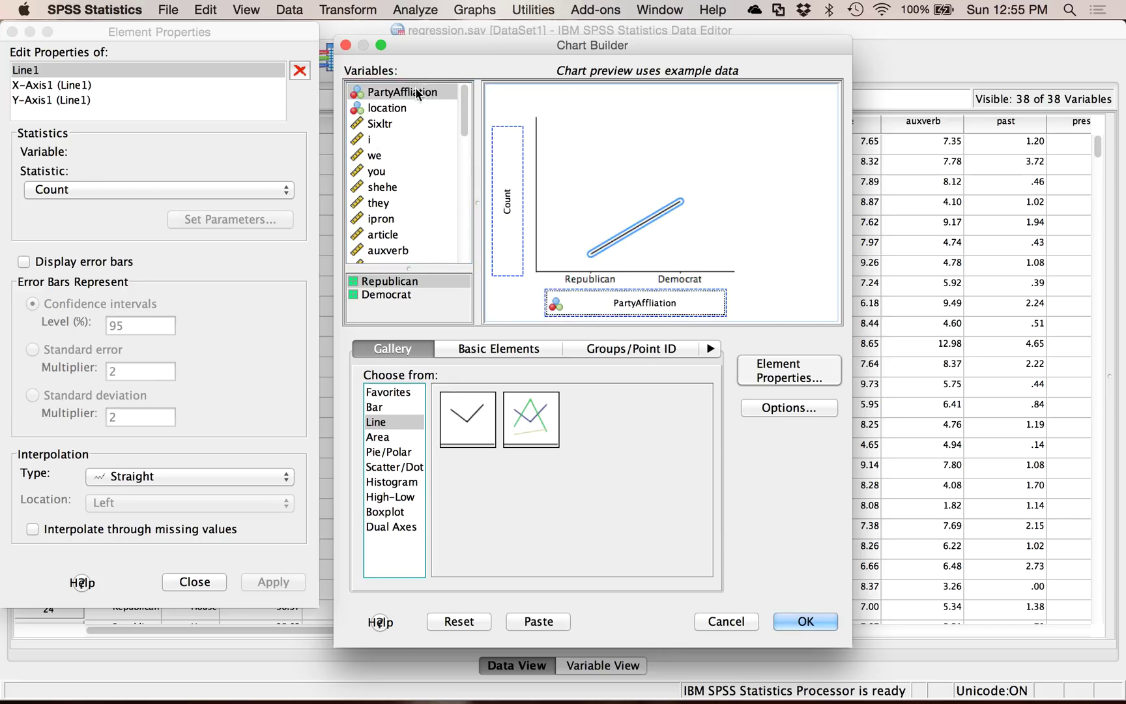
mouse_move(389, 222)
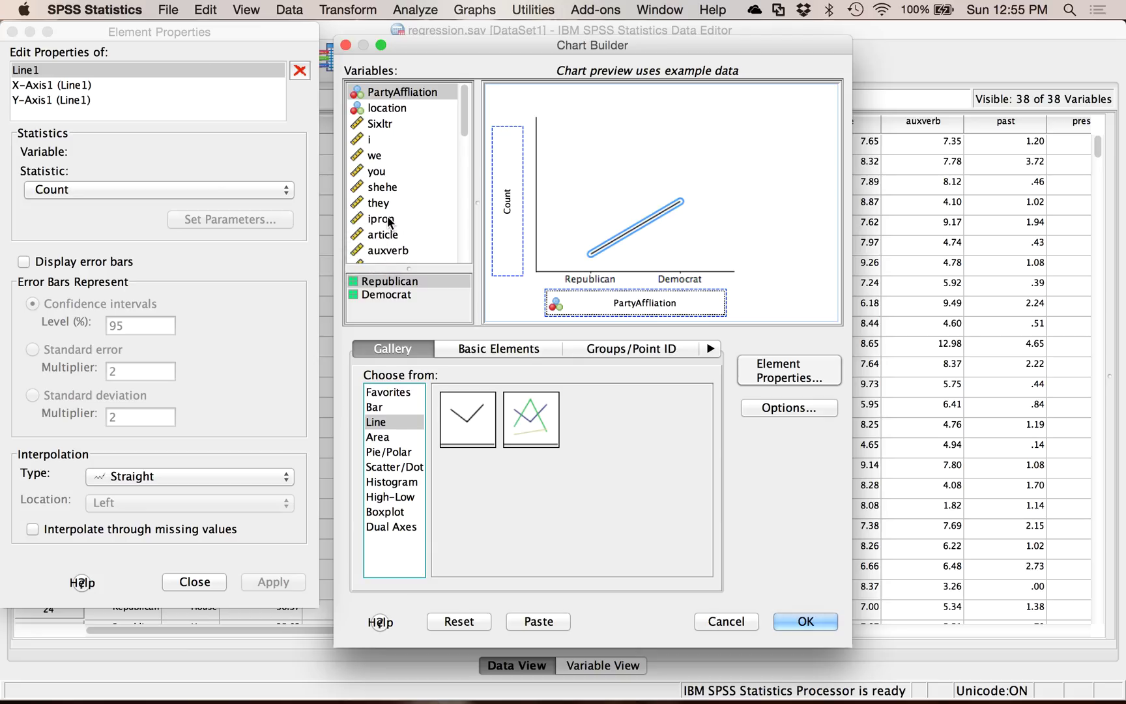
mouse_move(480, 202)
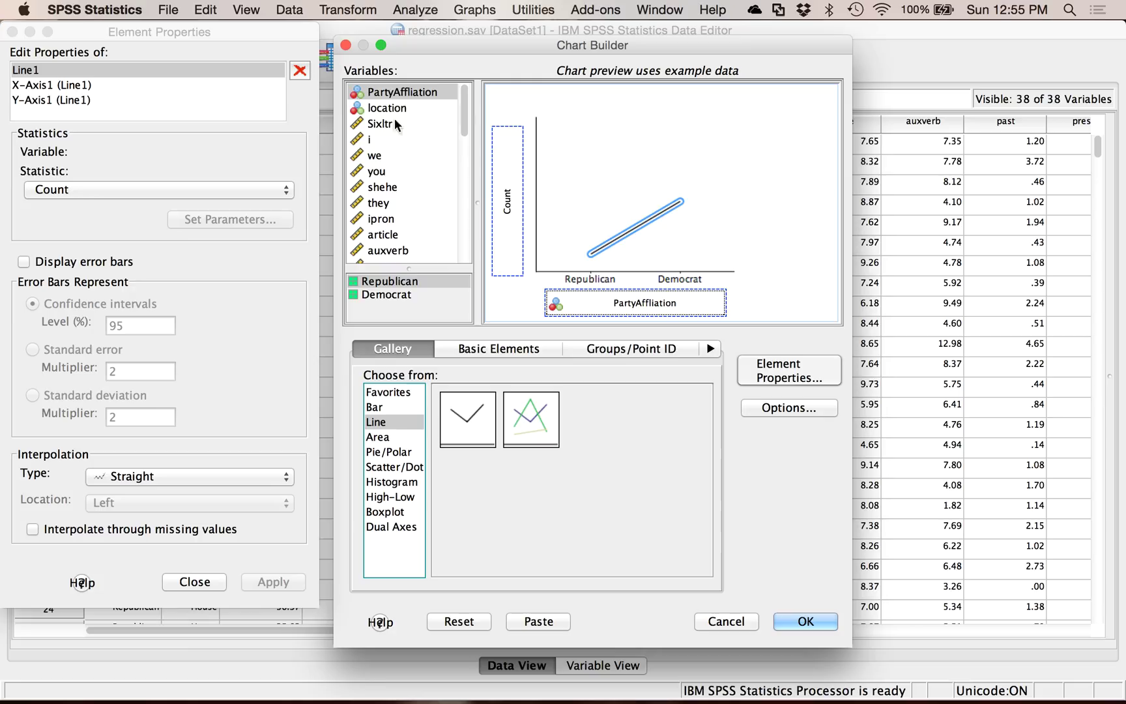
mouse_move(733, 334)
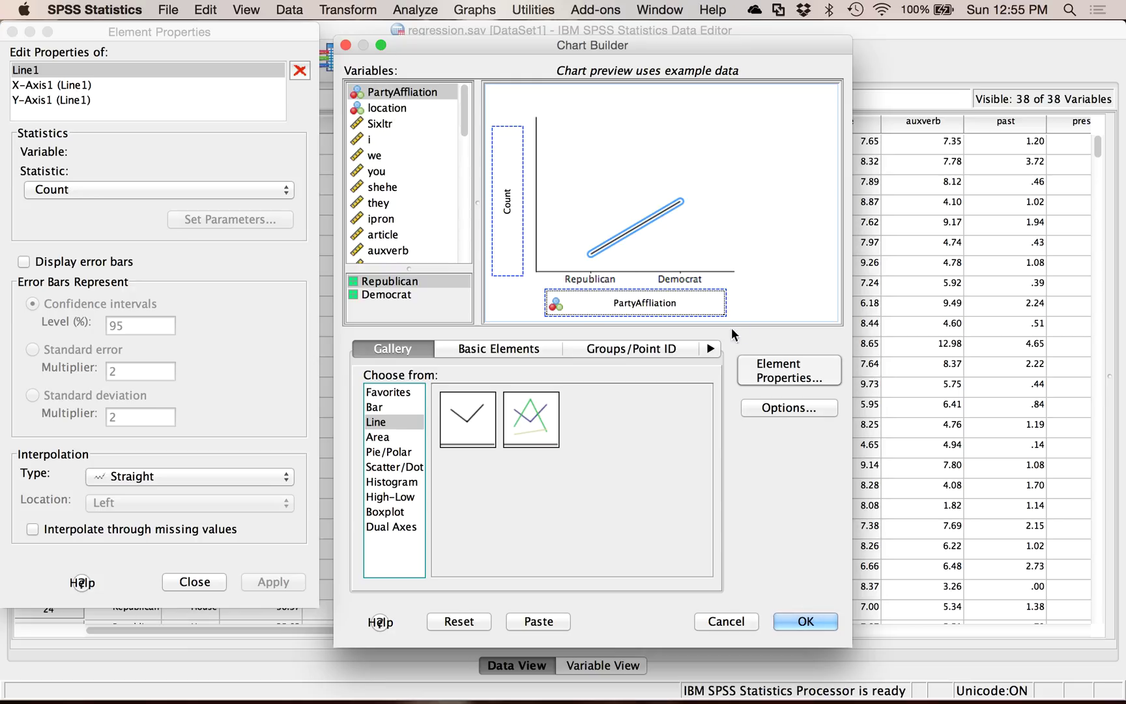
click(380, 124)
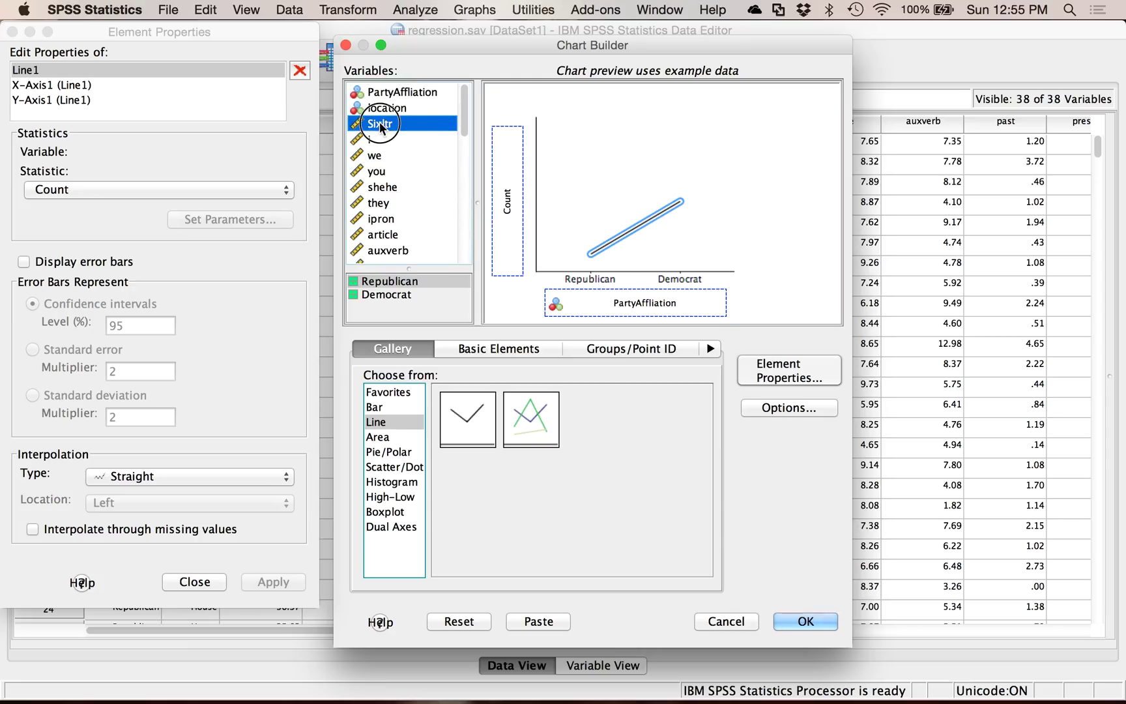
drag(376, 123, 501, 151)
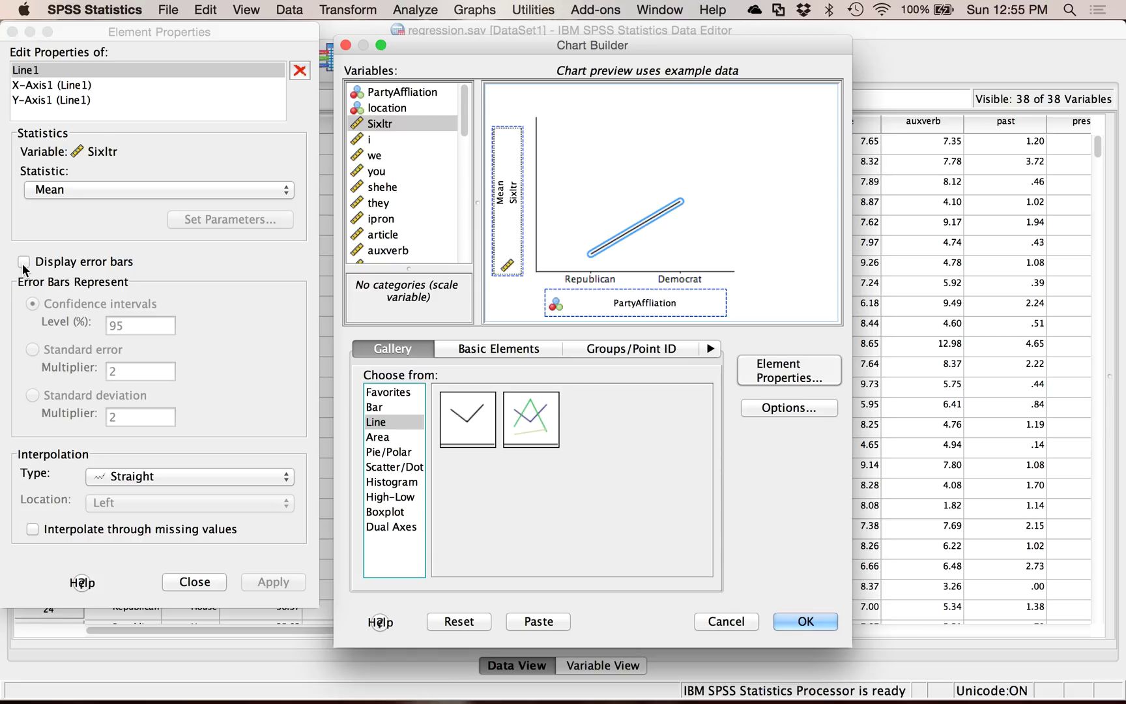
Enable 95% confidence-interval error bars for Line1 and apply them.
click(23, 262)
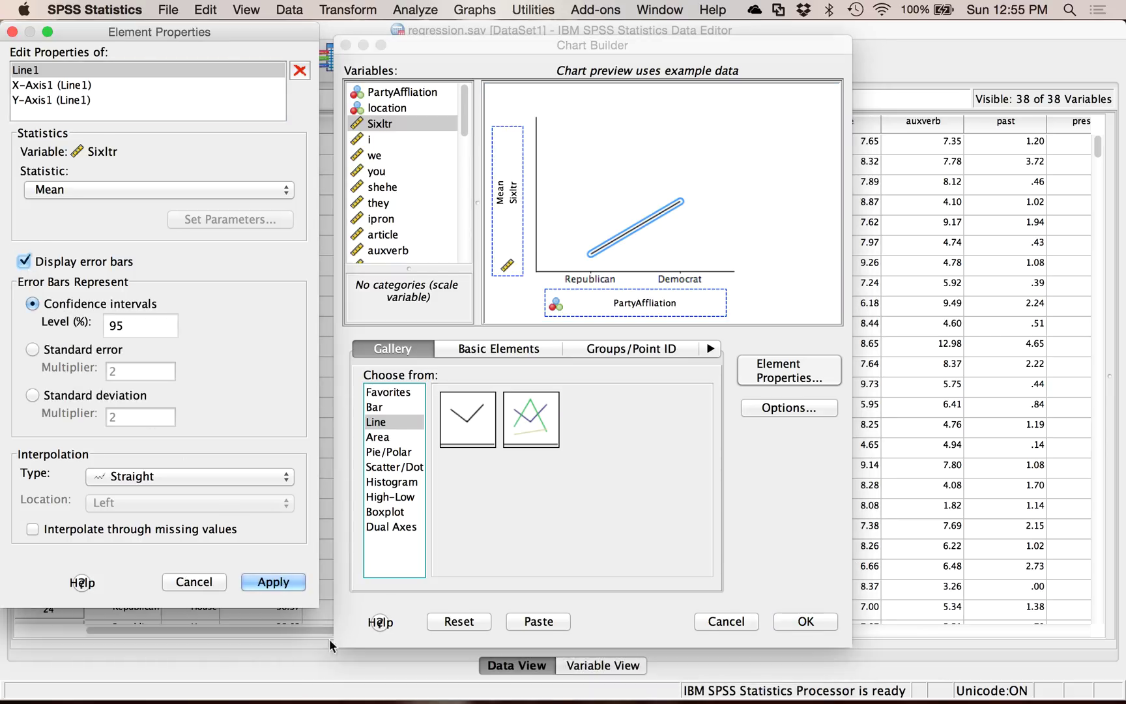
click(273, 581)
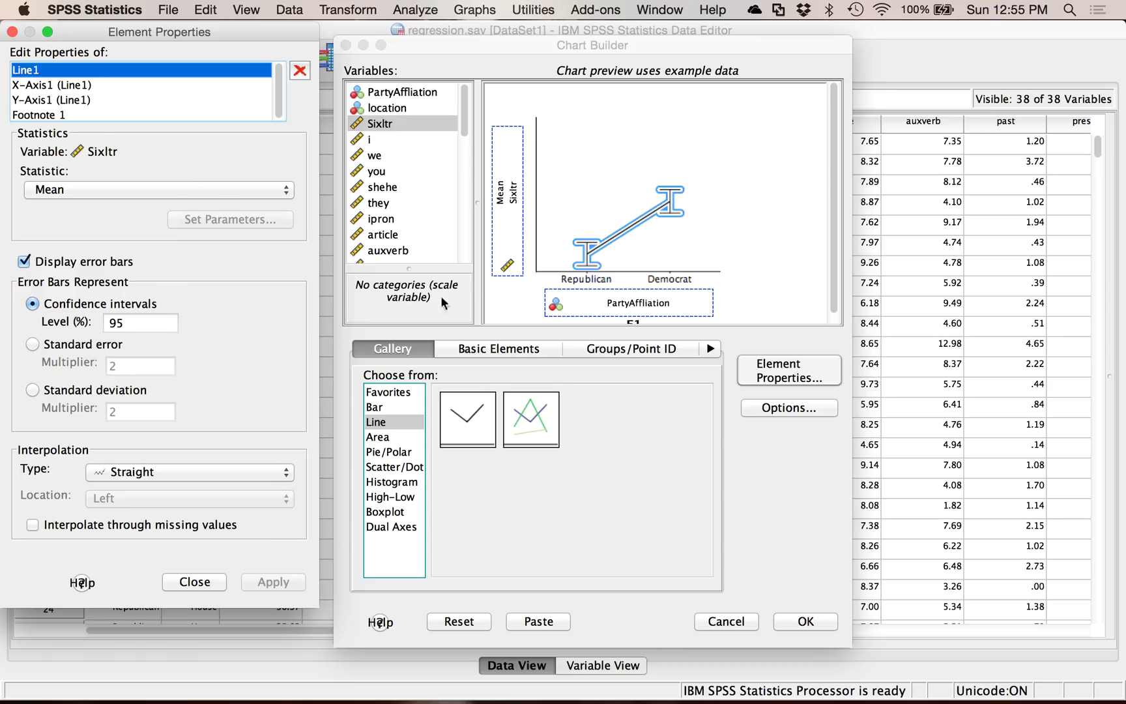
mouse_move(605, 251)
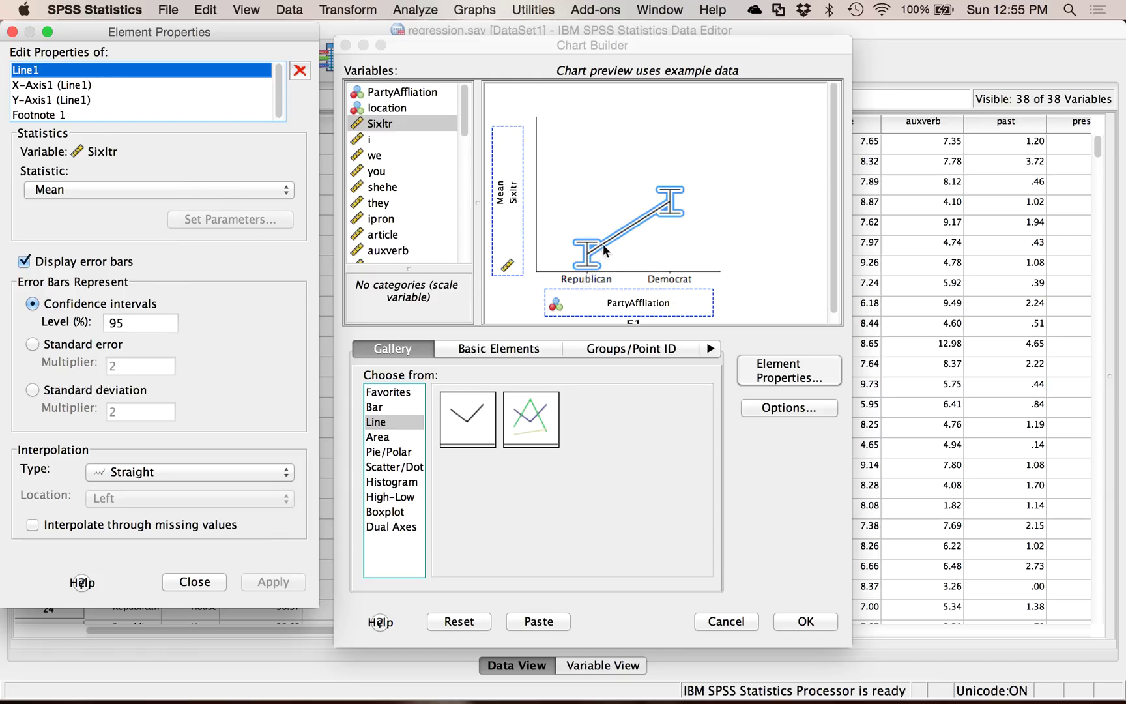
mouse_move(190, 344)
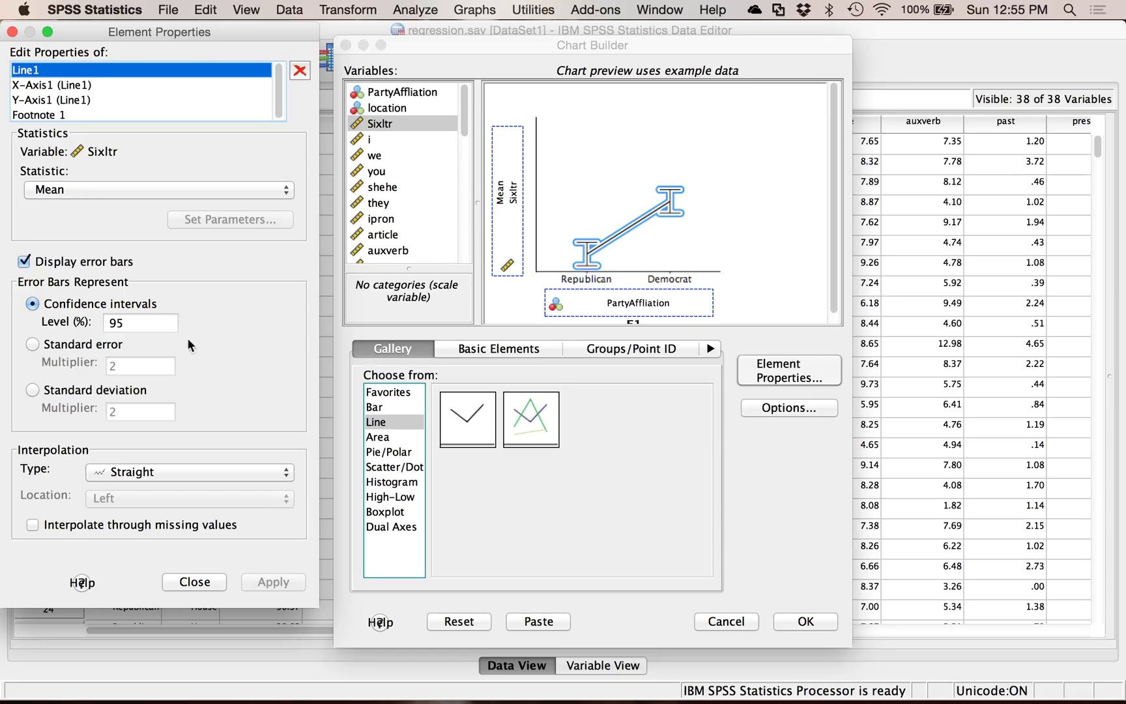
click(33, 303)
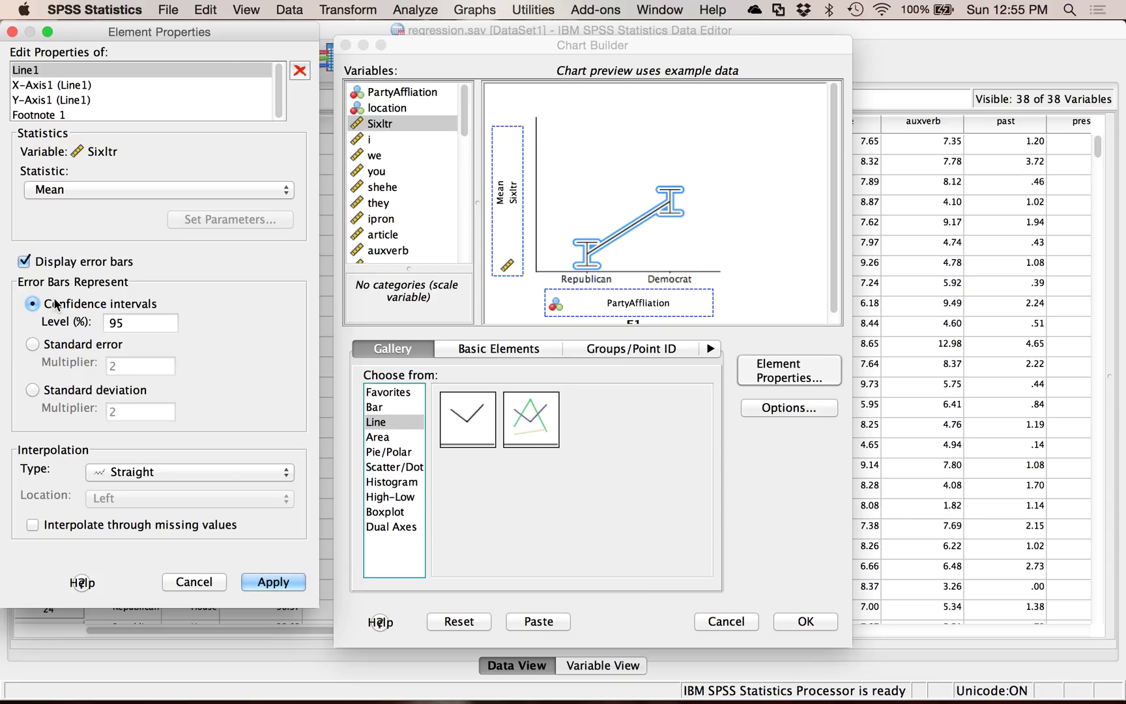
click(72, 84)
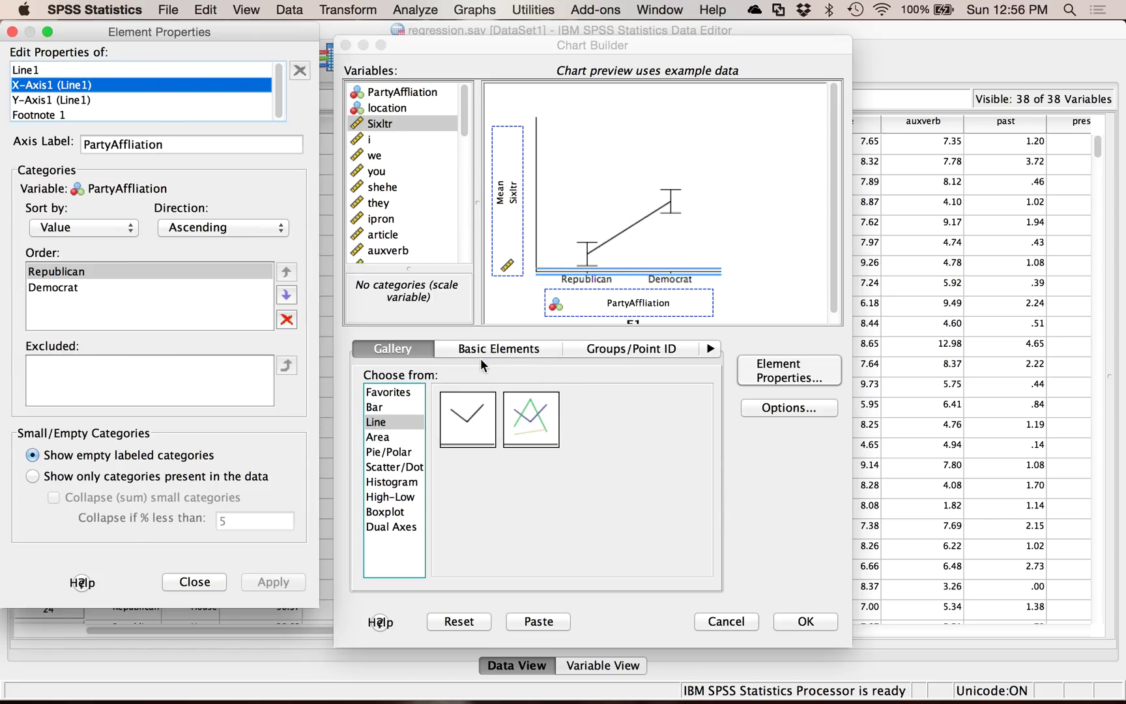
Apply the Party Affliation x-label, label Y-Axis1 'Average Six Letter Words' and fix its minimum at 0.
click(190, 145)
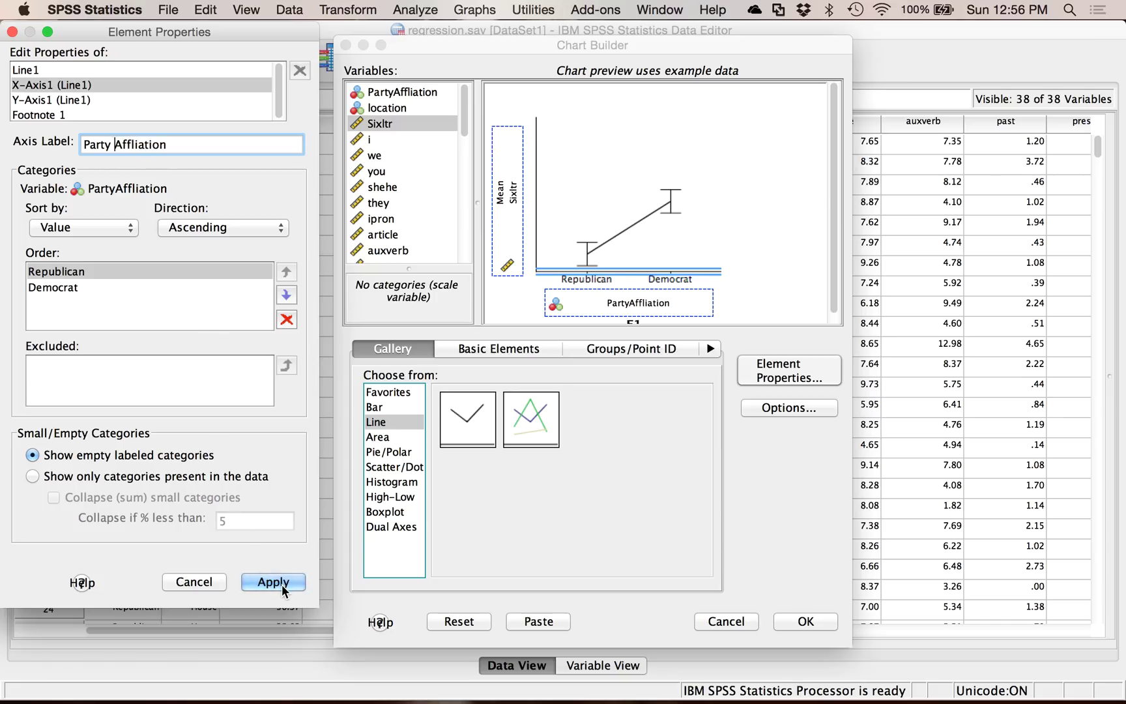
click(273, 582)
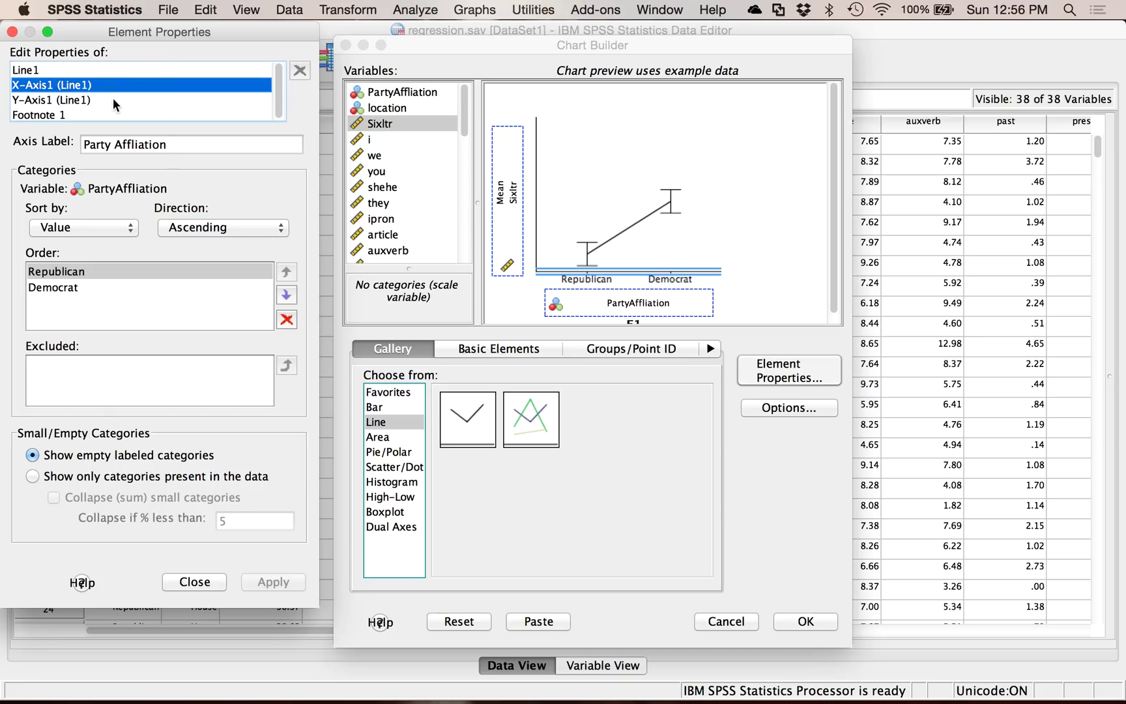
click(72, 100)
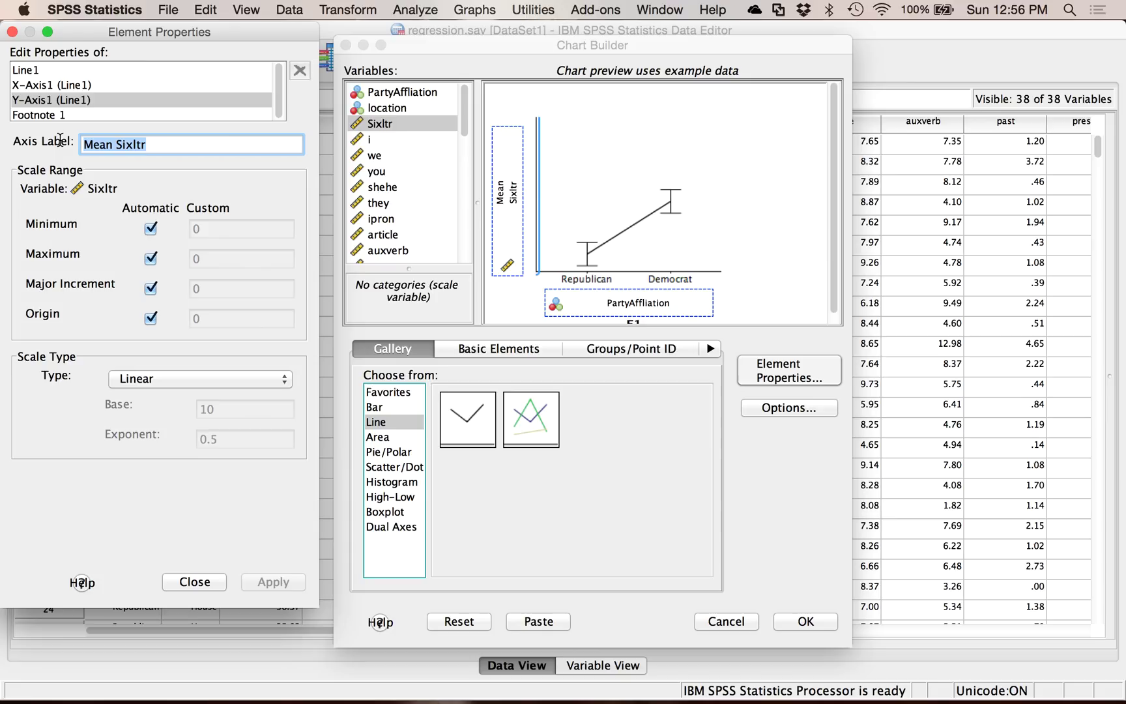
text(Average S)
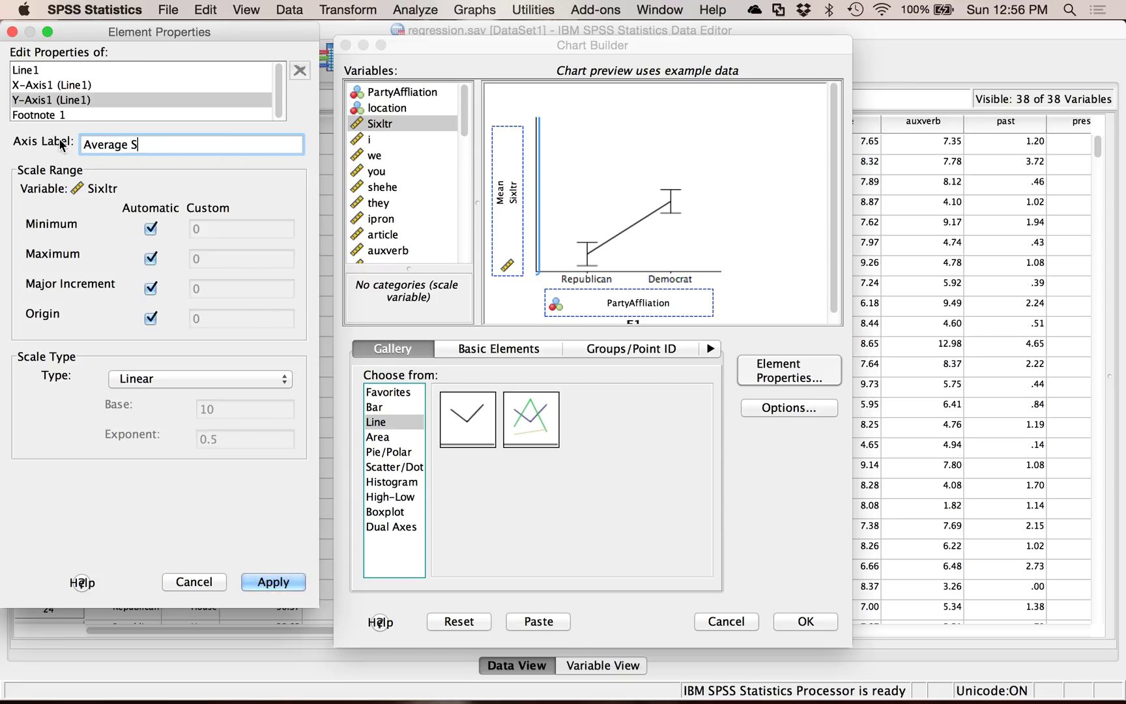
text(ix Letter Words)
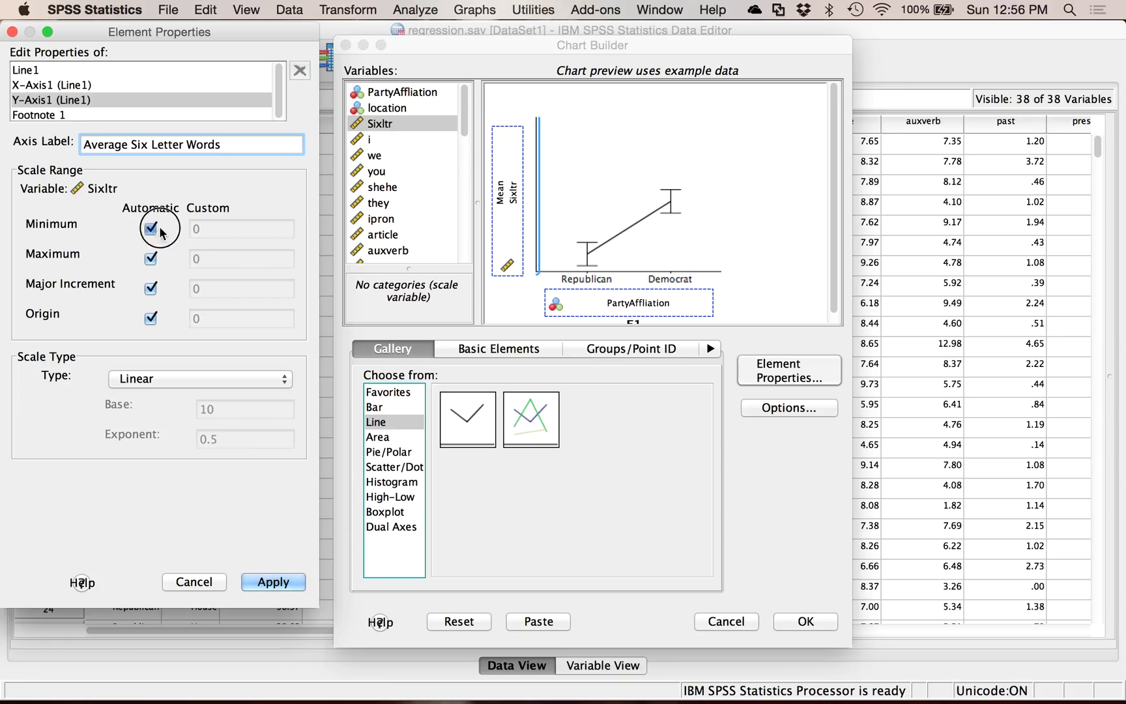
click(152, 228)
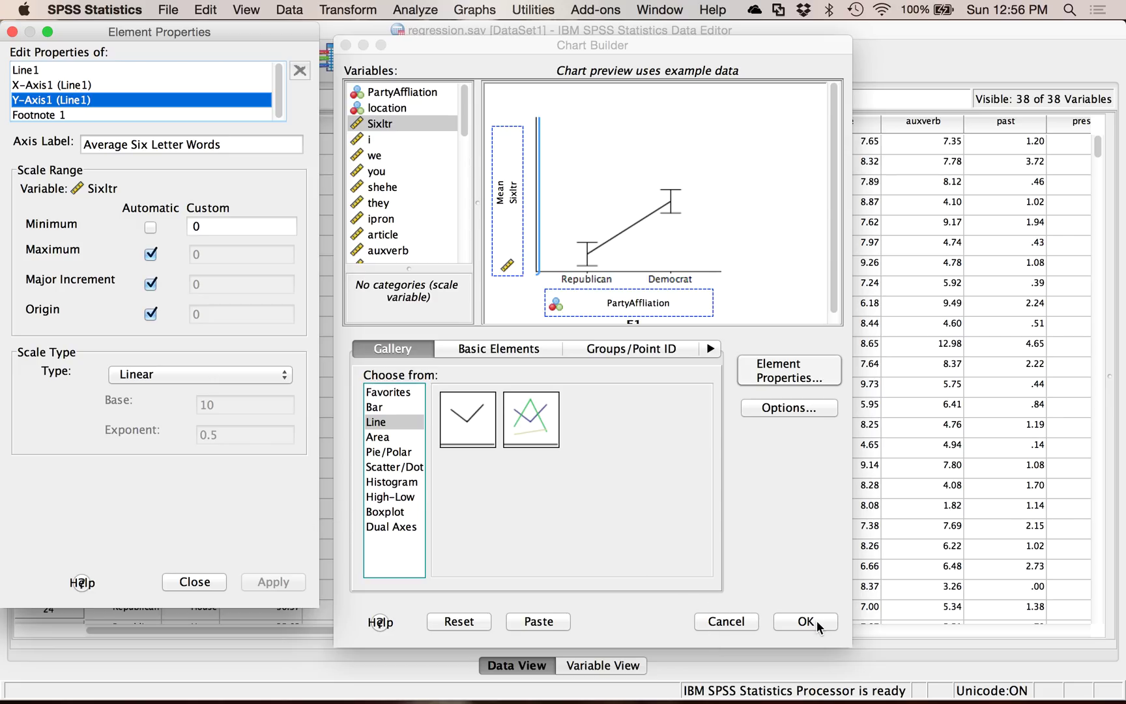
Generate the line chart in the Output Viewer and select it for inspection.
click(806, 621)
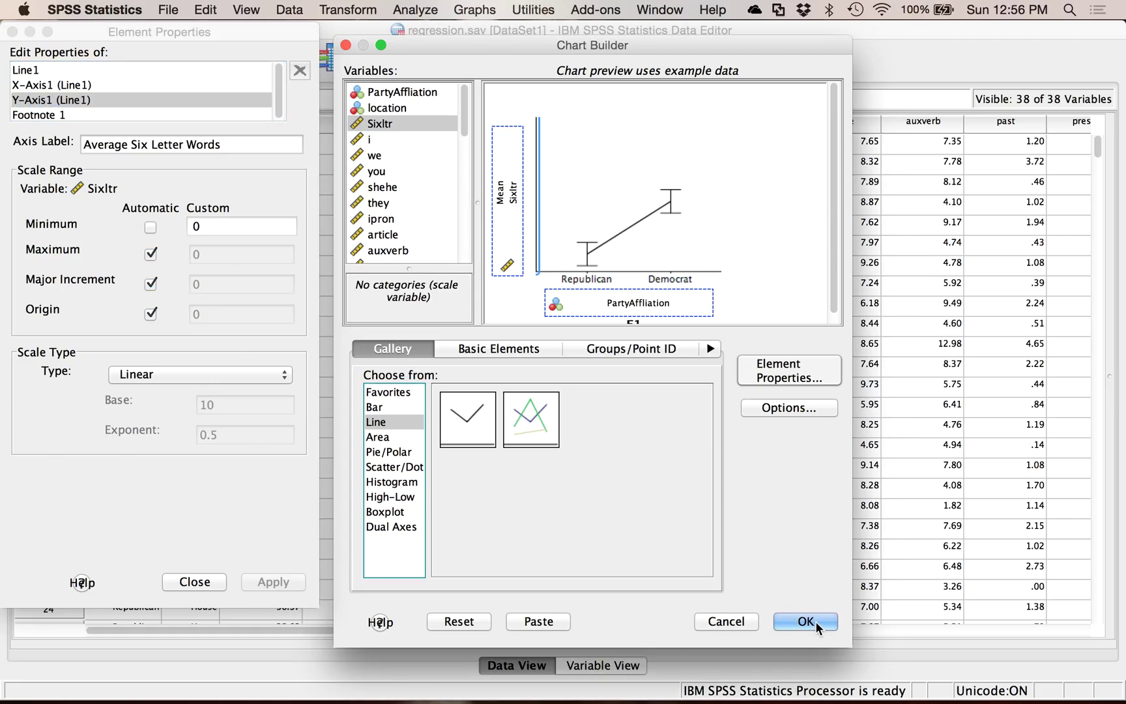
click(804, 621)
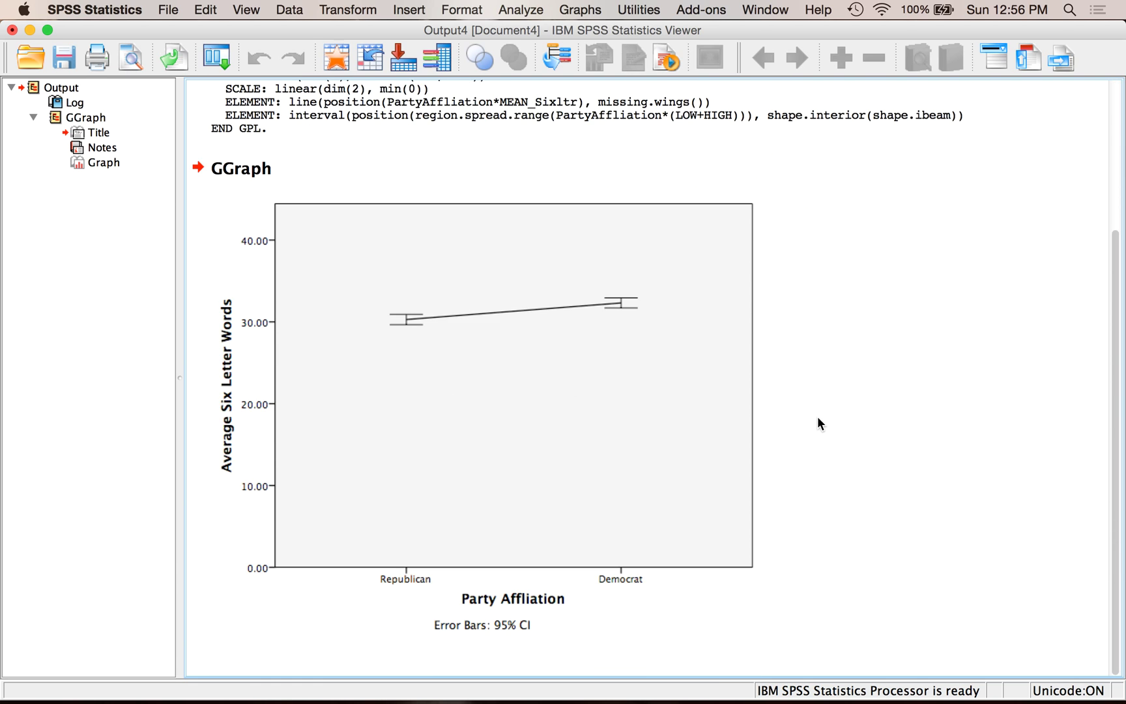
click(398, 326)
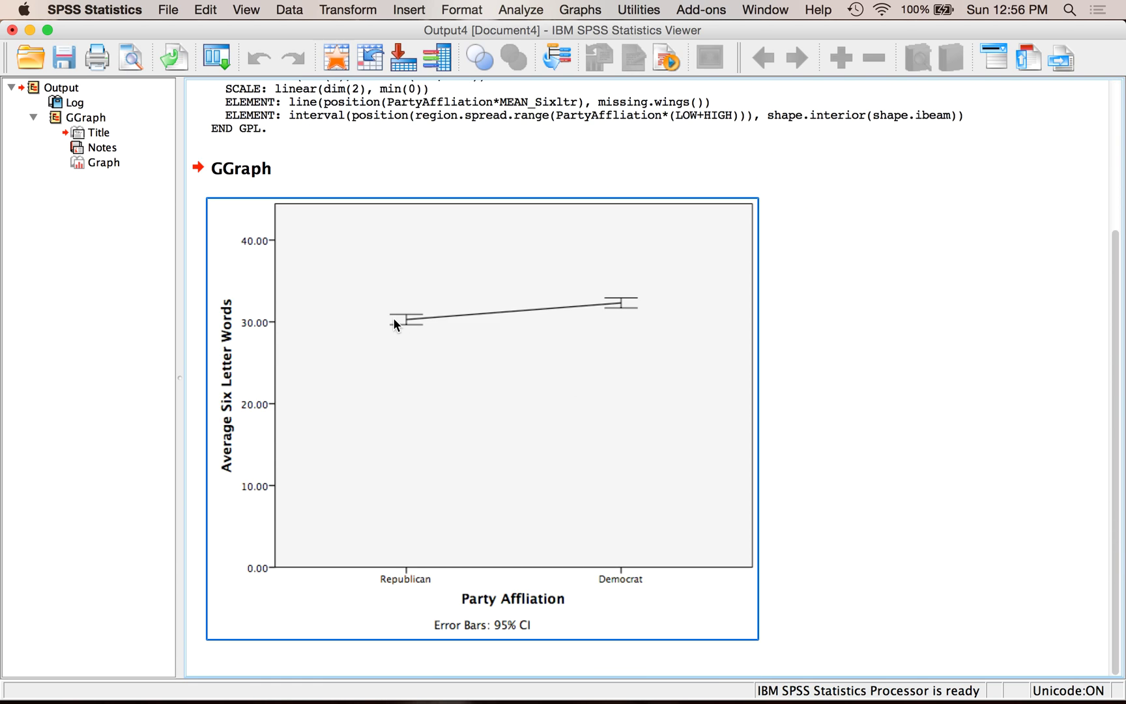
mouse_move(623, 314)
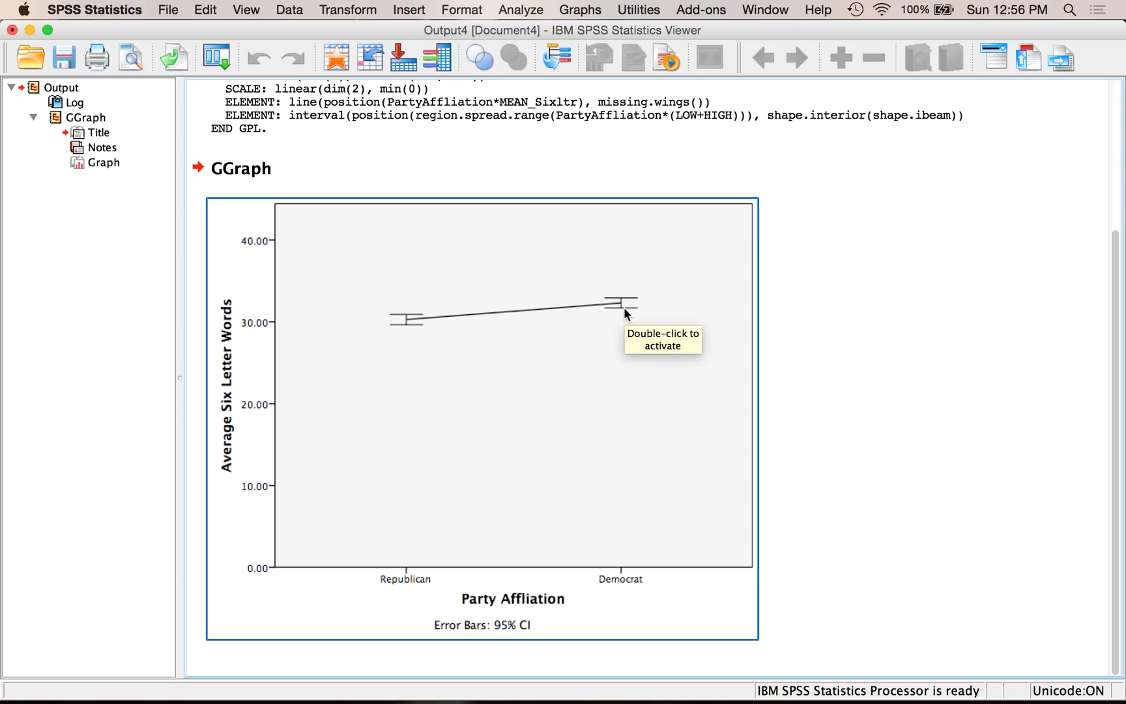
mouse_move(431, 318)
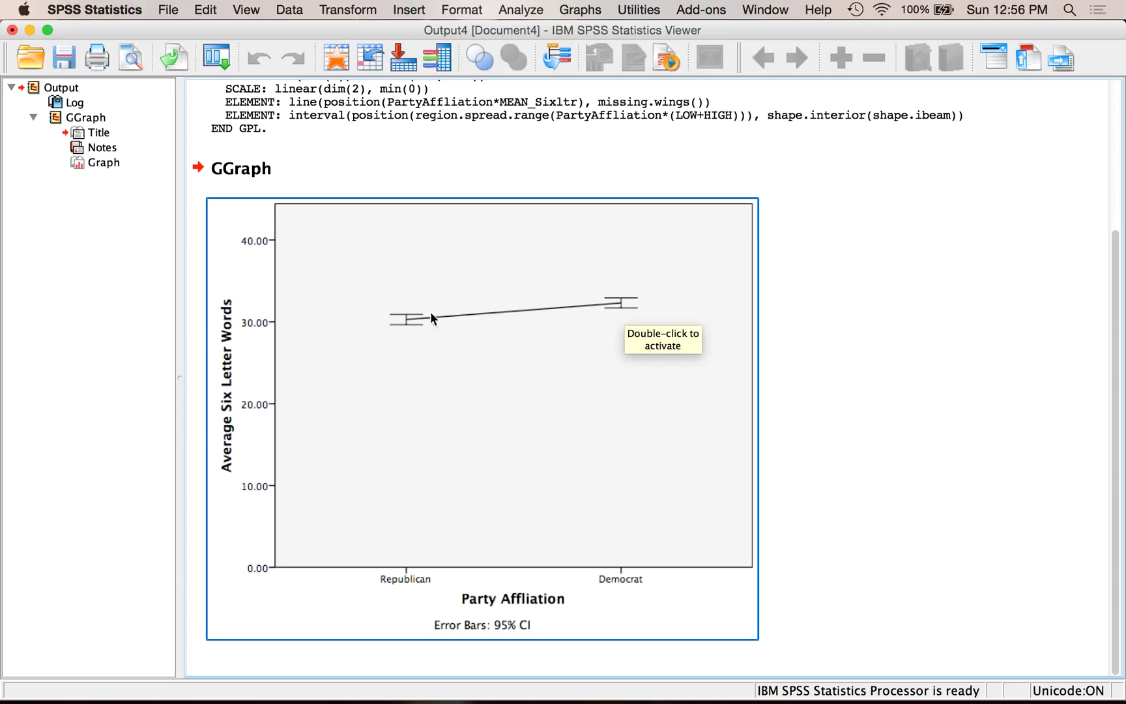
mouse_move(604, 309)
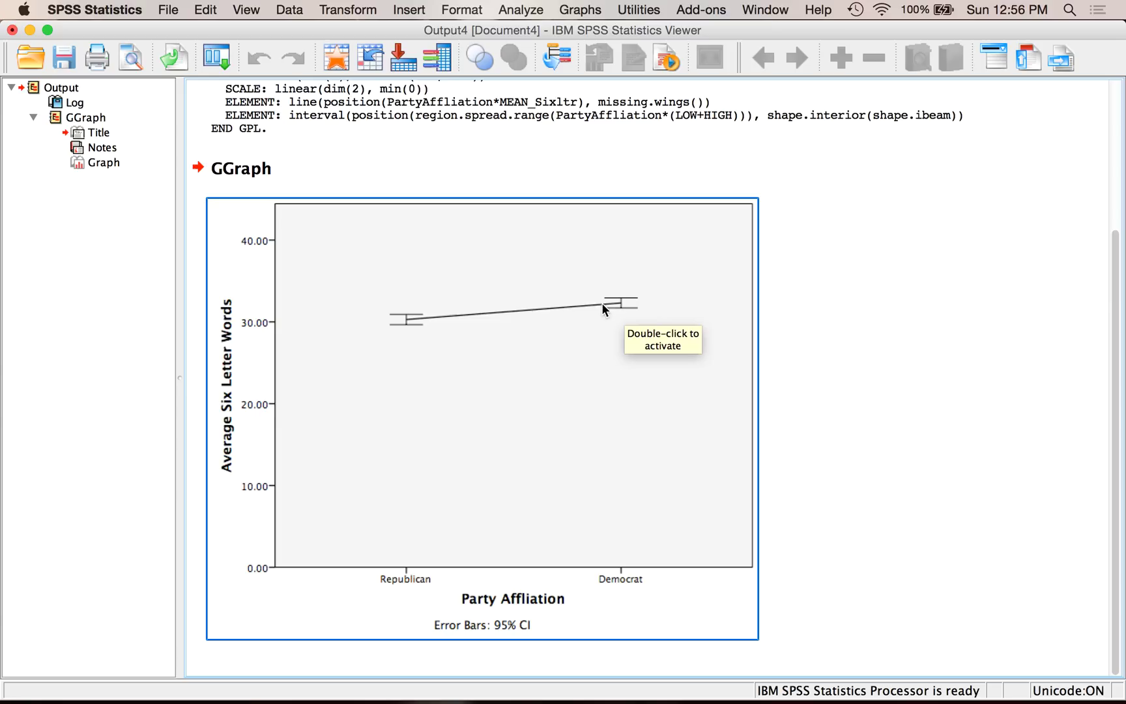
mouse_move(409, 326)
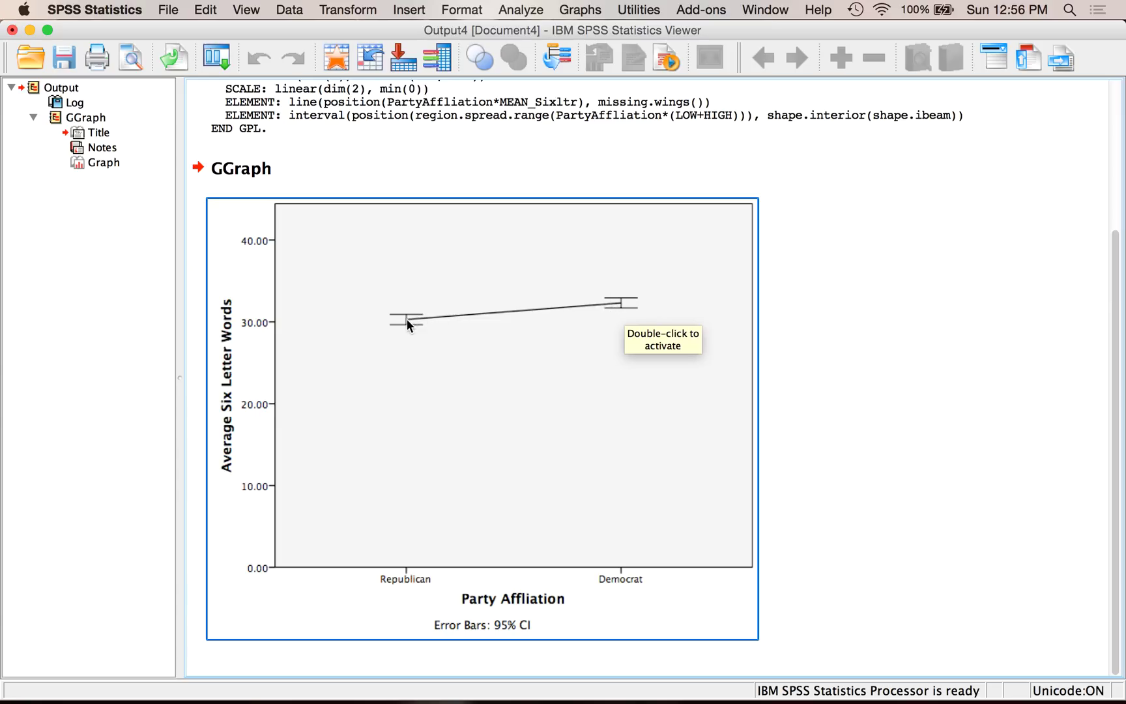
mouse_move(393, 564)
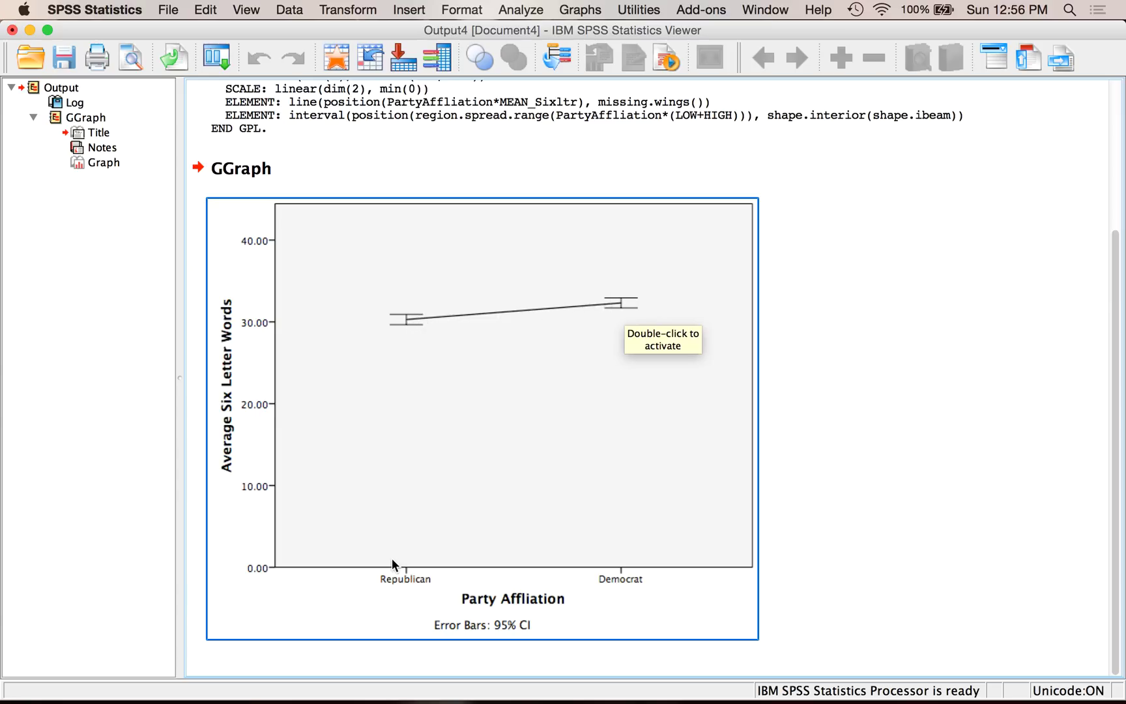
mouse_move(382, 579)
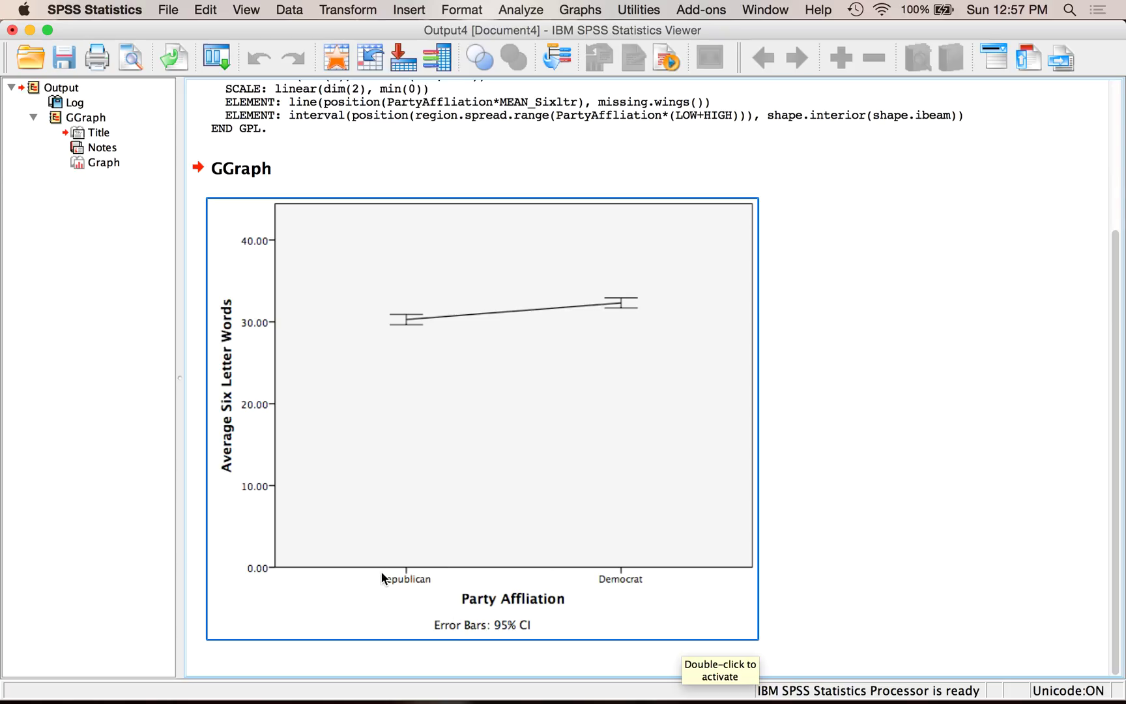
mouse_move(403, 615)
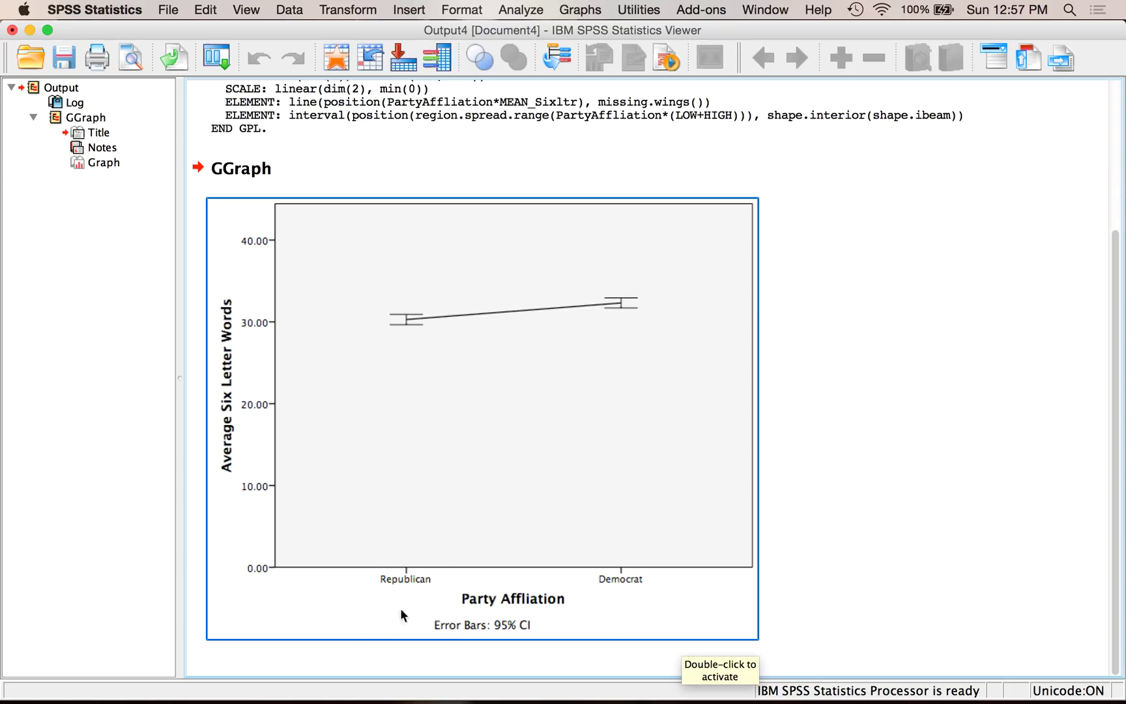
mouse_move(410, 595)
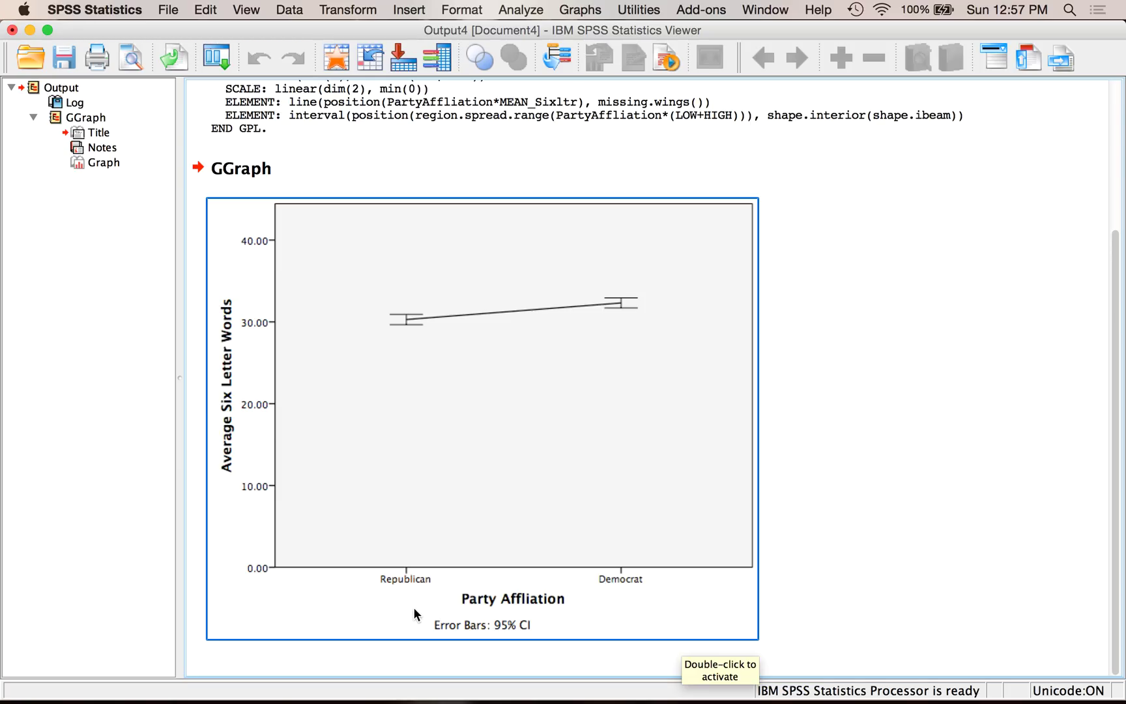
mouse_move(465, 572)
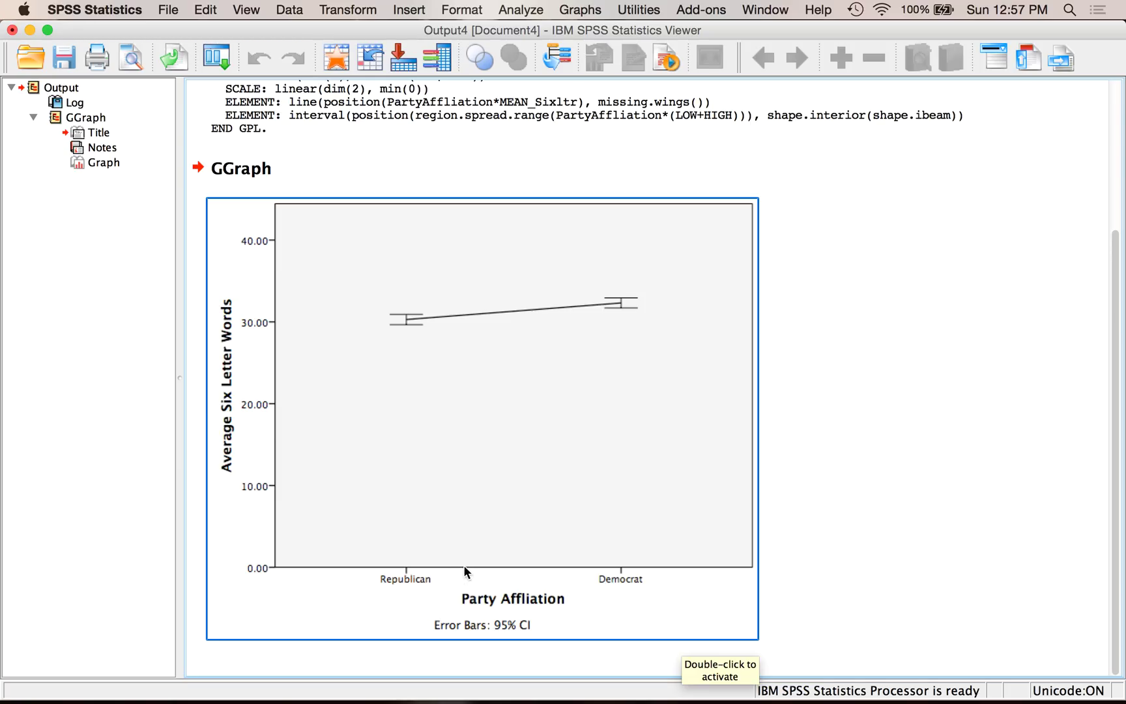
mouse_move(442, 575)
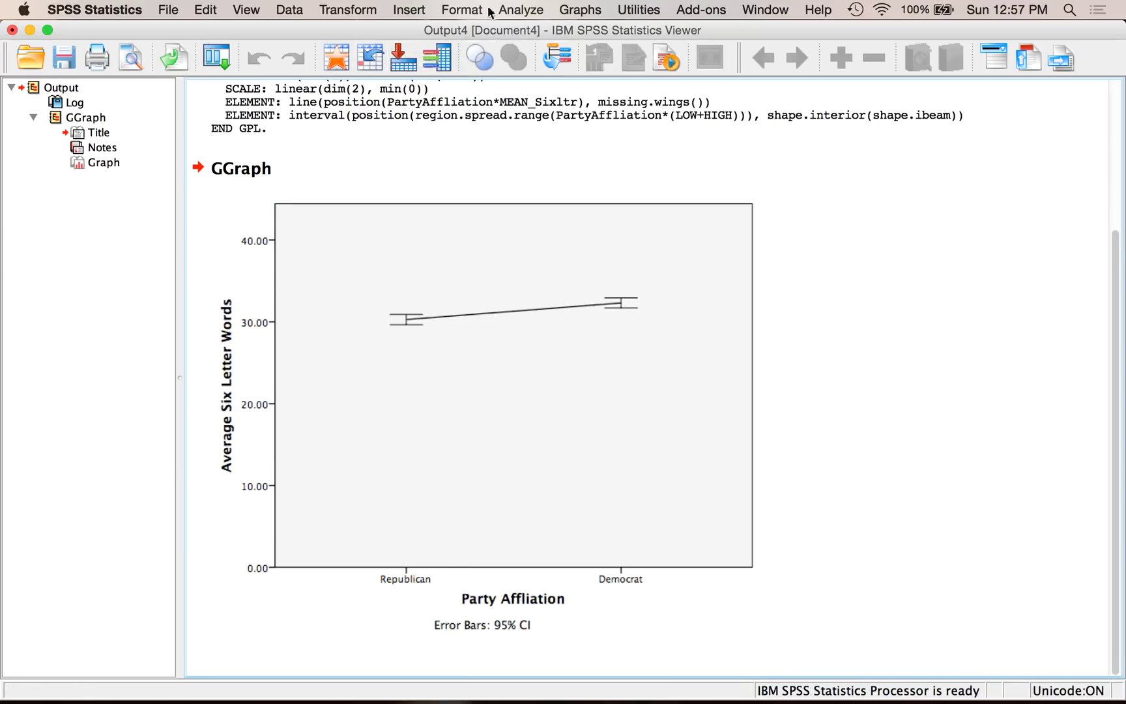
Reopen Chart Builder, put article on the horizontal axis and generate the chart.
click(580, 9)
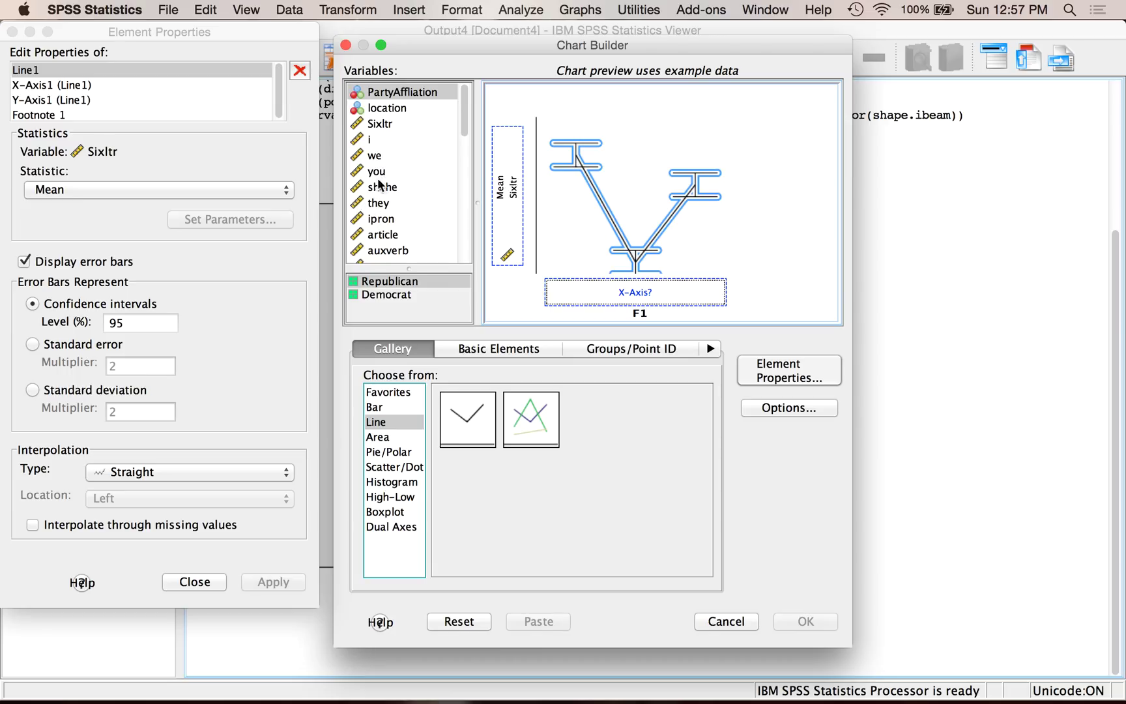
mouse_move(434, 210)
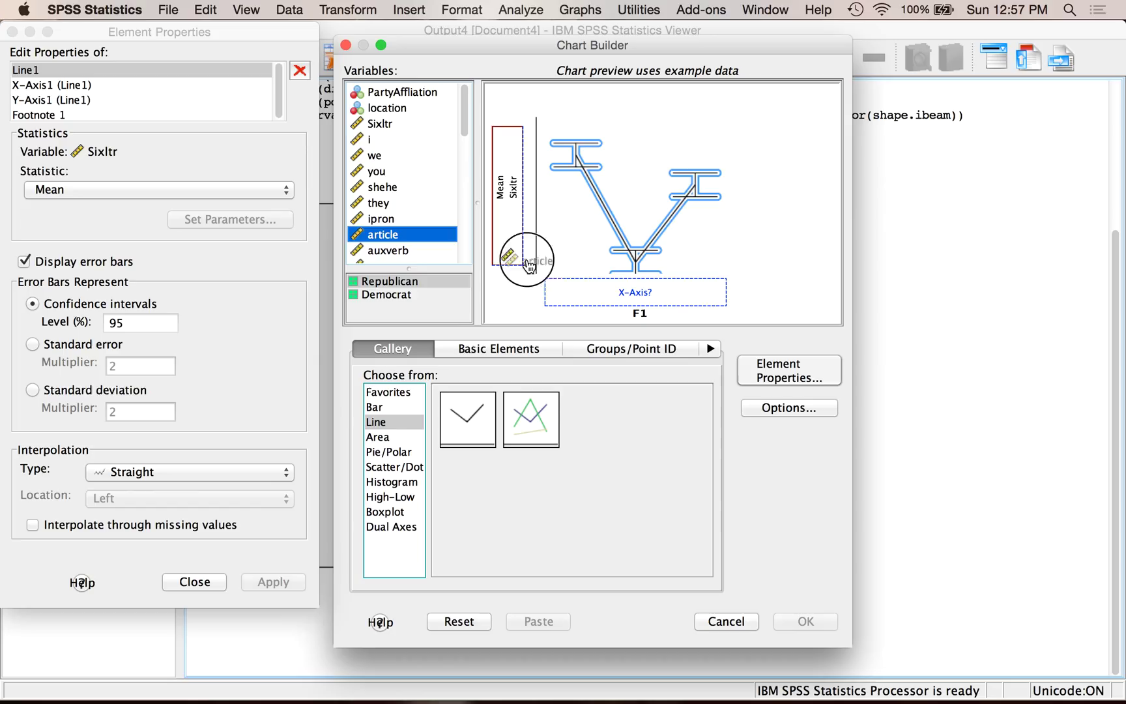
drag(528, 262, 636, 294)
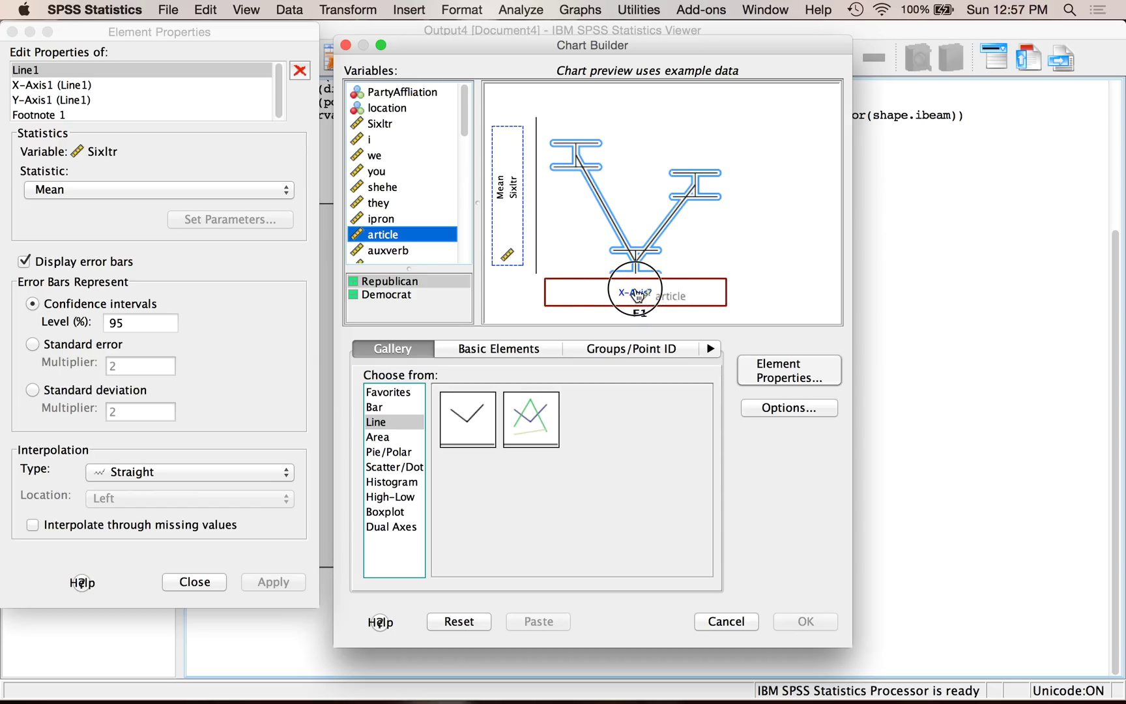
drag(383, 235, 635, 292)
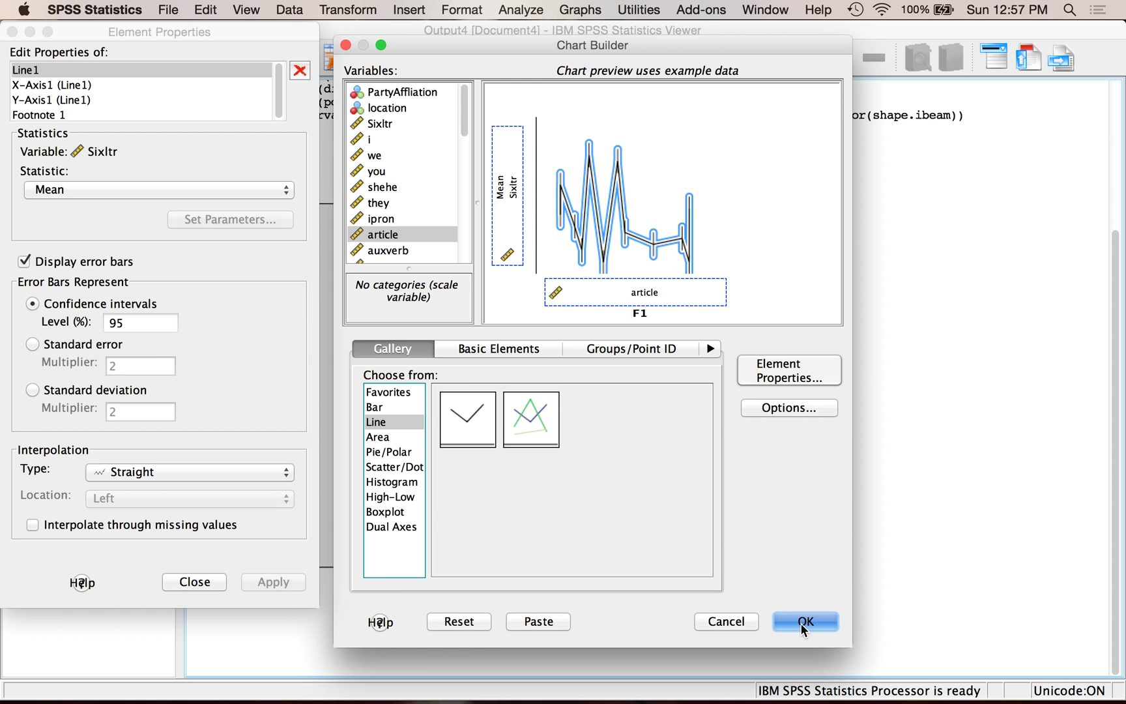
click(804, 621)
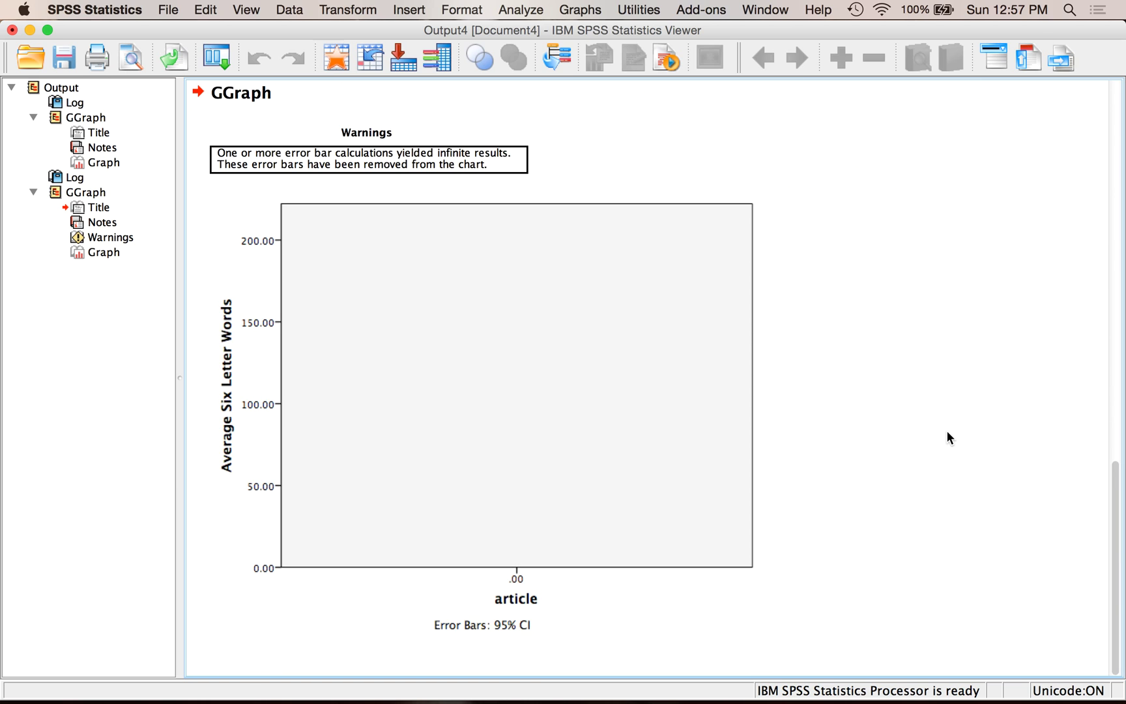
Review the article chart with its error-bar warning and return to Chart Builder.
click(462, 369)
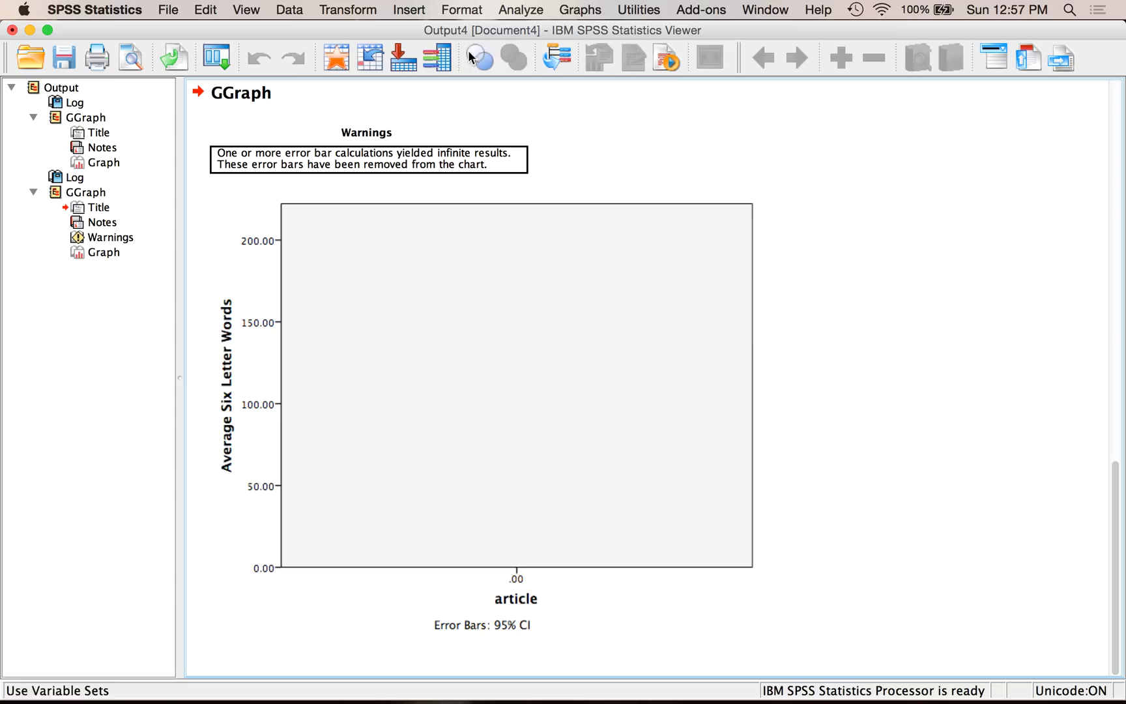
click(580, 9)
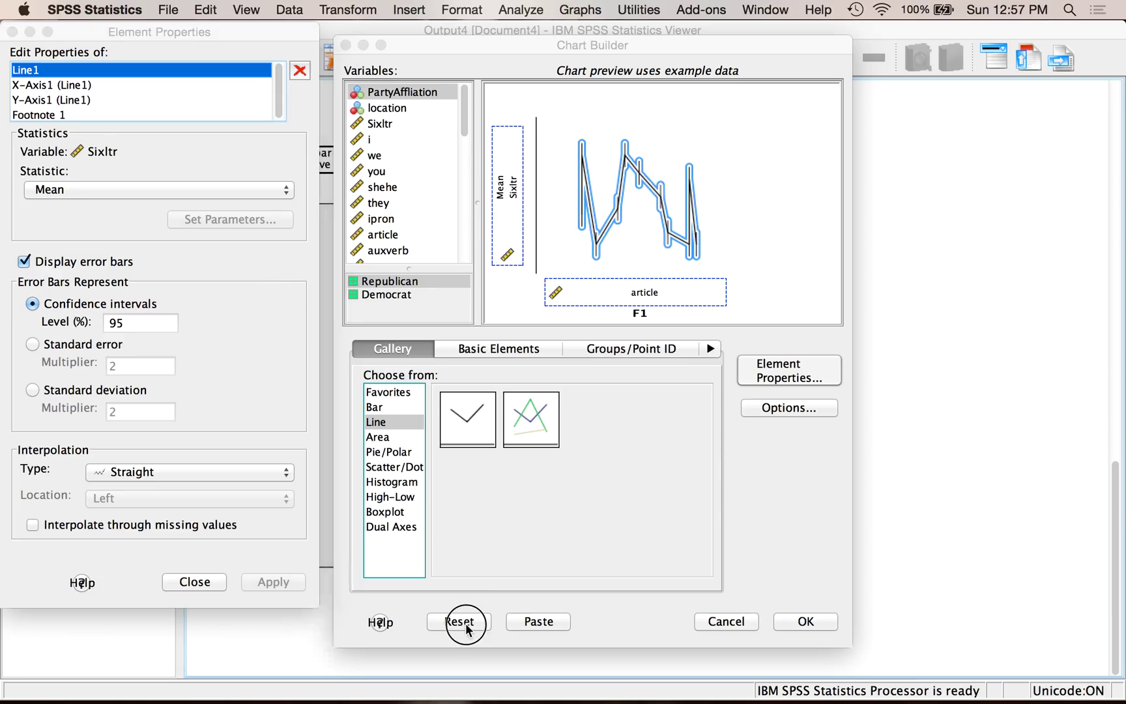
Reset the definition, plot mean Sixltr against article without error bars and generate it.
click(459, 621)
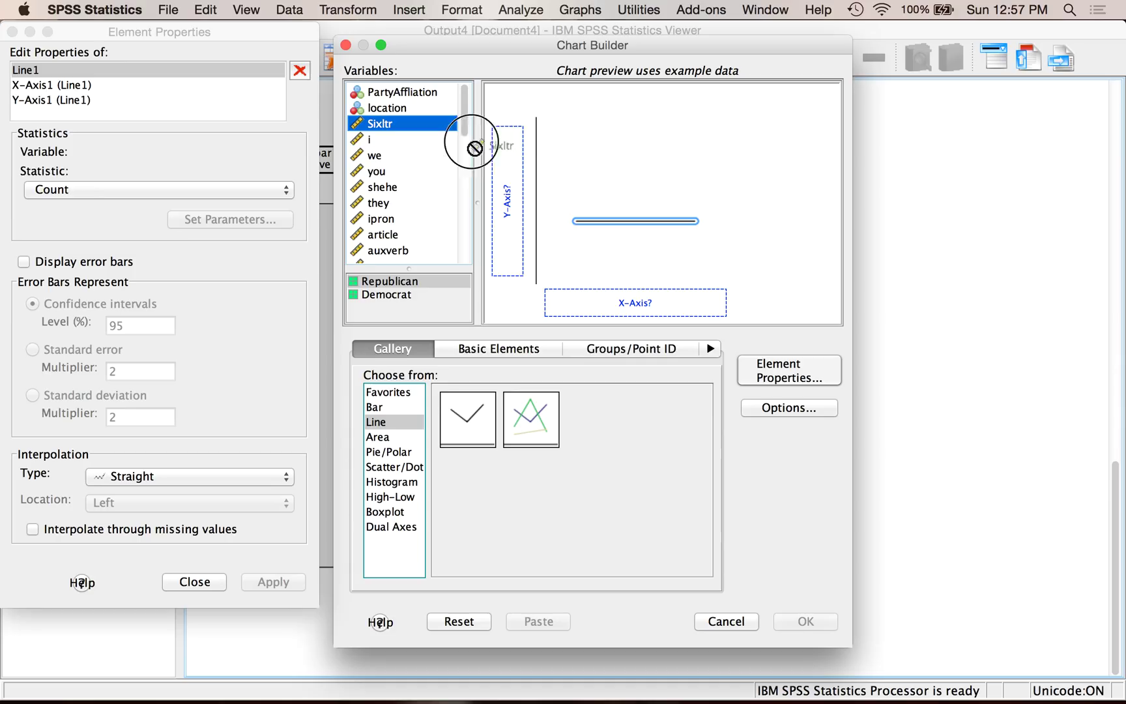
drag(378, 123, 505, 201)
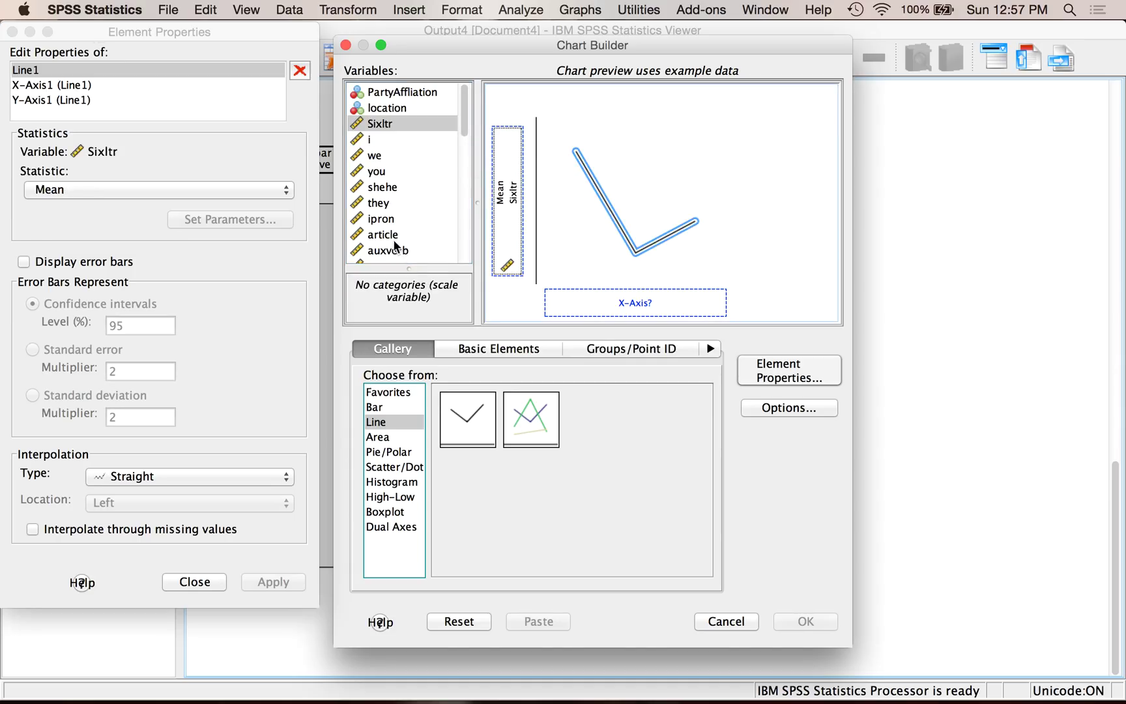
drag(384, 234, 635, 302)
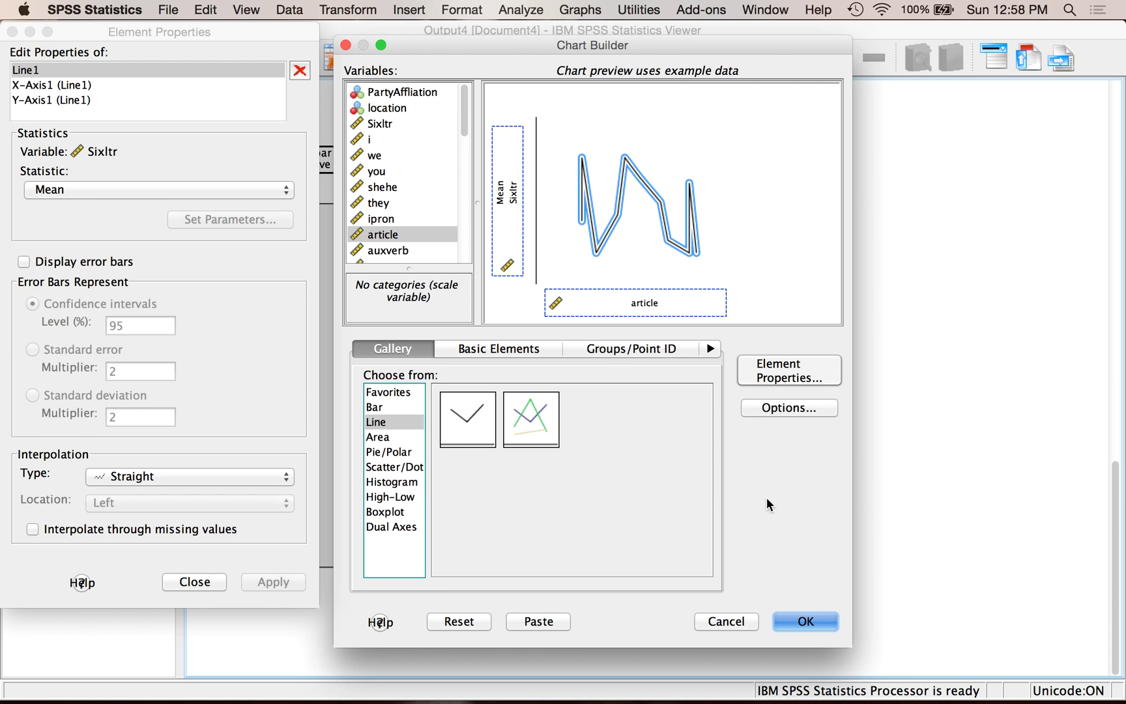
click(805, 622)
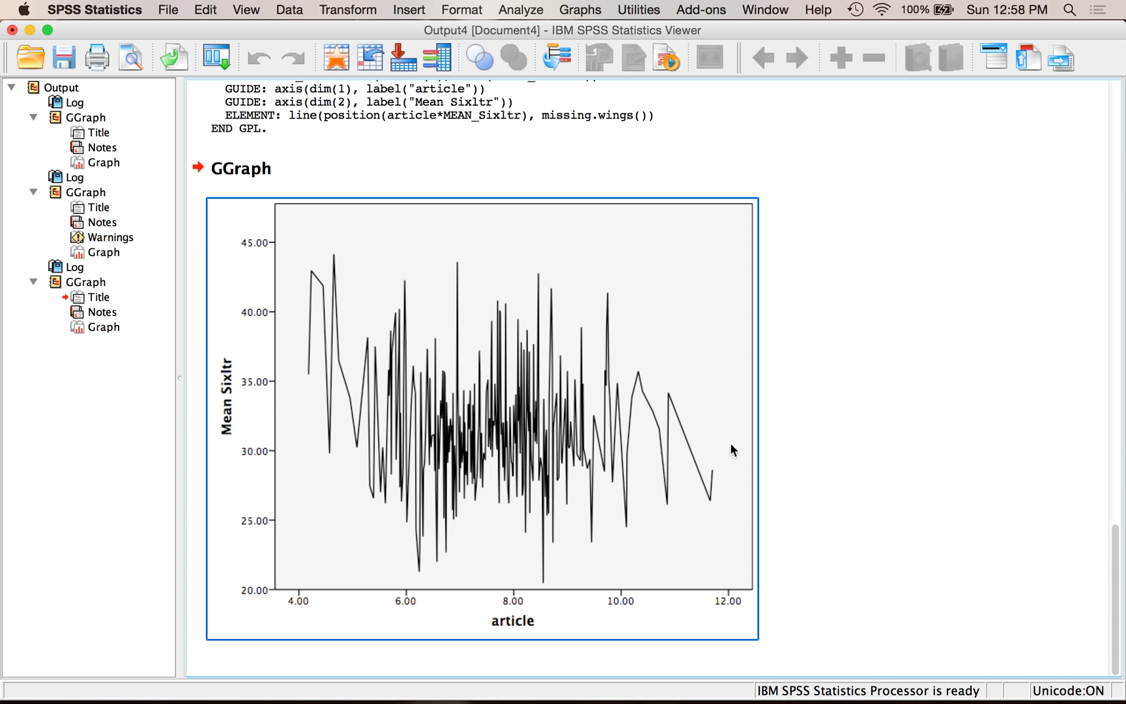
mouse_move(279, 485)
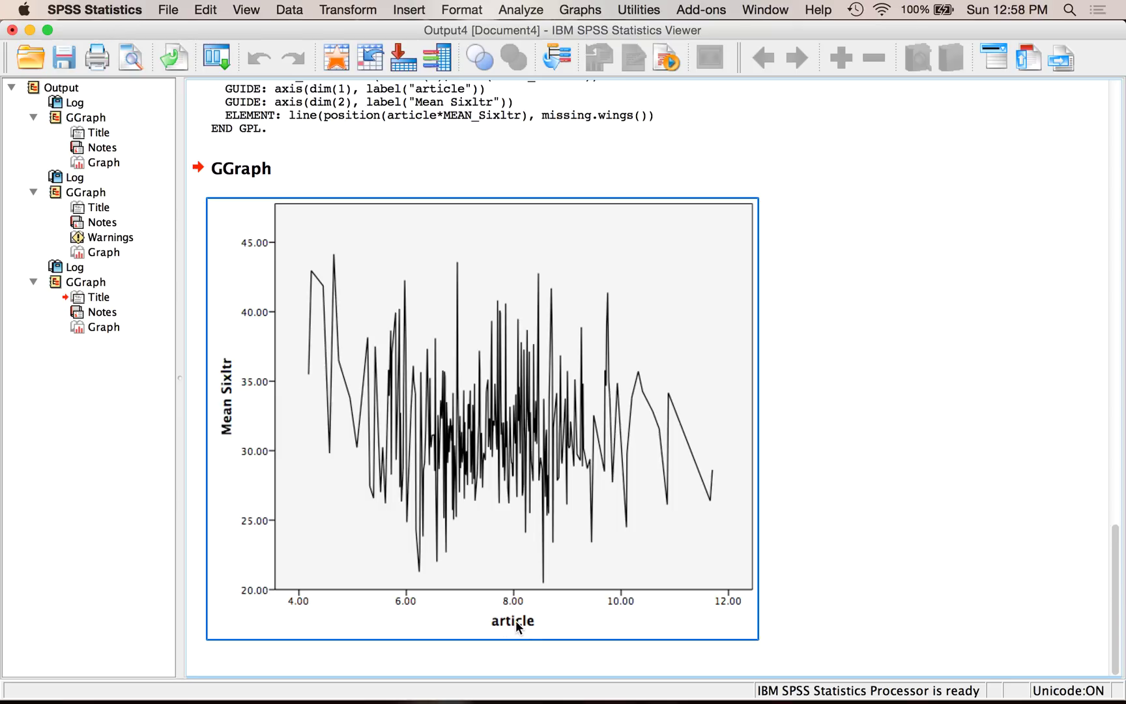
mouse_move(516, 625)
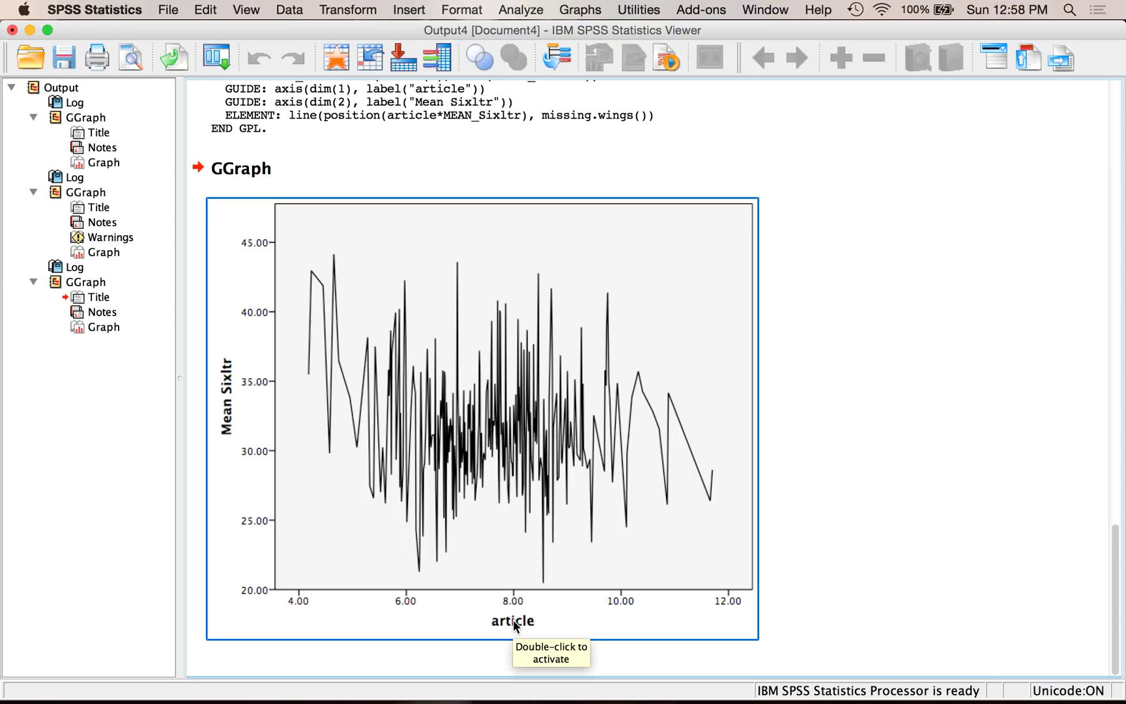
mouse_move(485, 414)
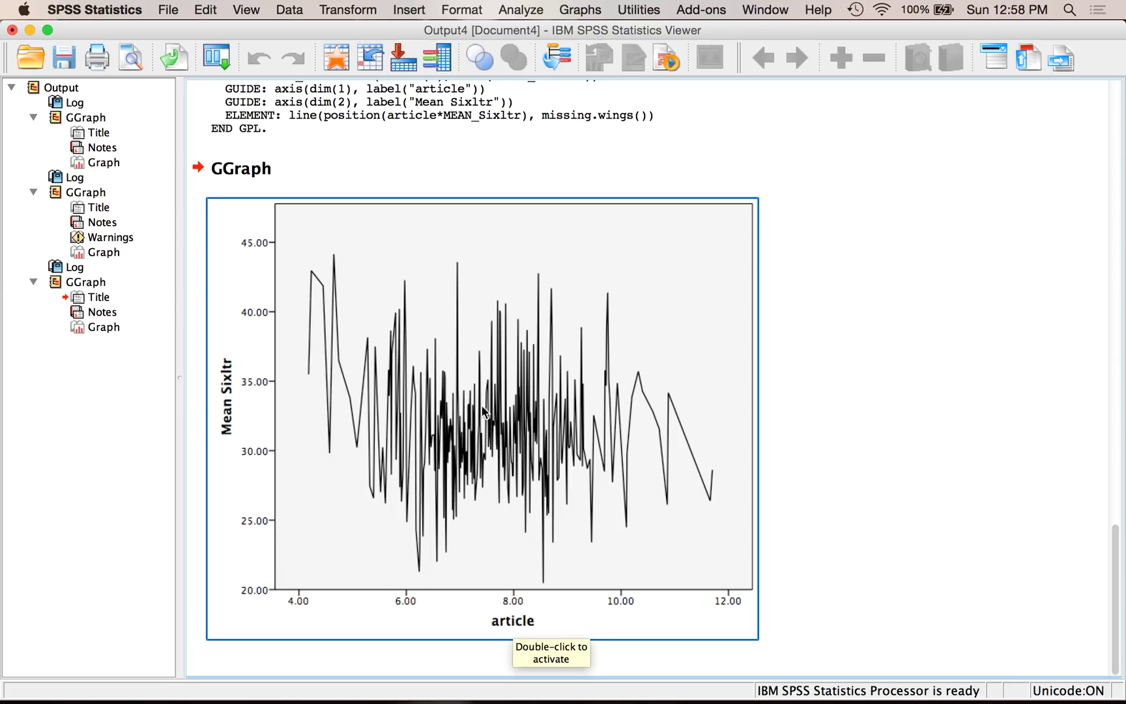
mouse_move(537, 436)
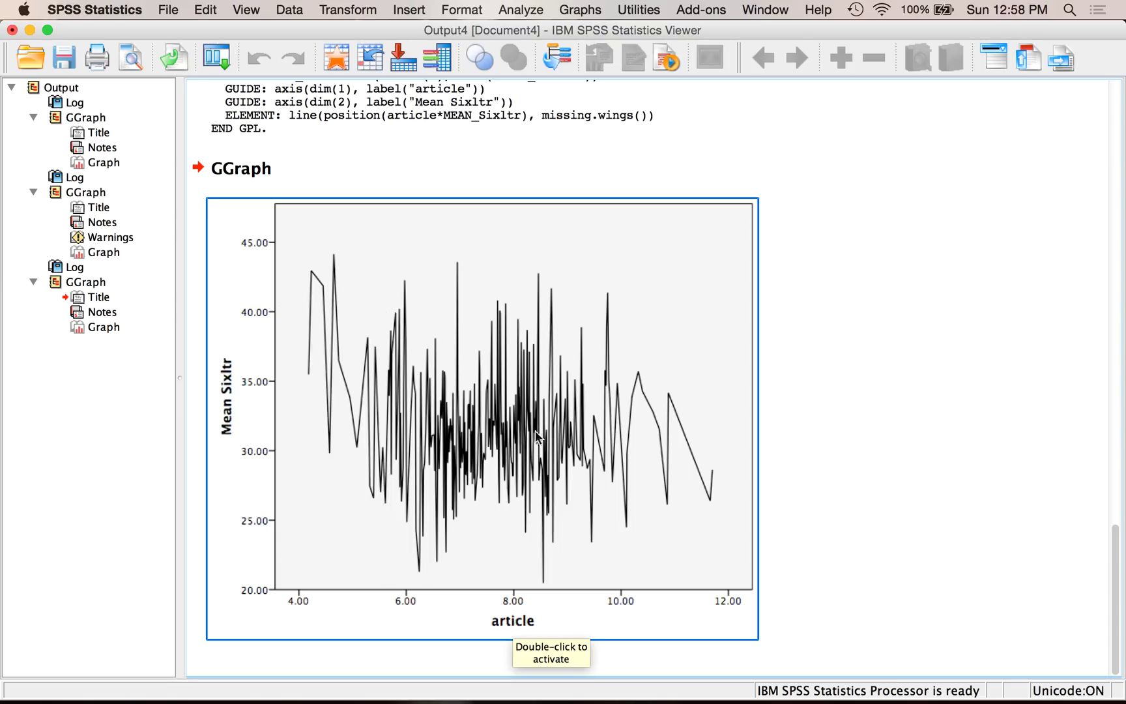
mouse_move(394, 542)
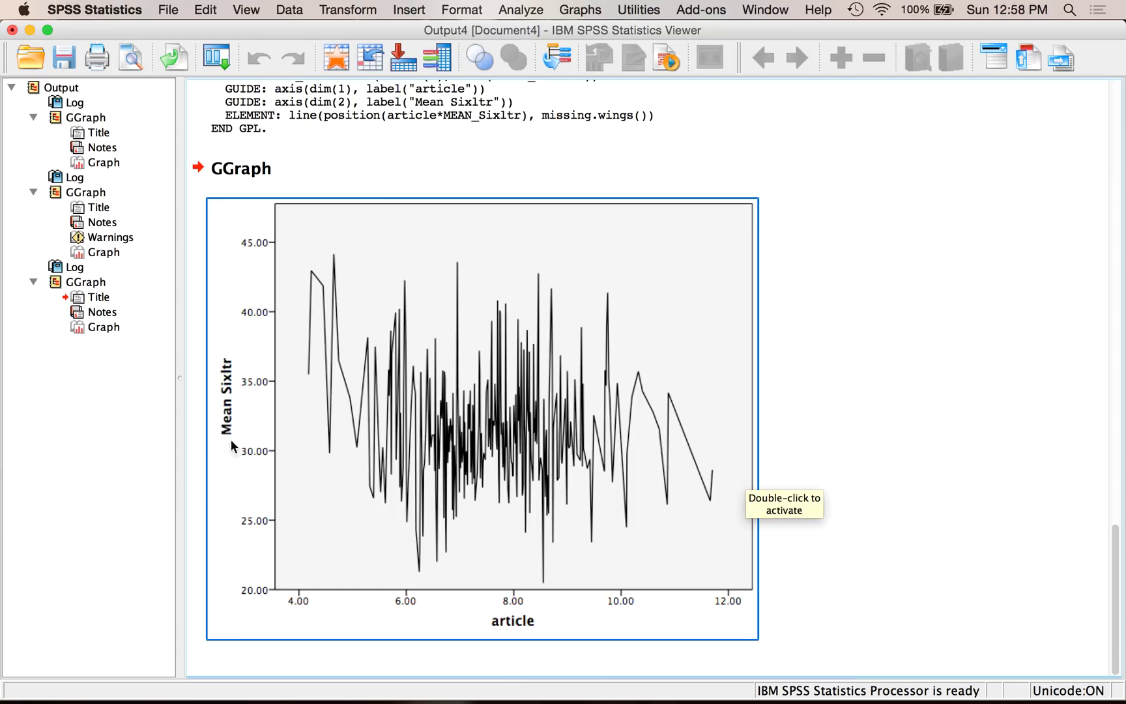
mouse_move(537, 417)
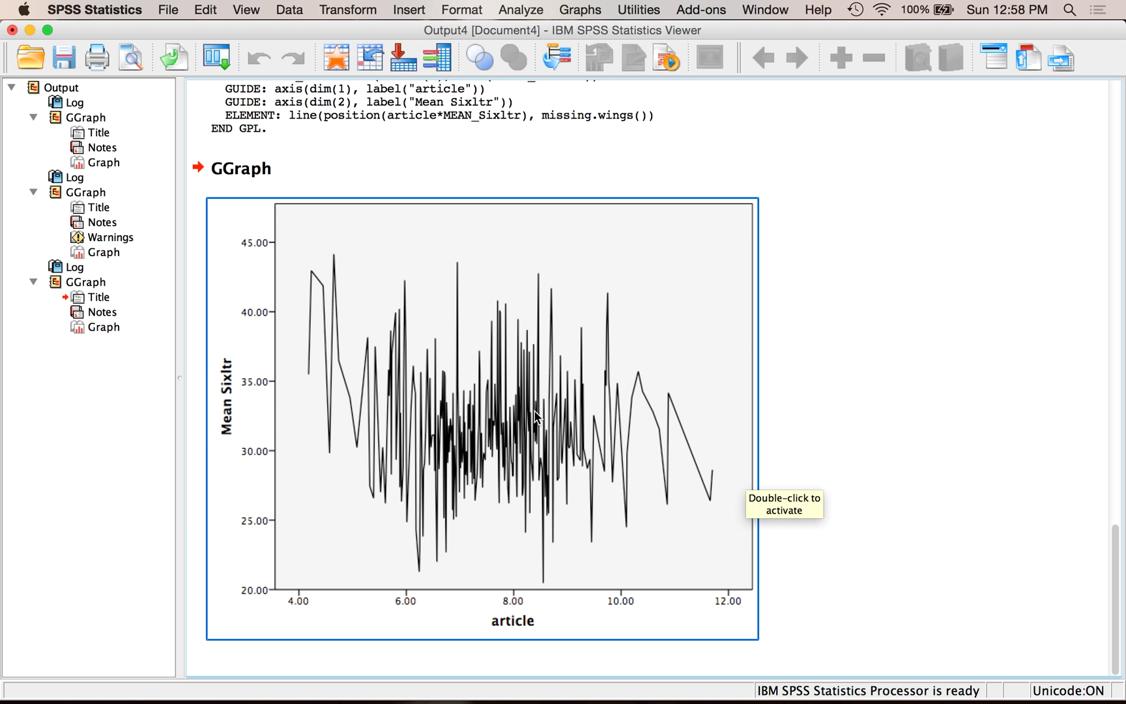
mouse_move(723, 399)
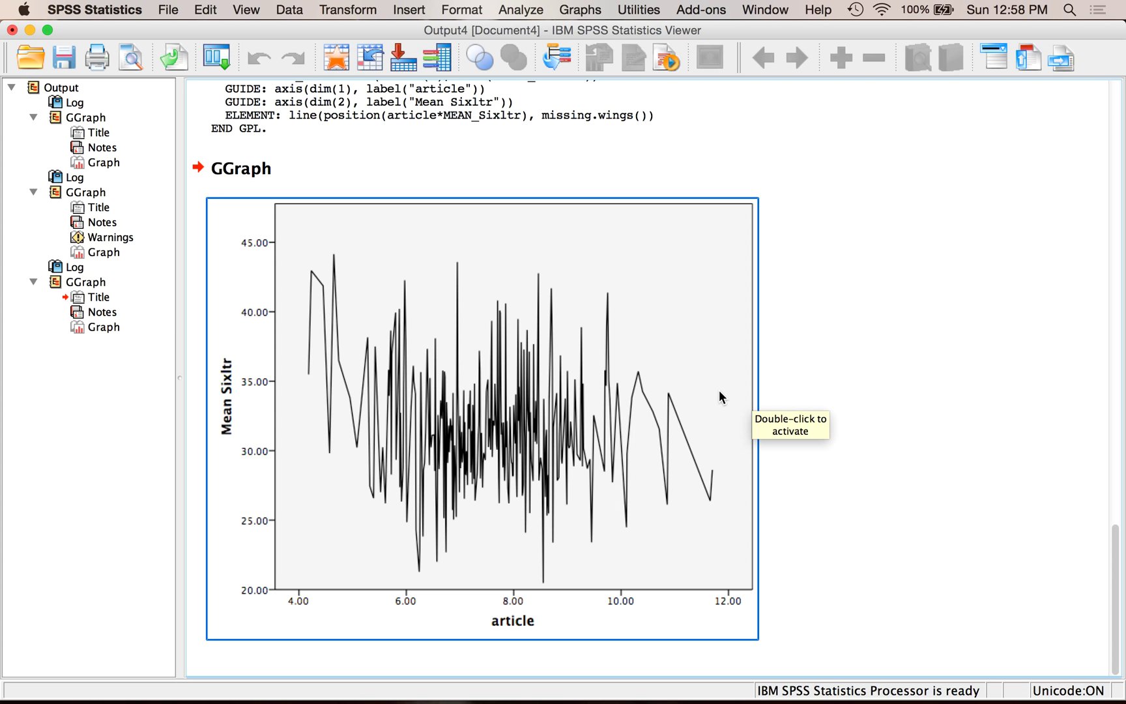
scroll(down, 3)
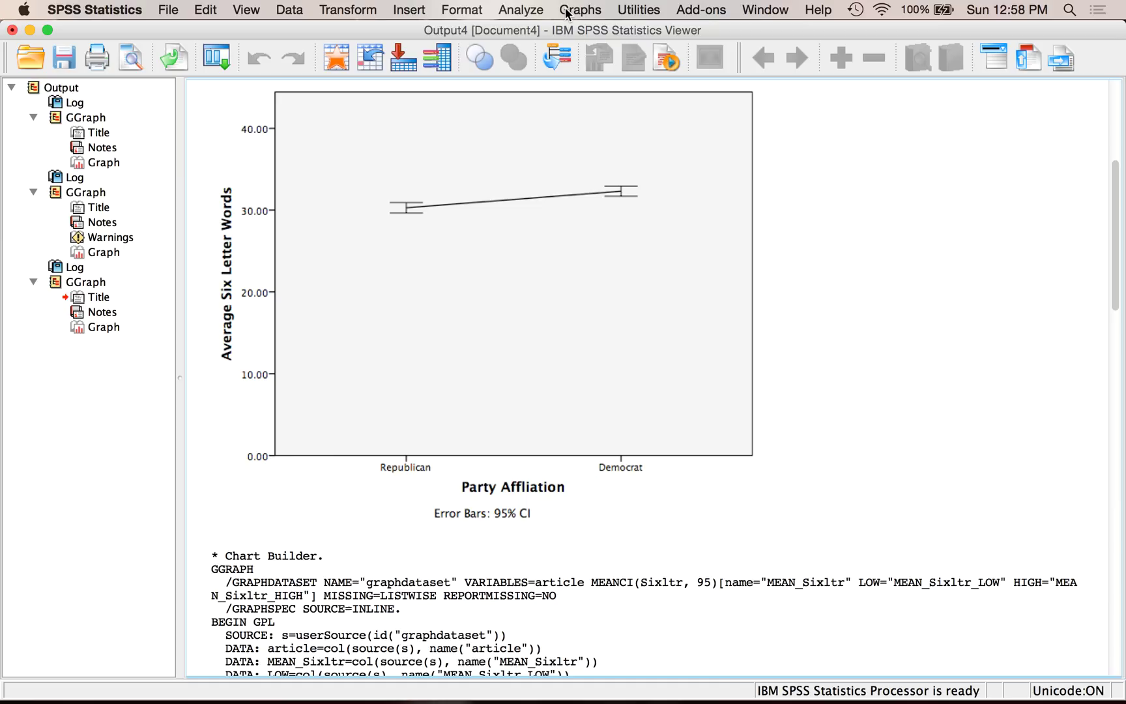
mouse_move(571, 18)
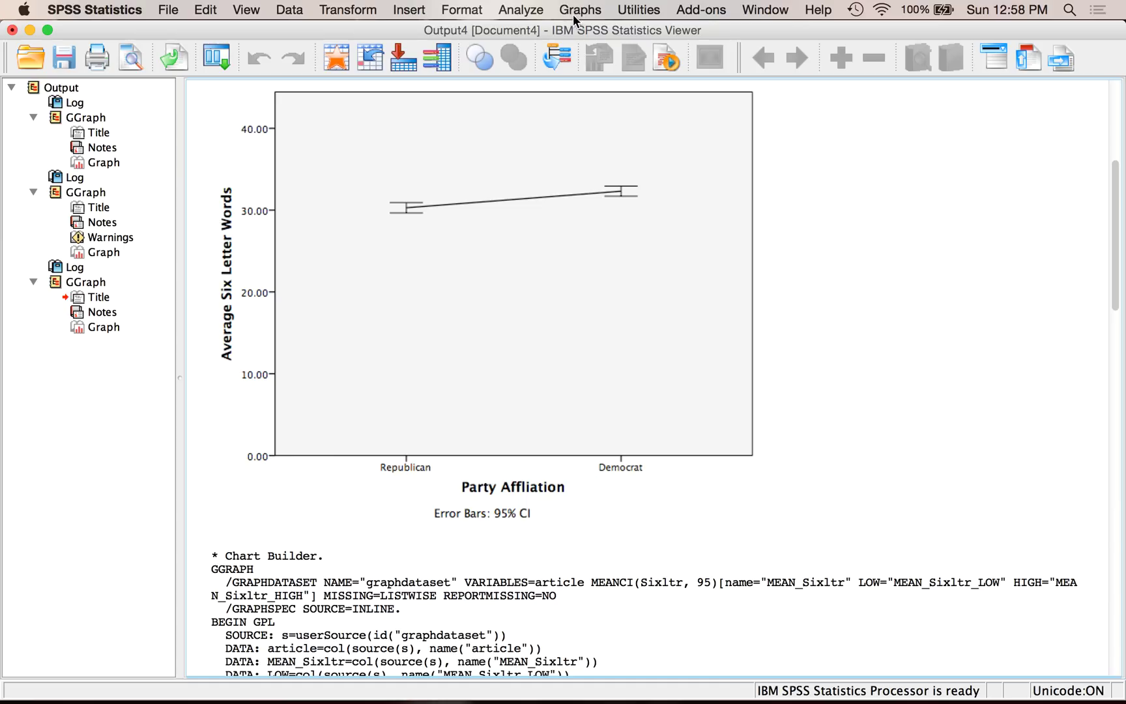
mouse_move(575, 16)
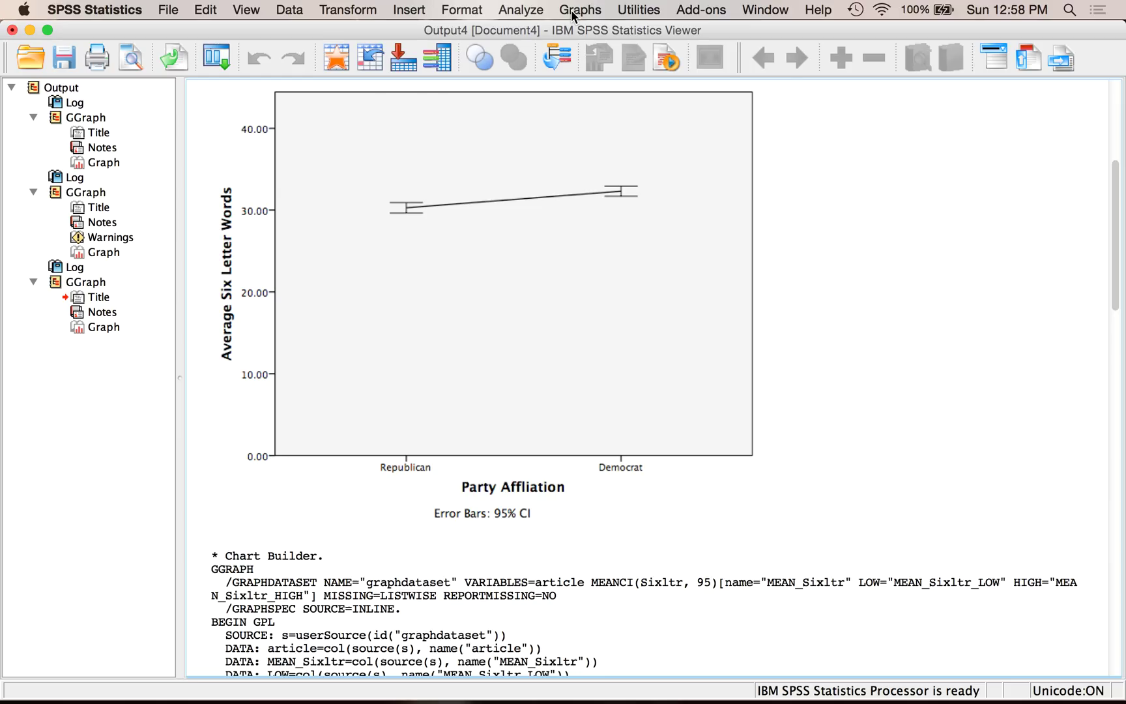
Reset Chart Builder to a multiple-line chart by PartyAffliation, checking location's measurement level for the line colors.
click(580, 9)
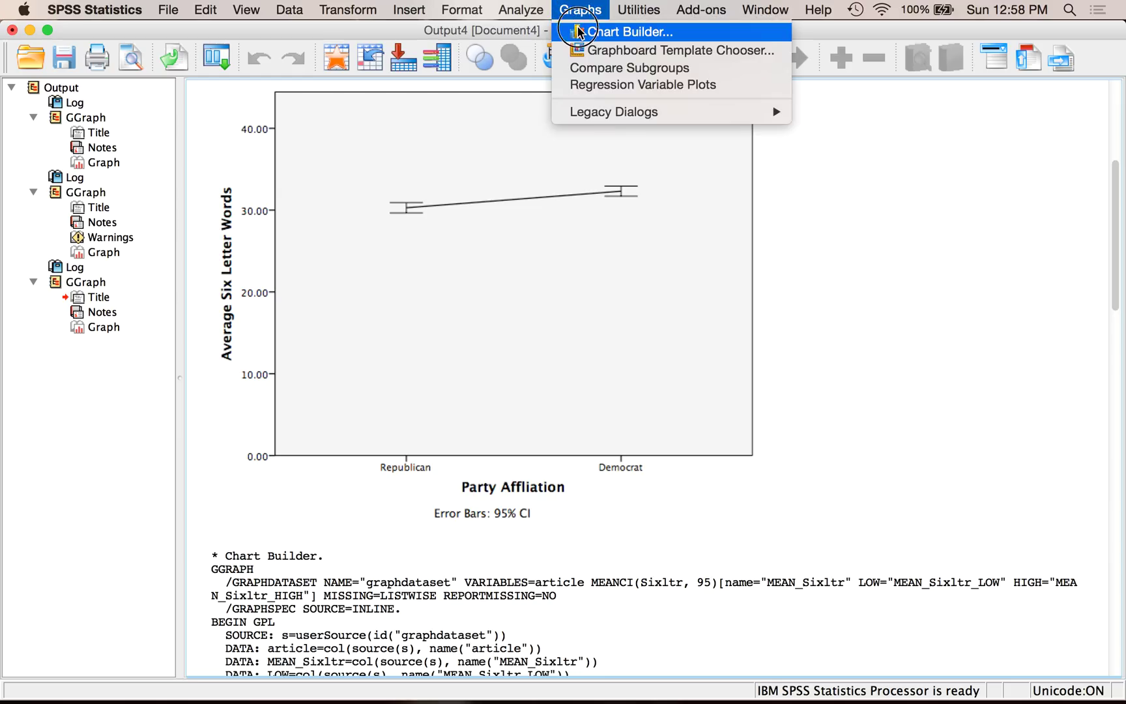
click(629, 31)
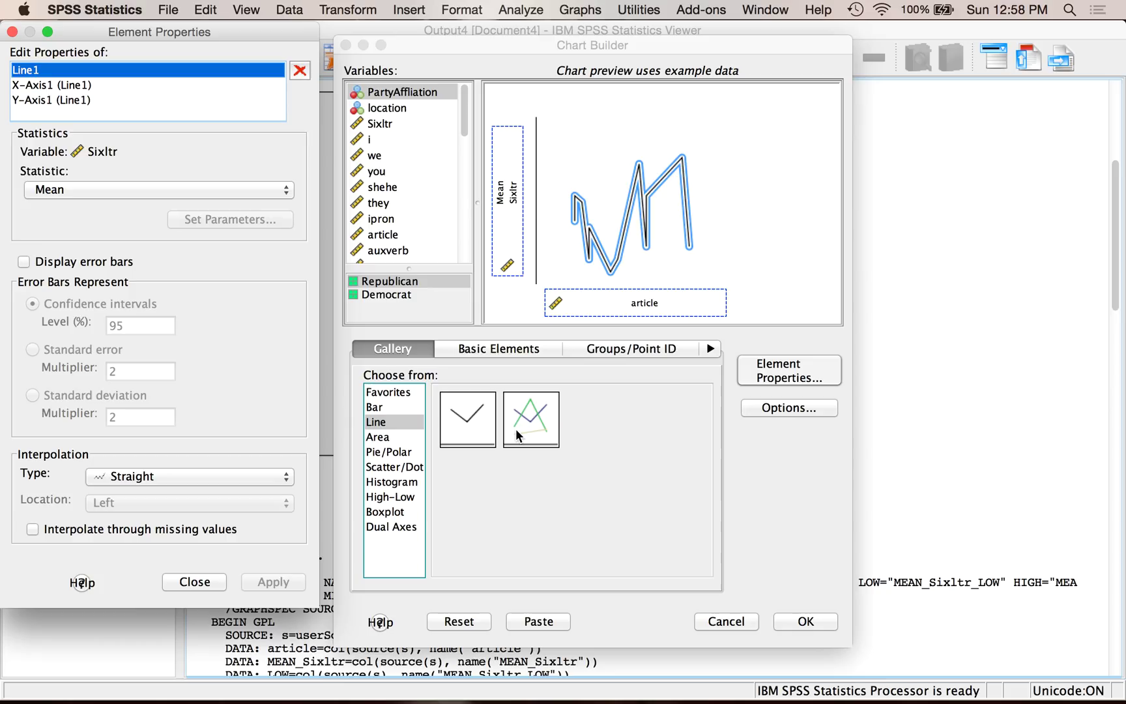
mouse_move(531, 418)
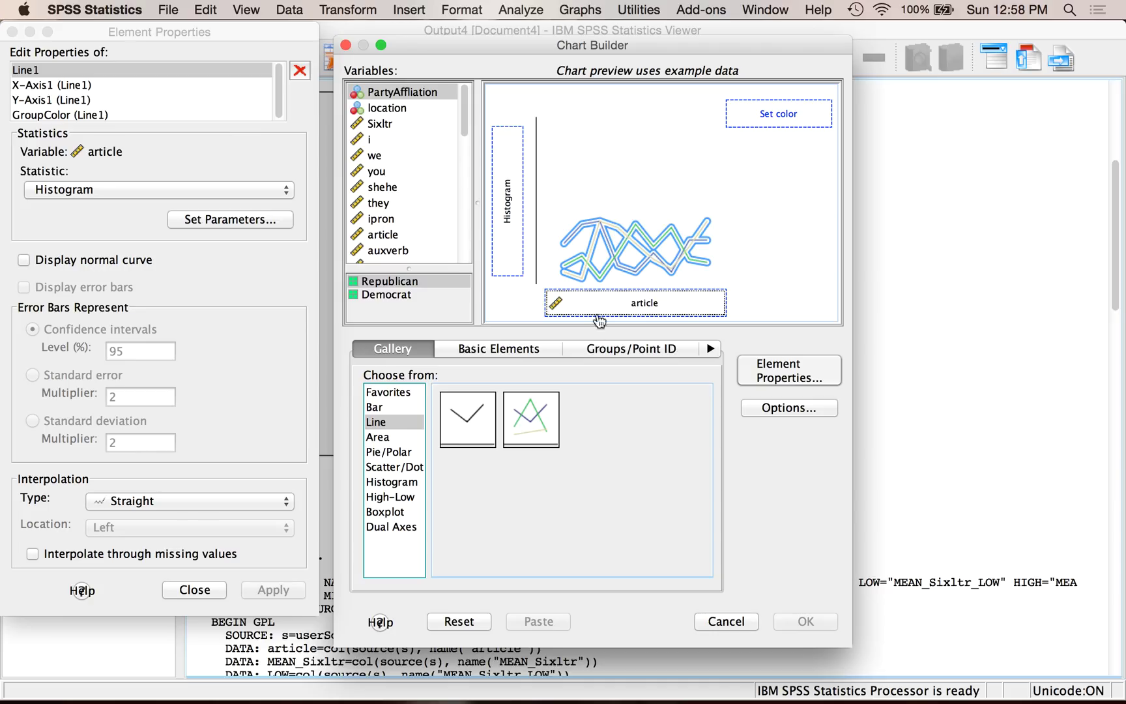
click(459, 622)
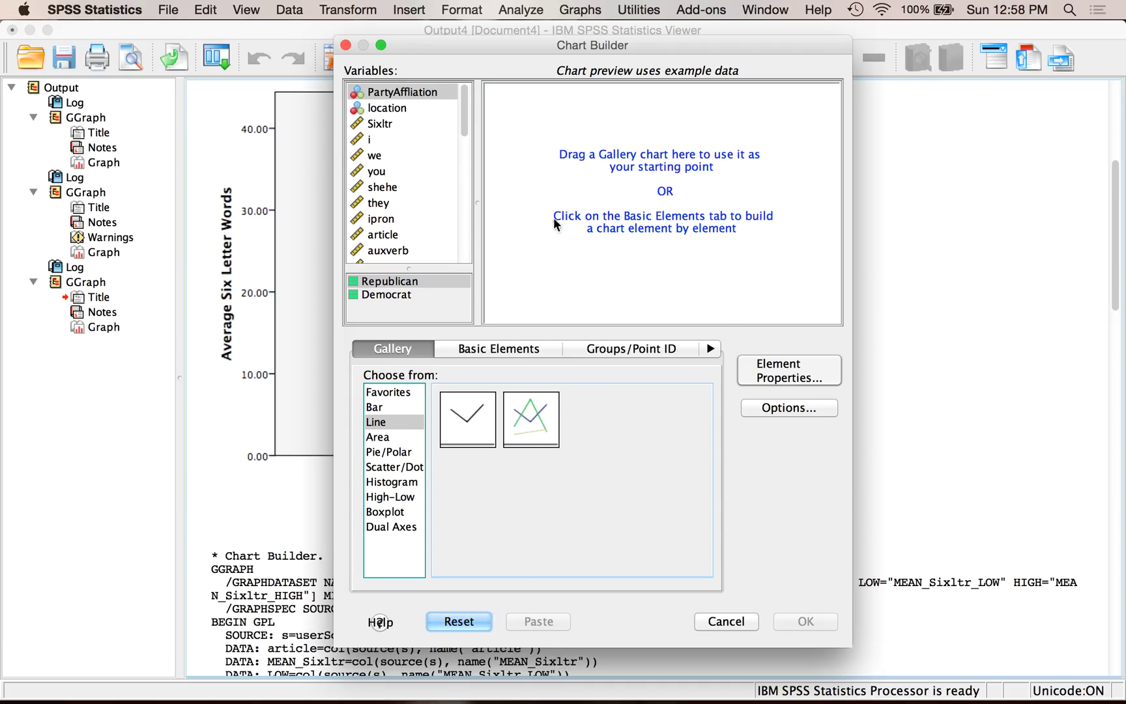
click(531, 418)
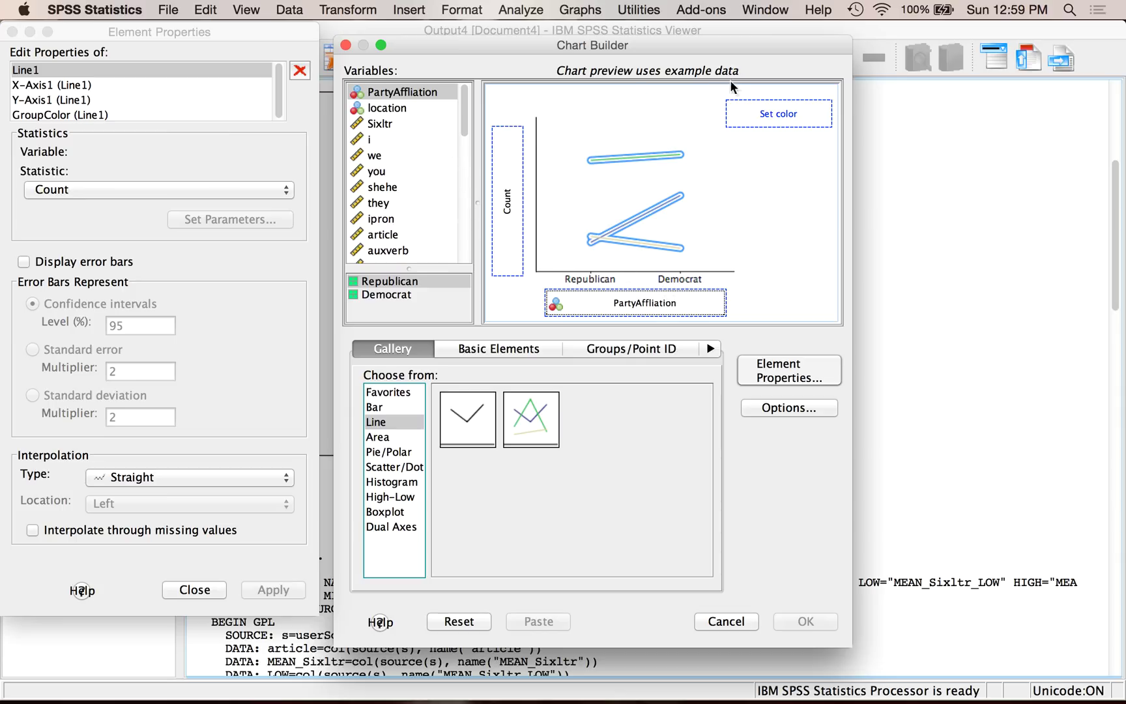
mouse_move(778, 115)
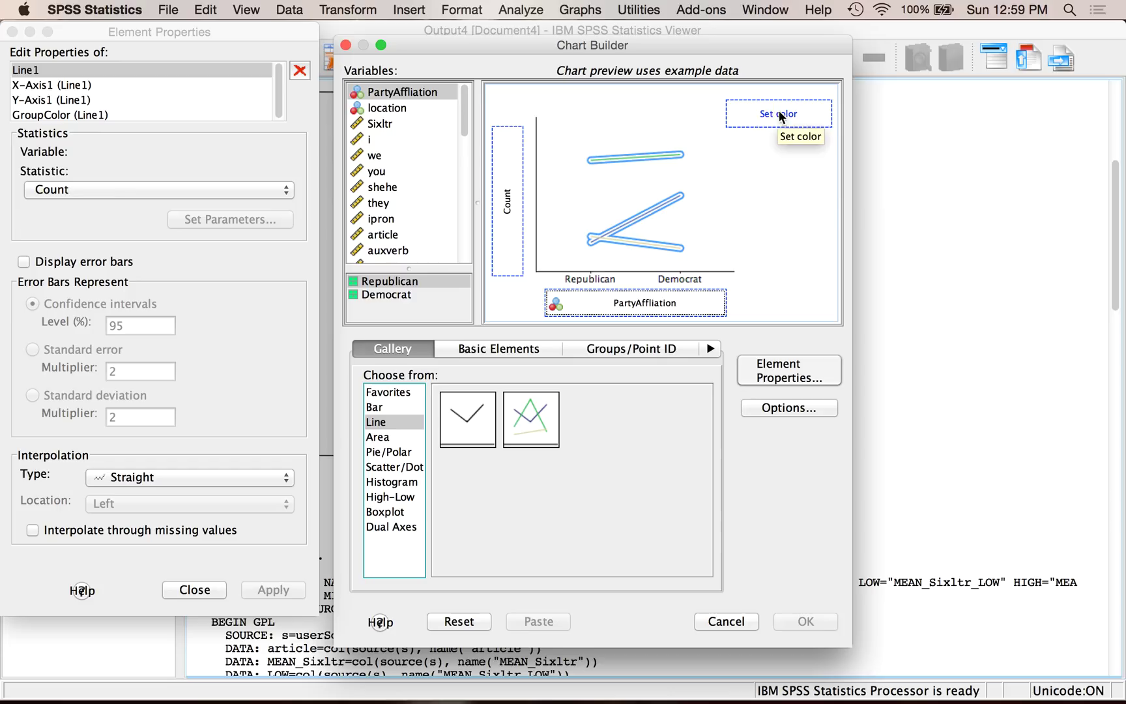
click(388, 108)
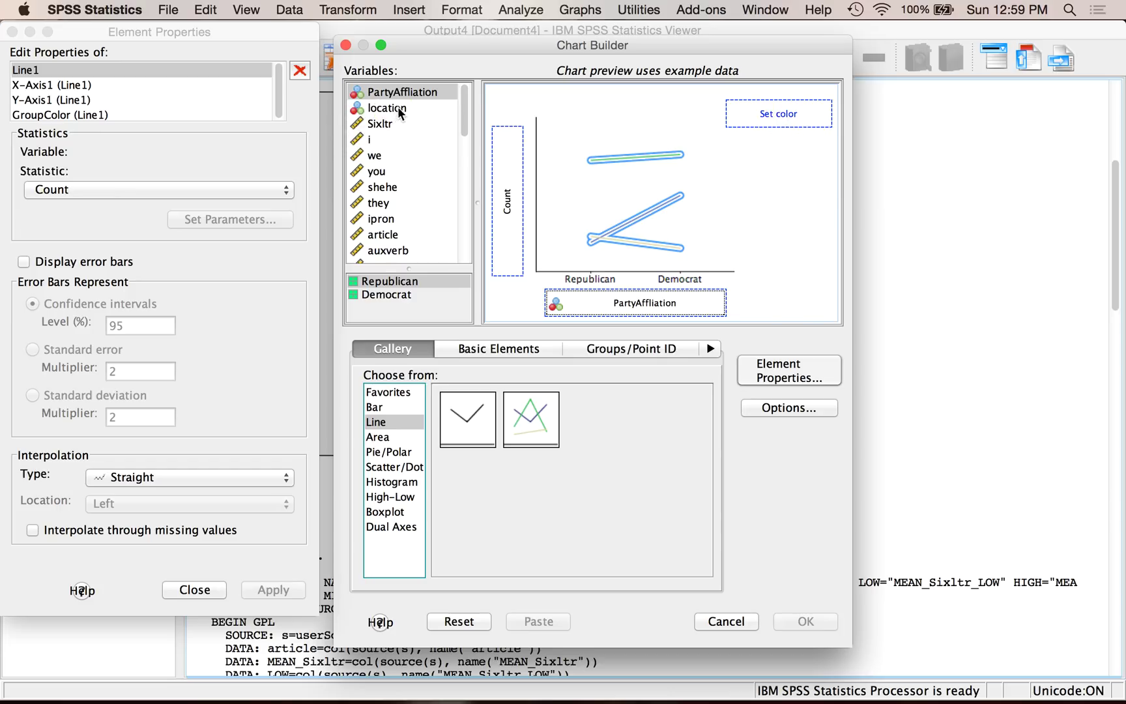
right_click(385, 108)
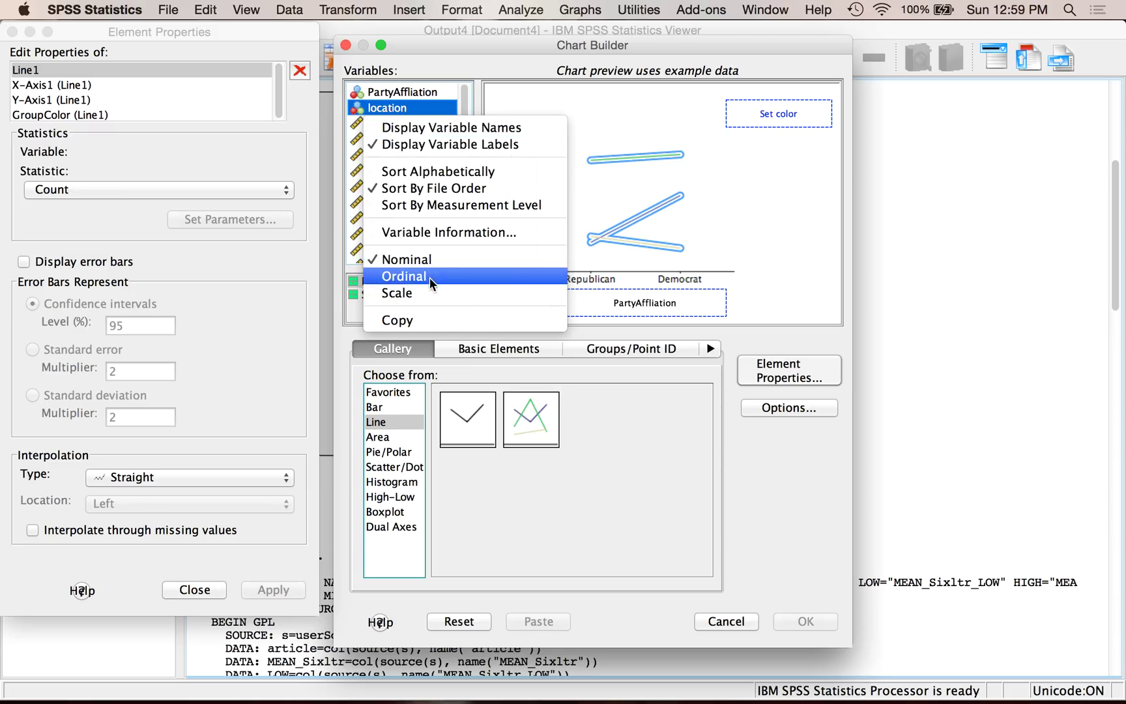
mouse_move(435, 171)
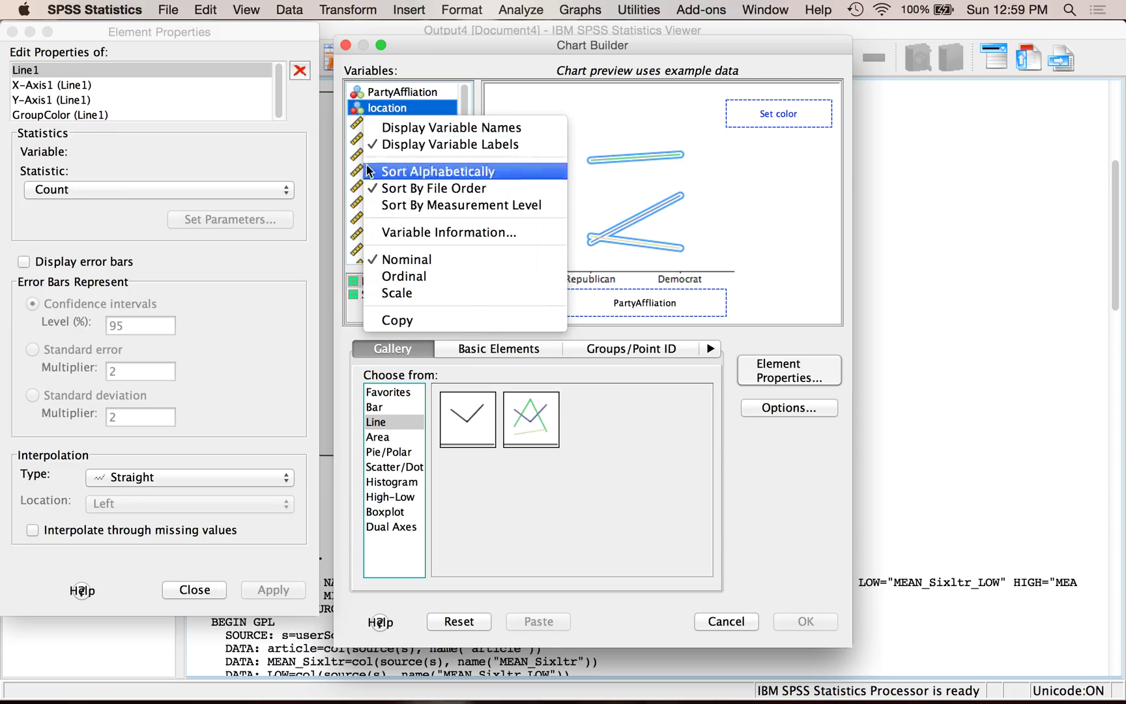
click(435, 171)
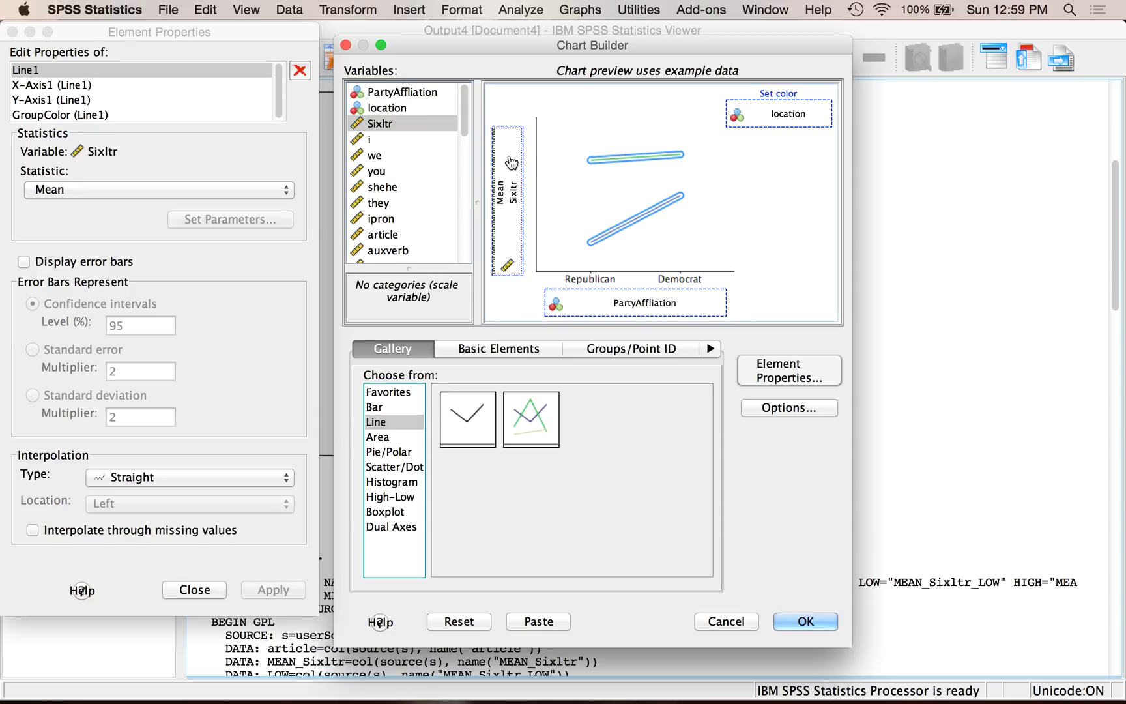
Add 95% CI error bars to the House/Senate lines, review both axes and generate the chart.
click(24, 262)
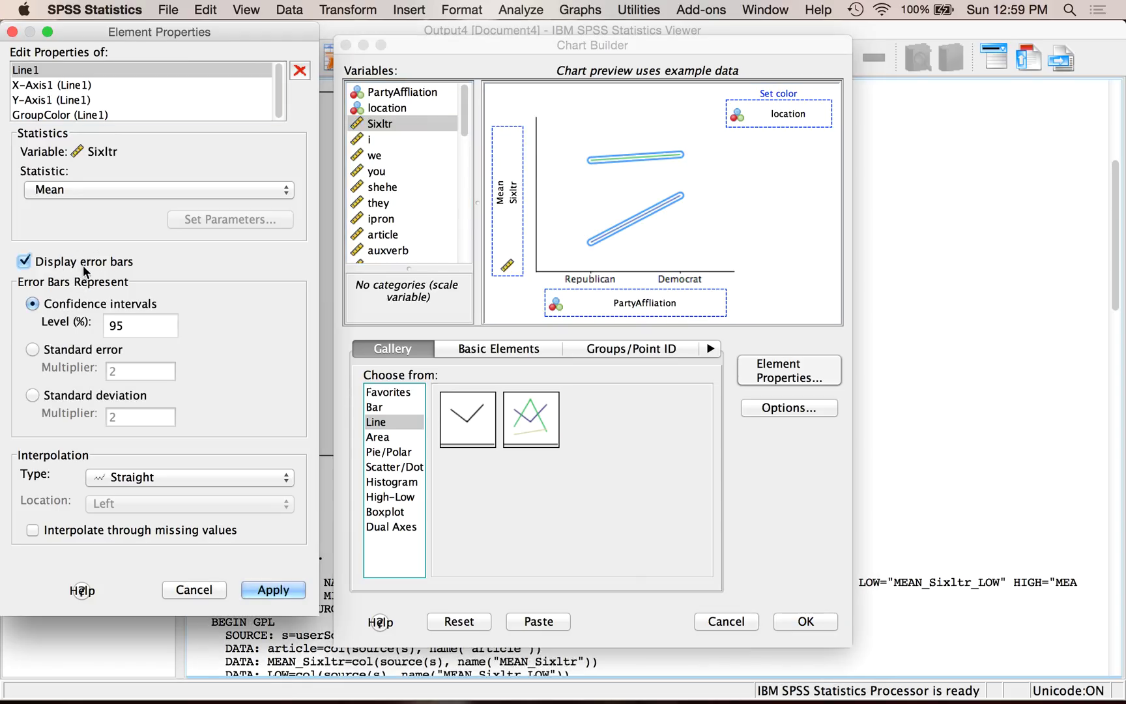
click(272, 589)
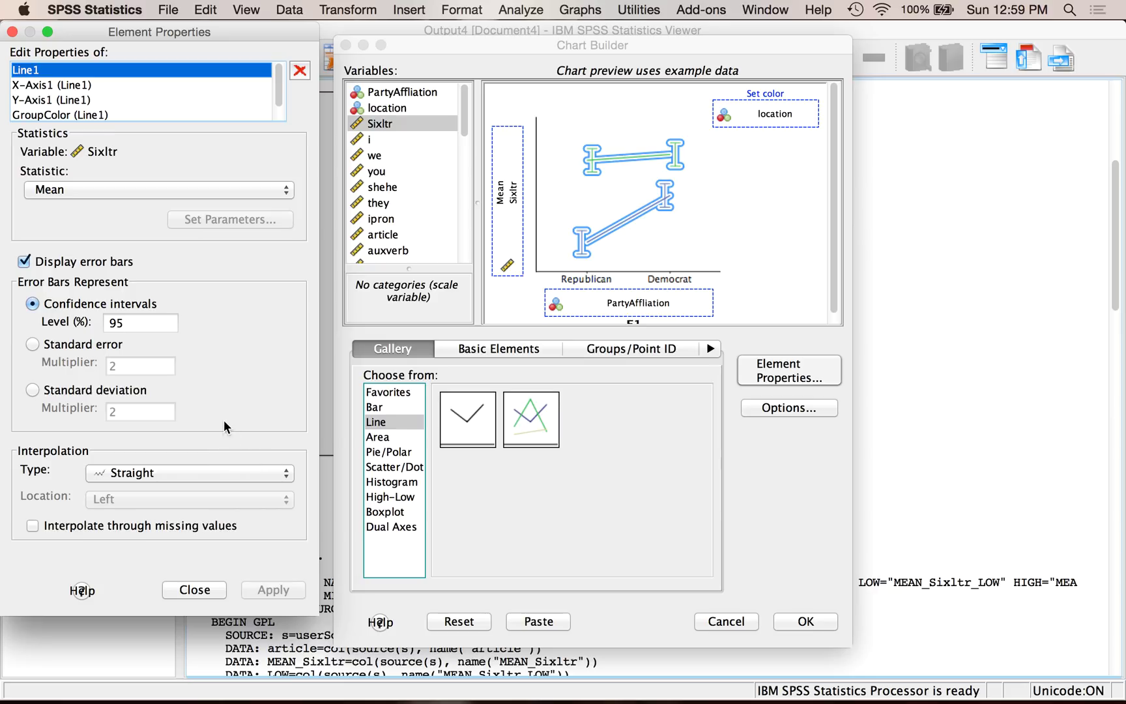
mouse_move(114, 167)
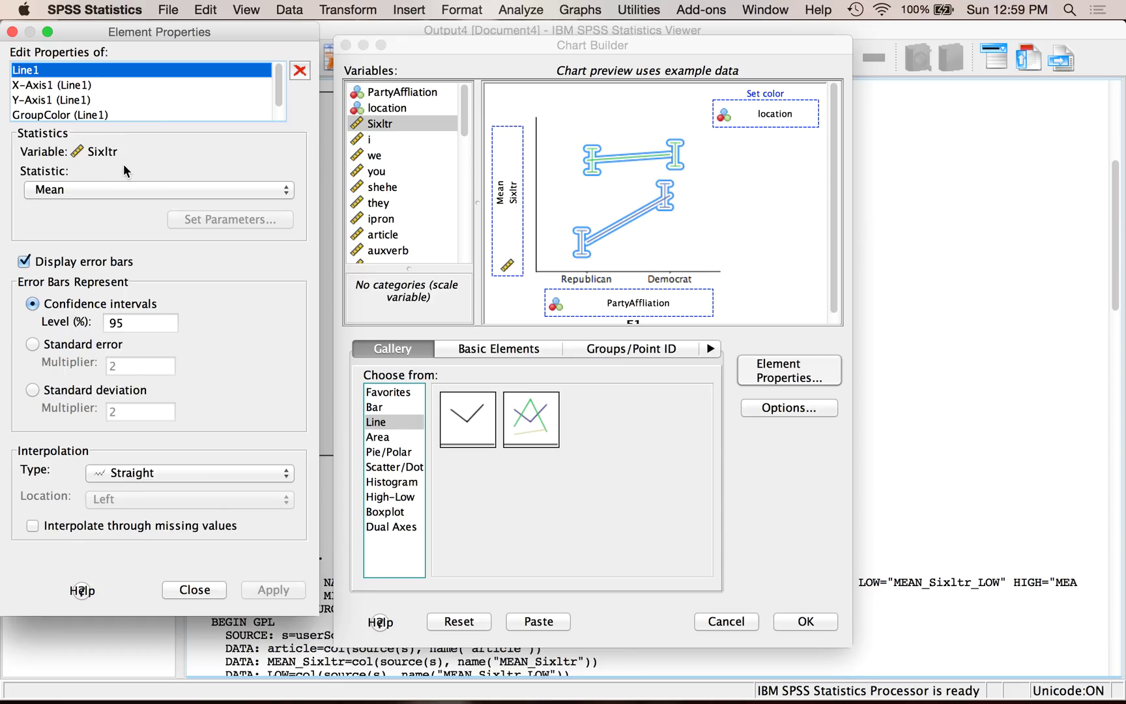
click(72, 84)
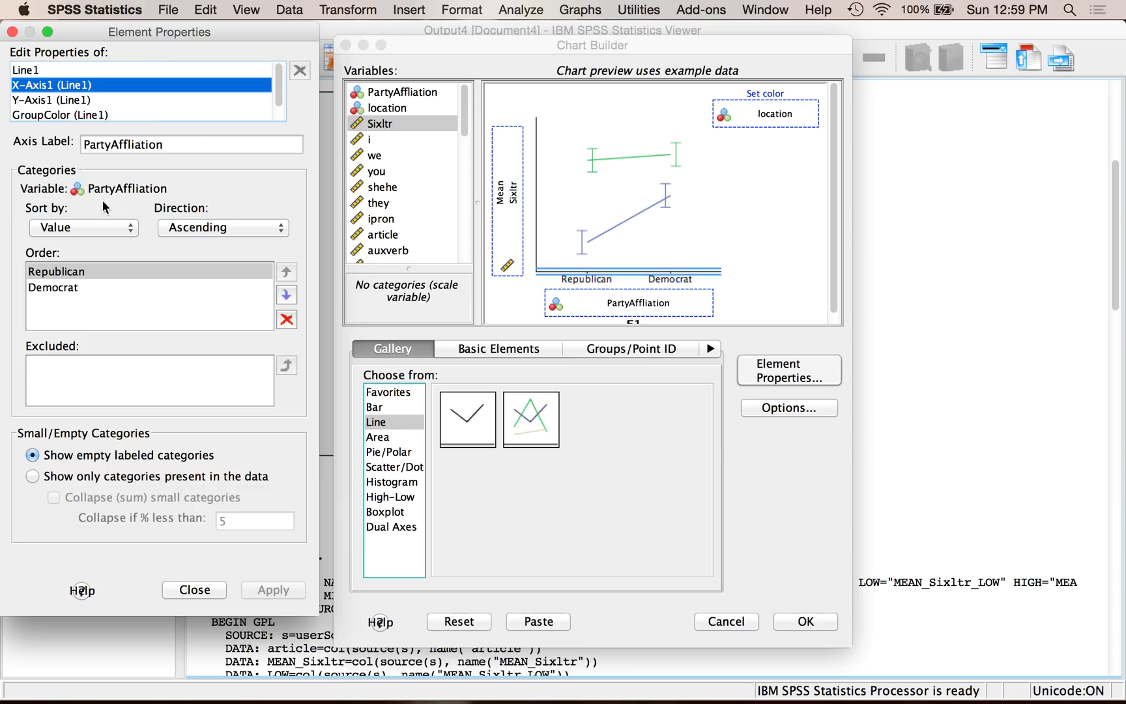
click(67, 101)
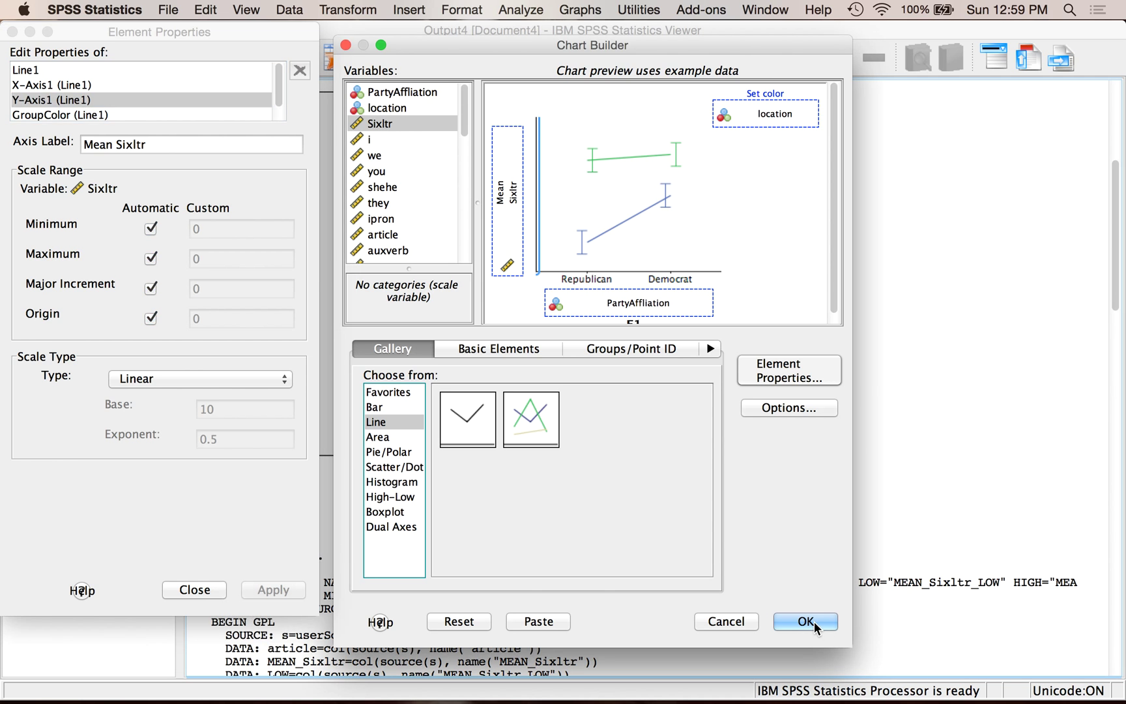
click(804, 622)
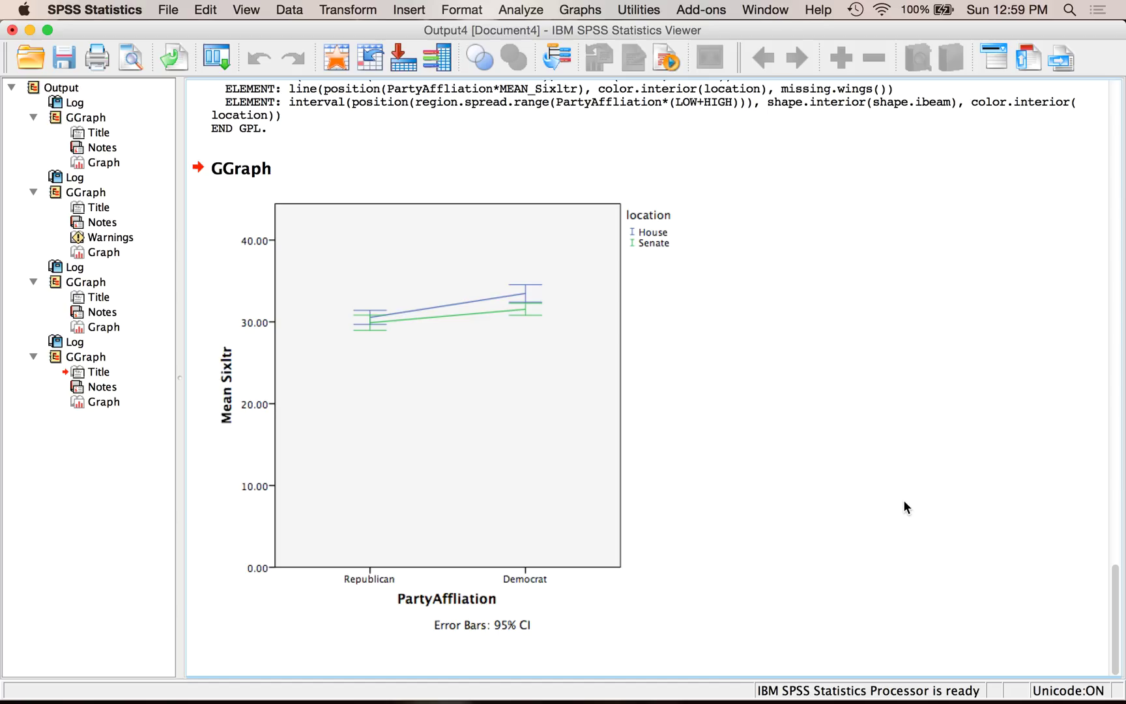
click(441, 309)
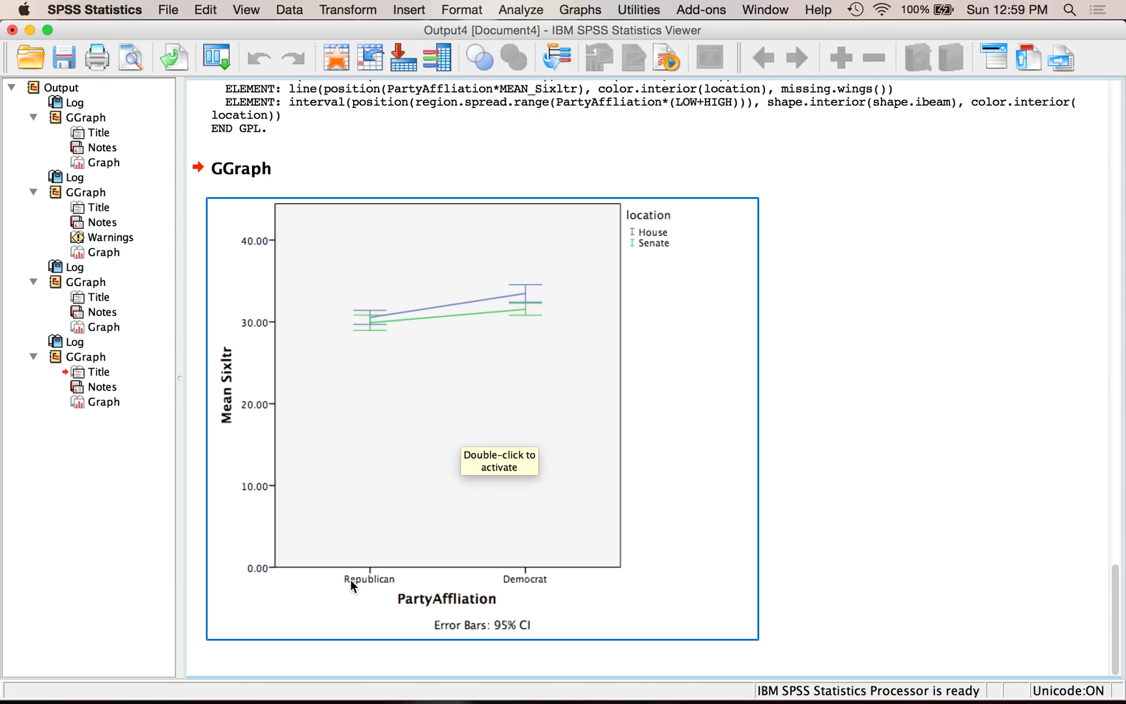
mouse_move(361, 575)
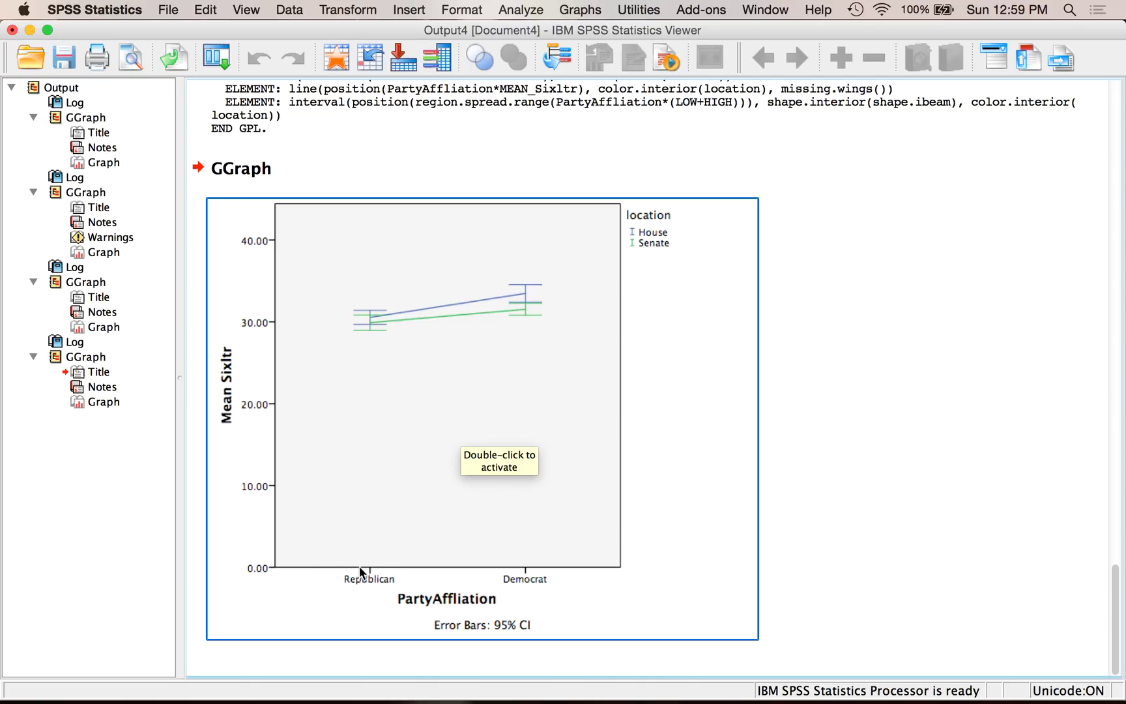
mouse_move(339, 335)
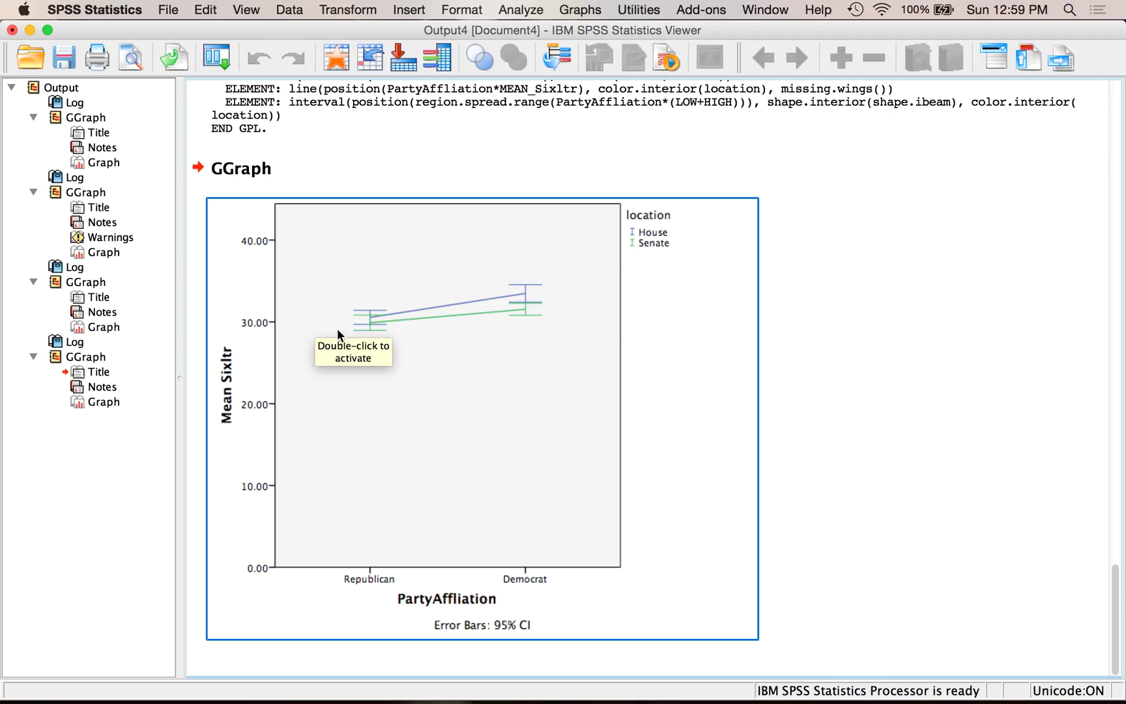
mouse_move(384, 332)
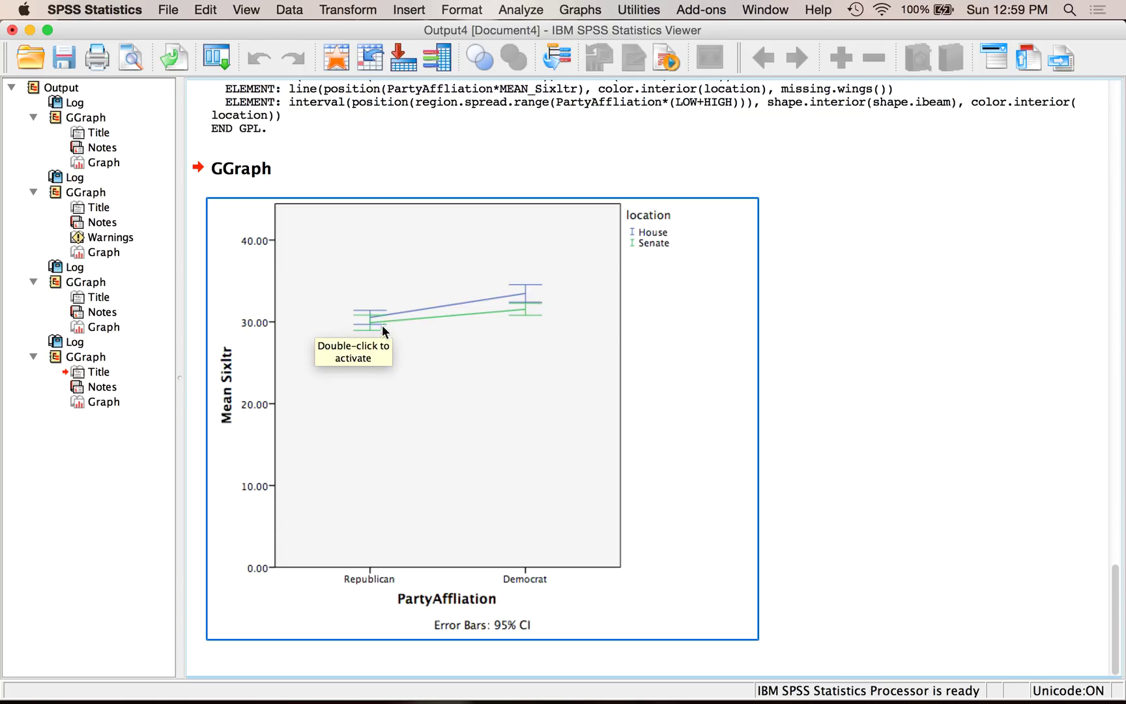
mouse_move(524, 298)
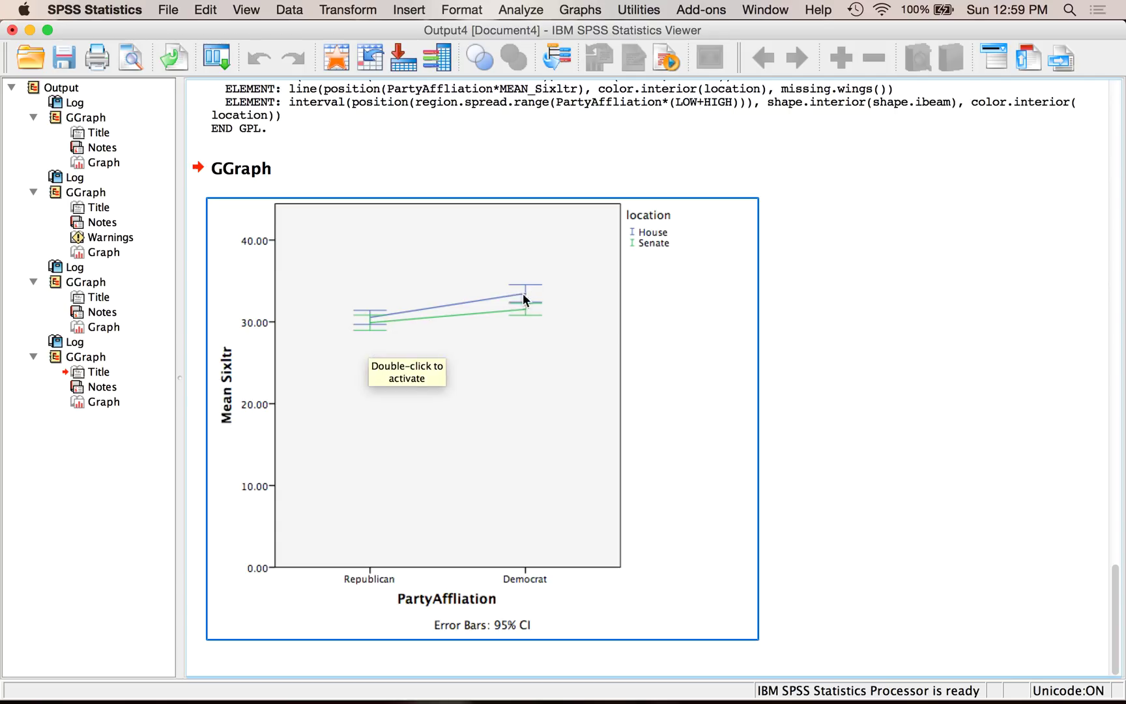
mouse_move(381, 319)
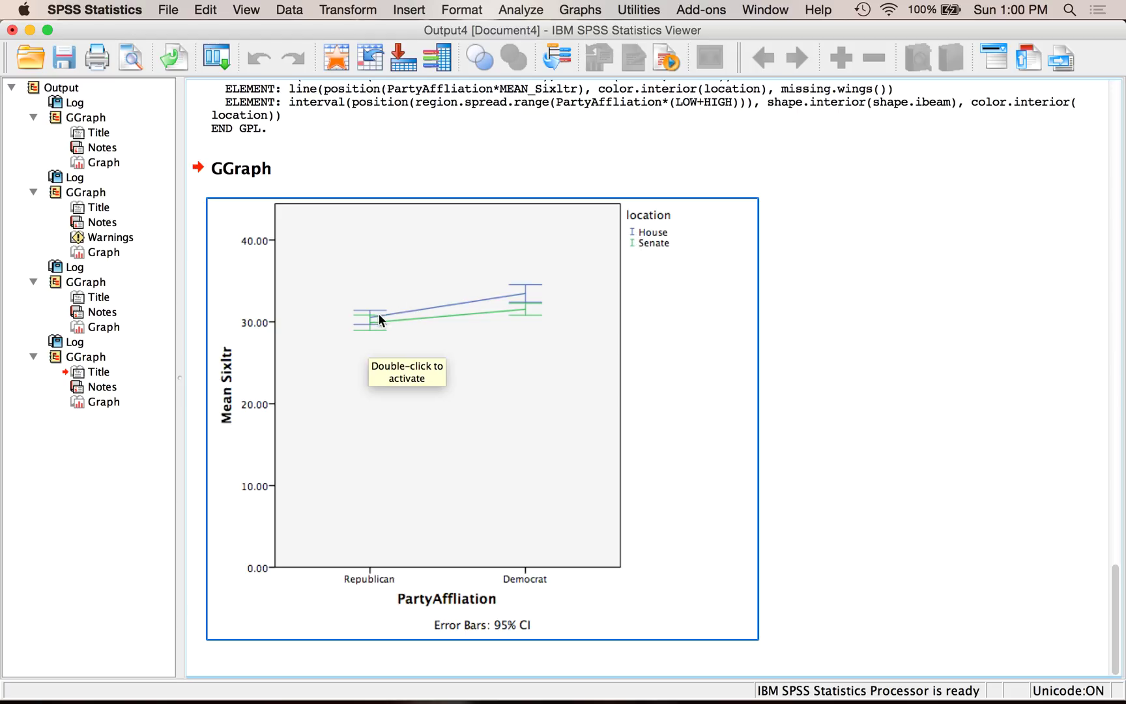
mouse_move(391, 321)
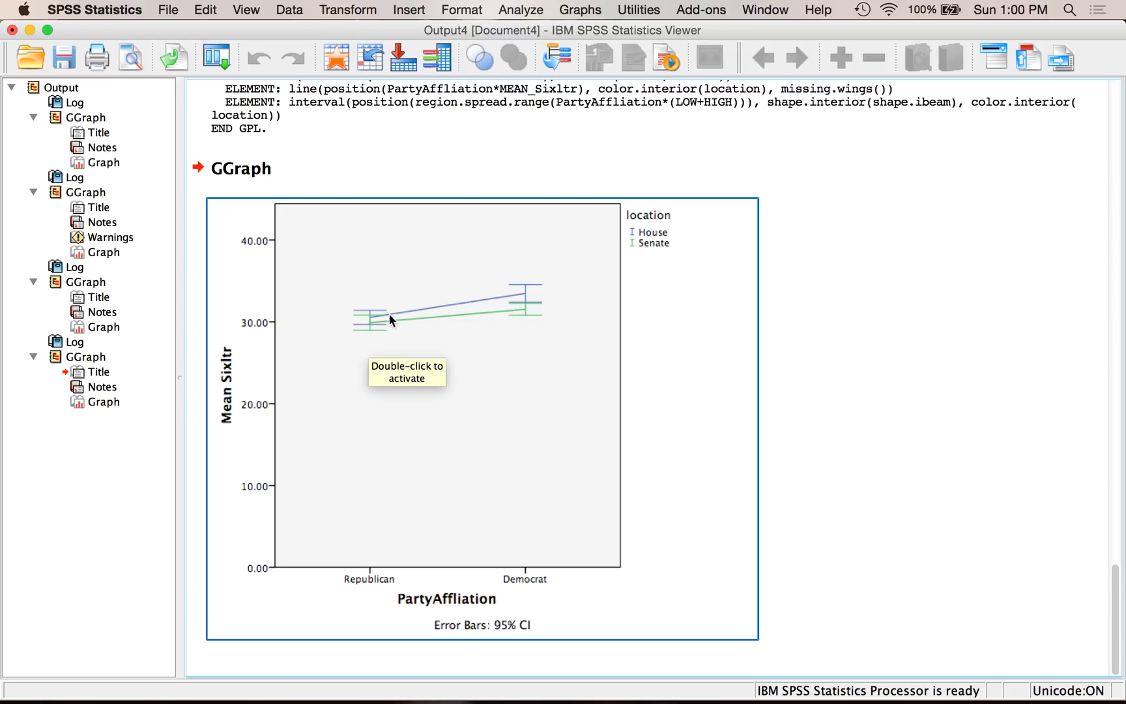
mouse_move(472, 328)
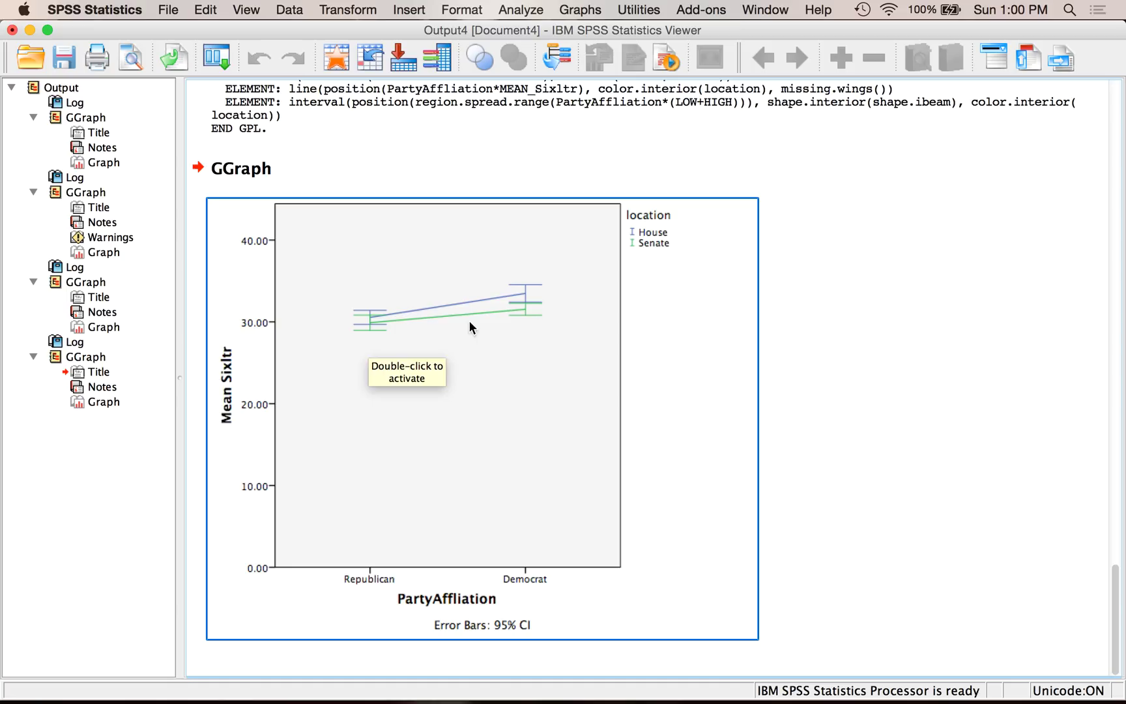
mouse_move(708, 301)
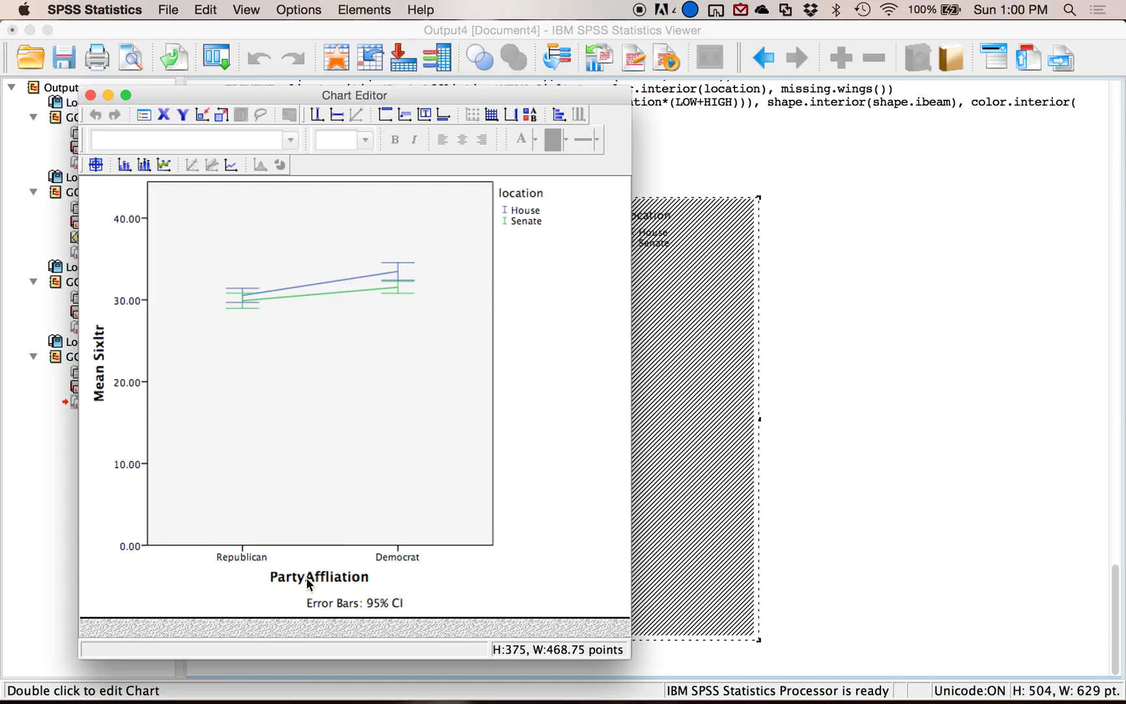
Retitle the axes 'Party Affliation' and 'Average Six Letter Words' and the legend 'Location'.
click(319, 576)
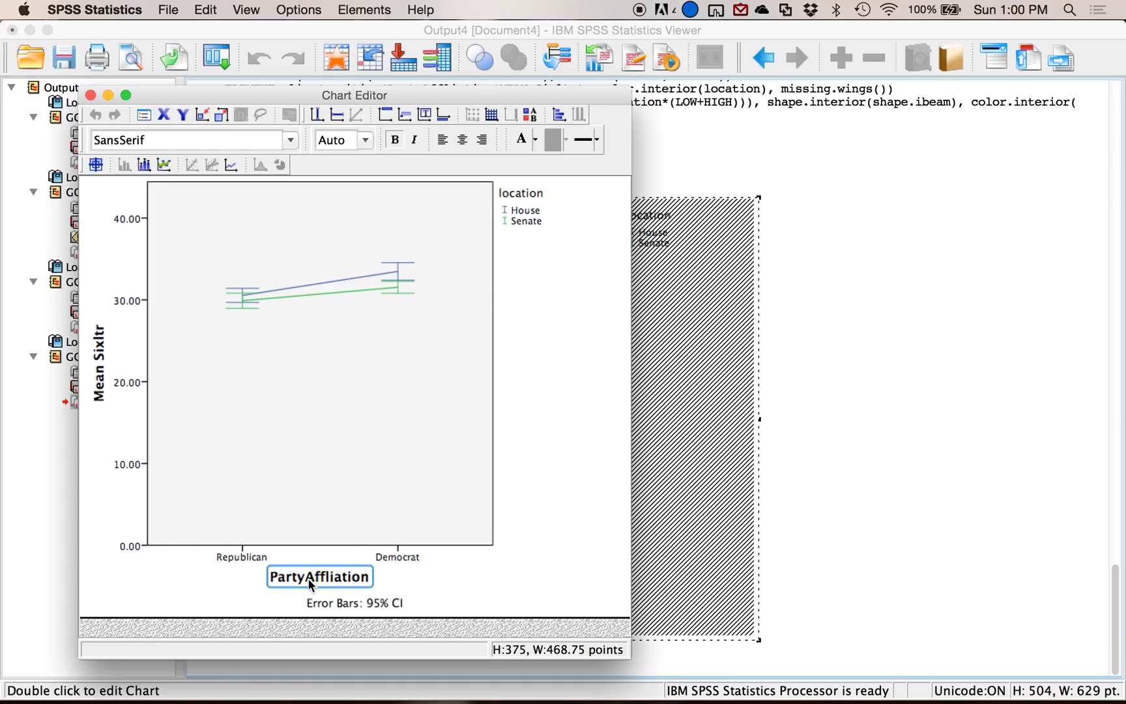
click(320, 575)
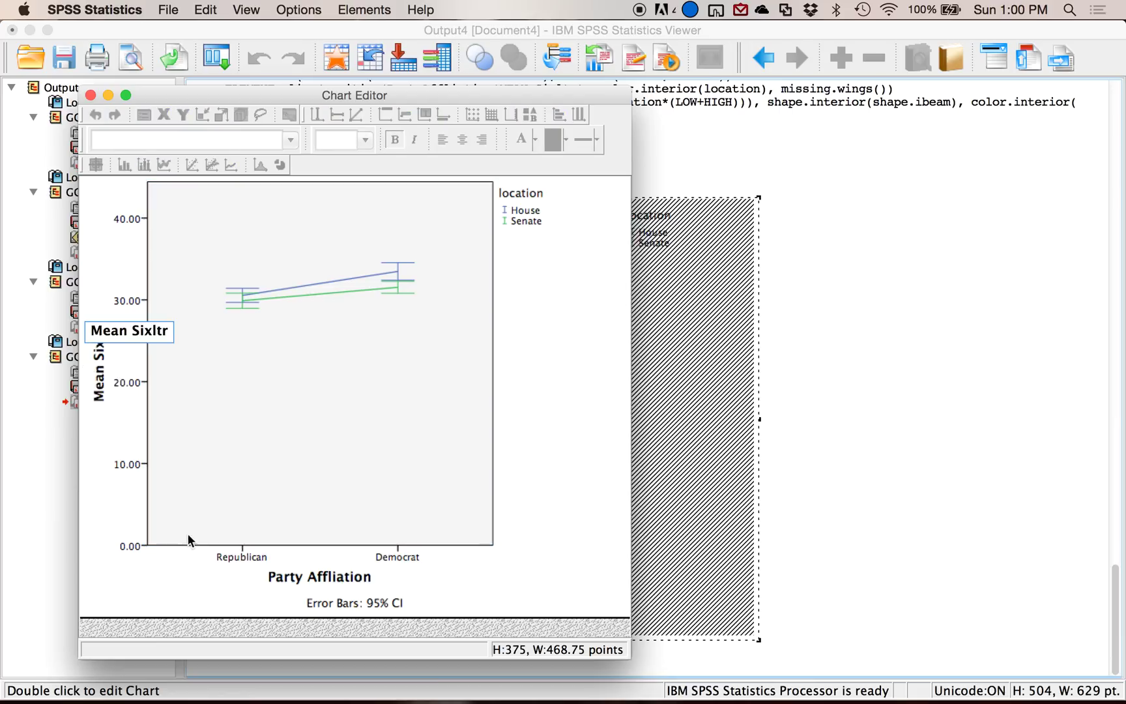
text(Averag)
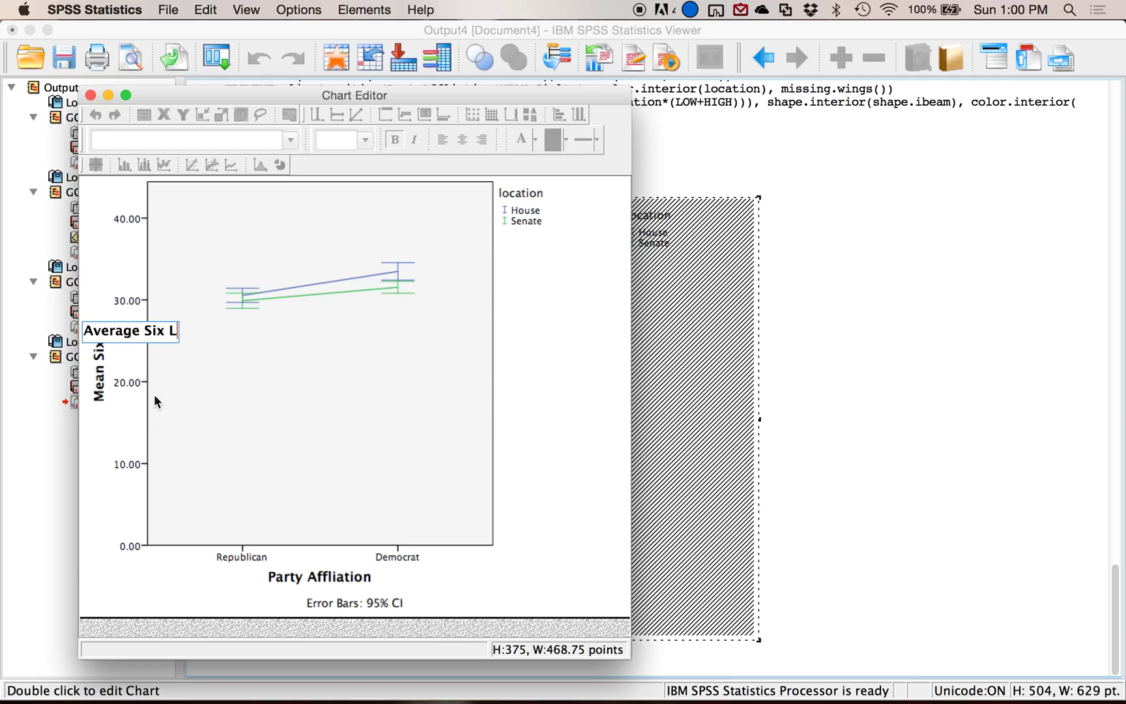
text(etter Words)
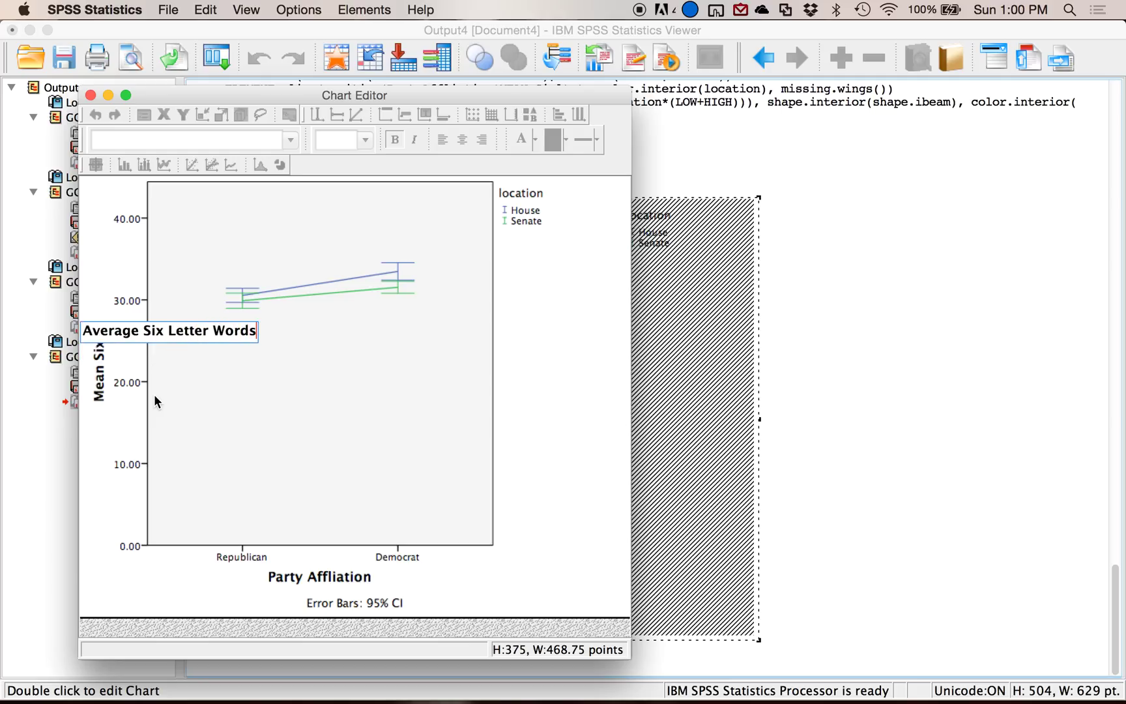
click(320, 360)
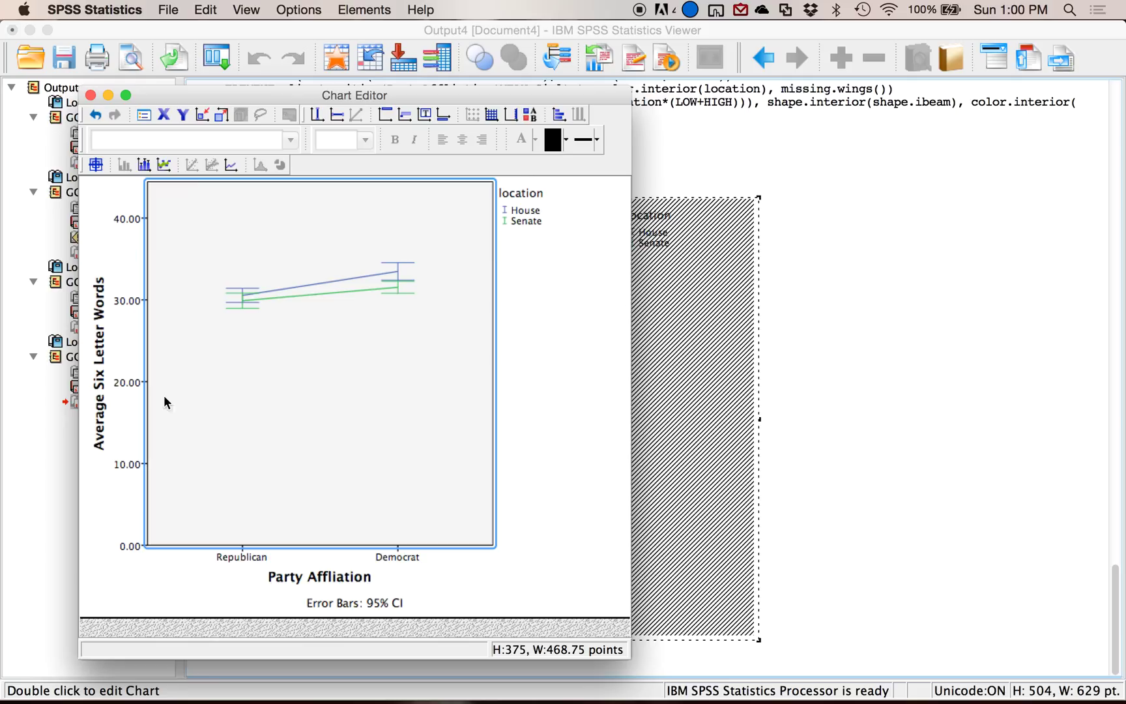
mouse_move(525, 199)
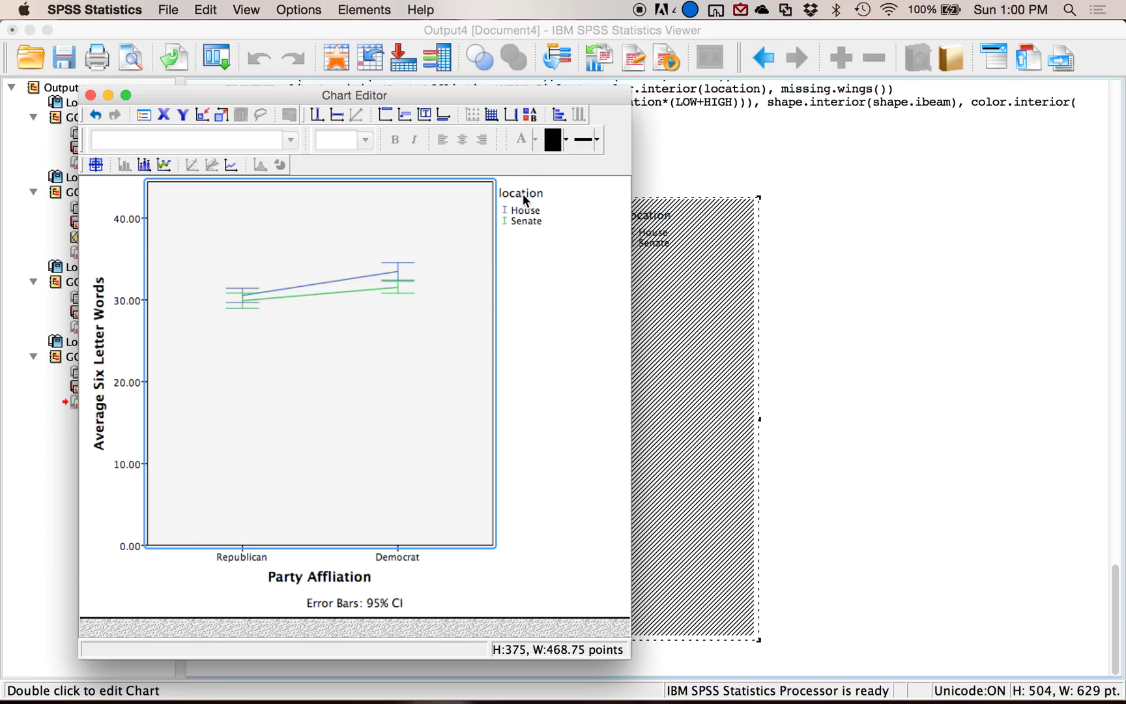
click(521, 193)
text(L)
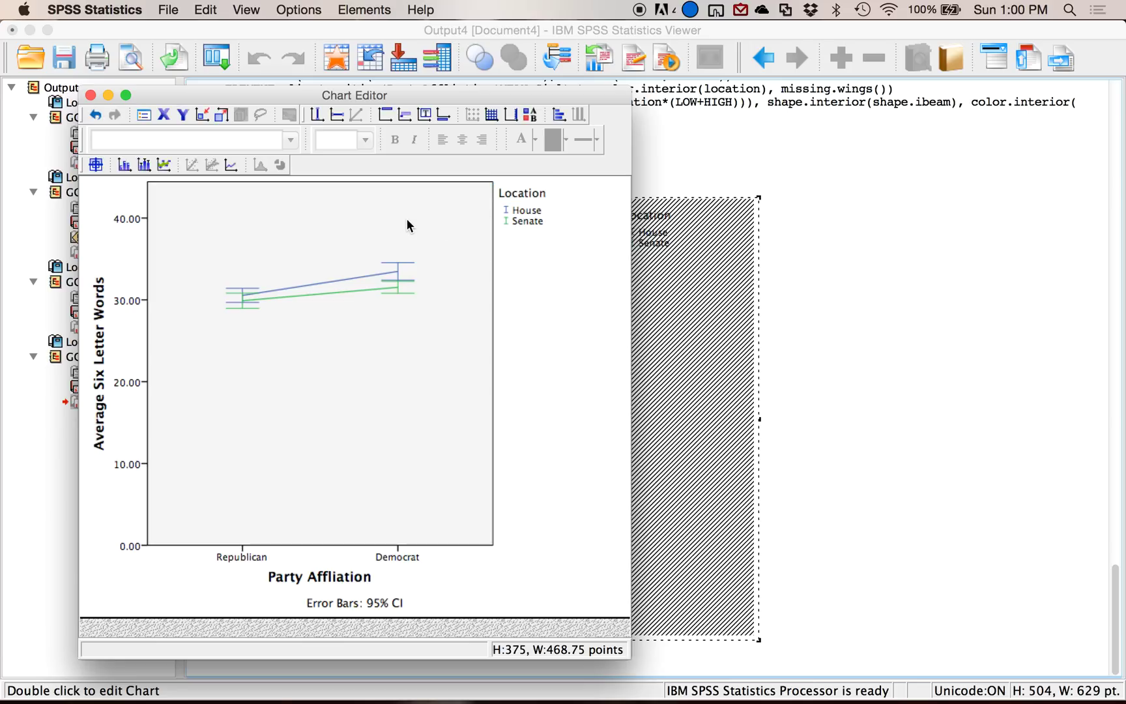
mouse_move(309, 462)
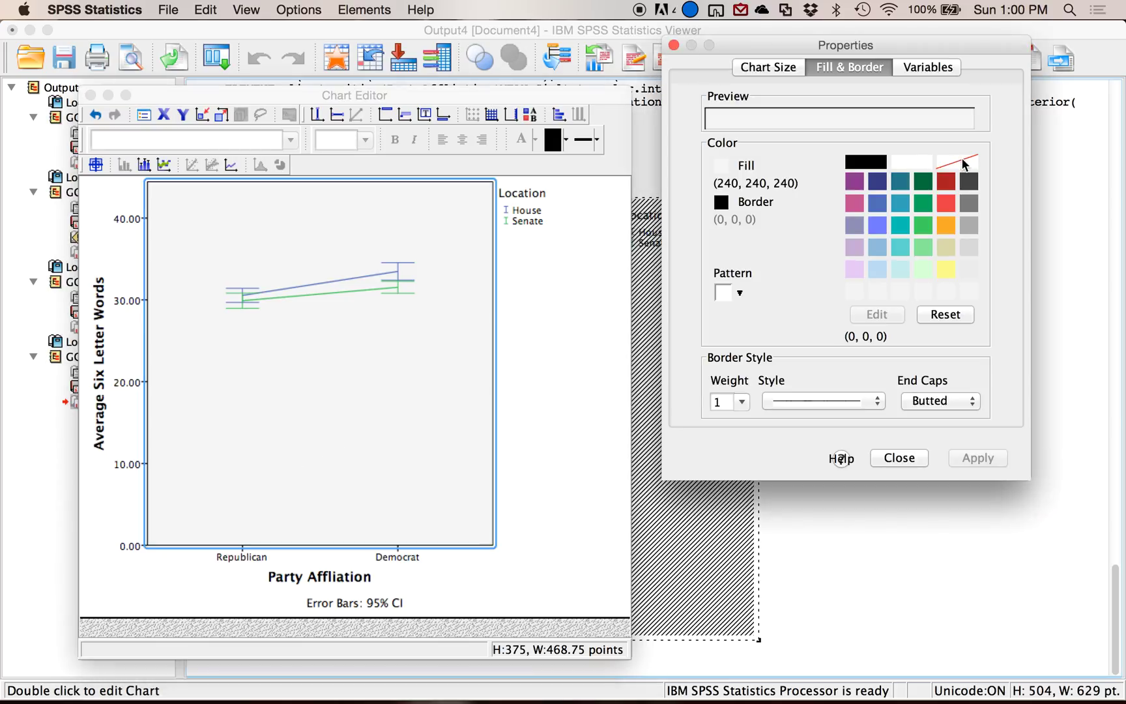
Set the plot area fill to transparent and apply it, replacing the grey background.
click(969, 160)
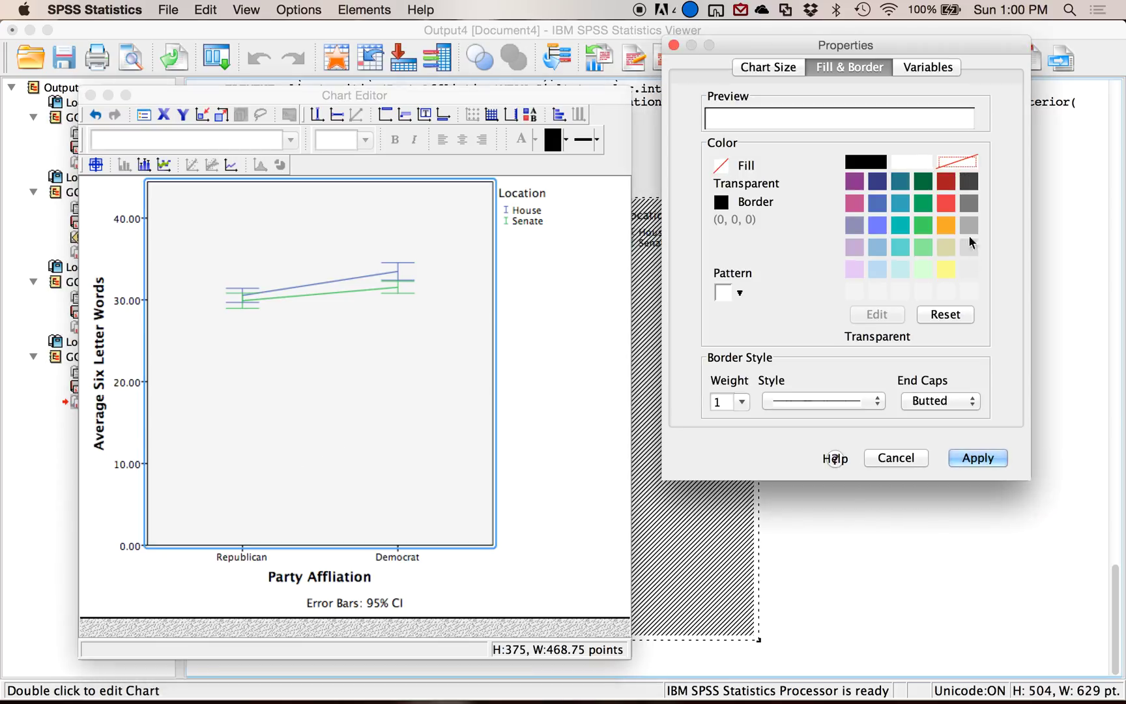
click(977, 459)
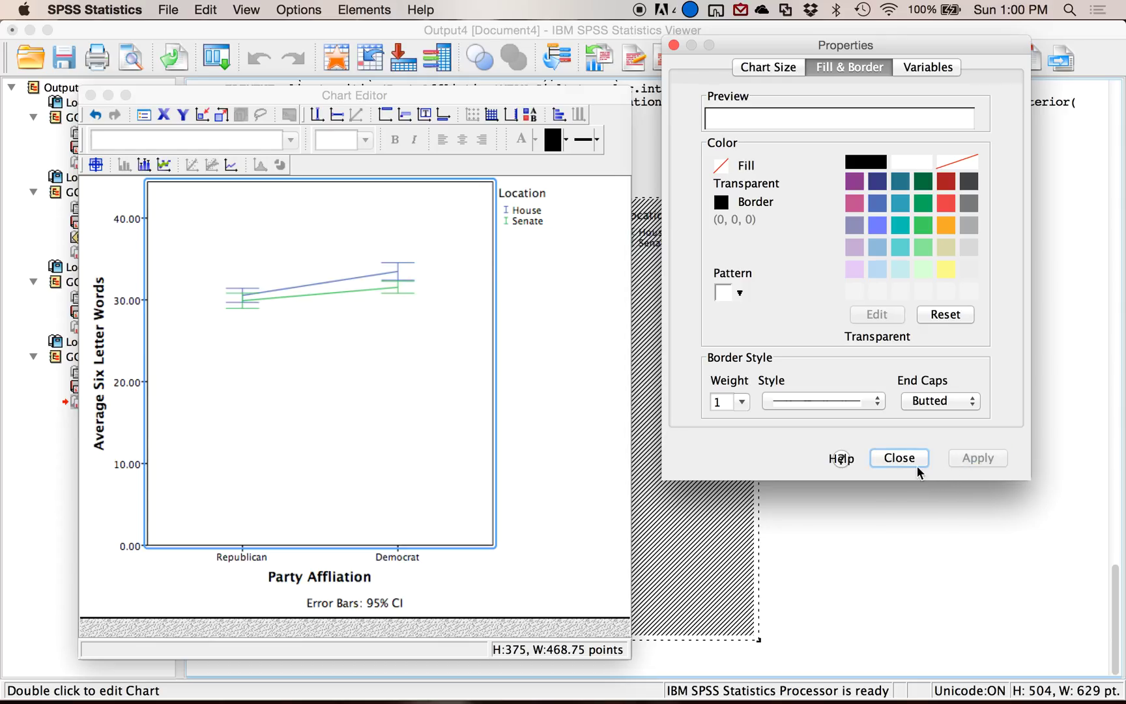
click(898, 459)
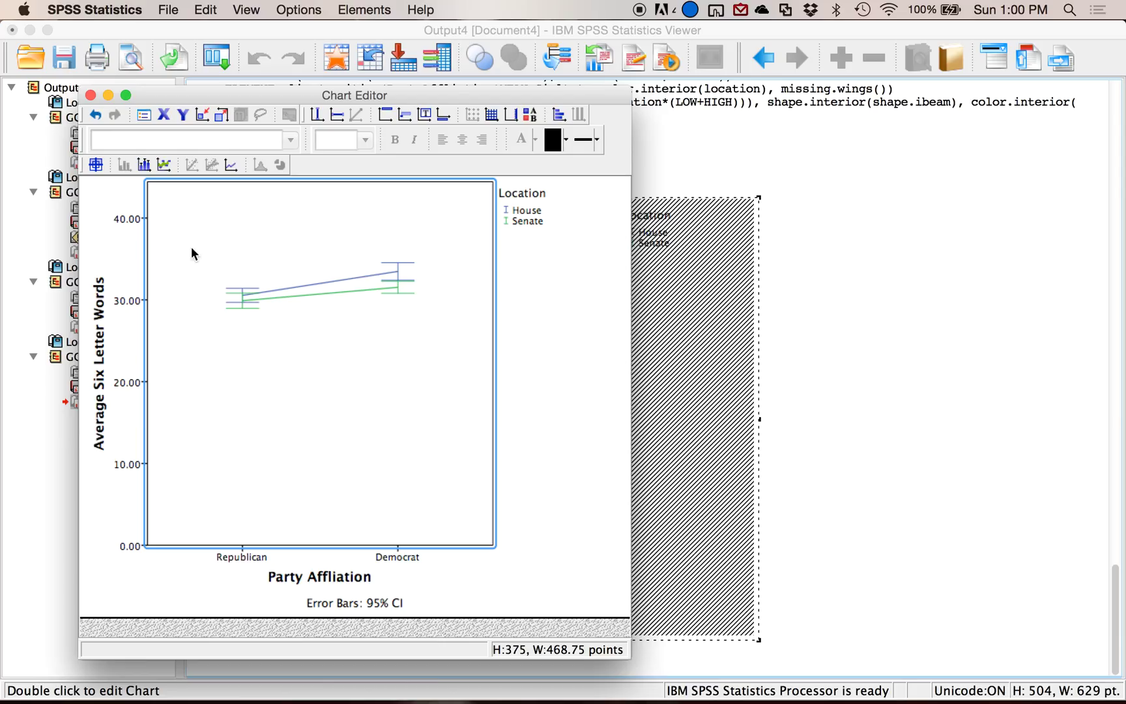
mouse_move(1052, 498)
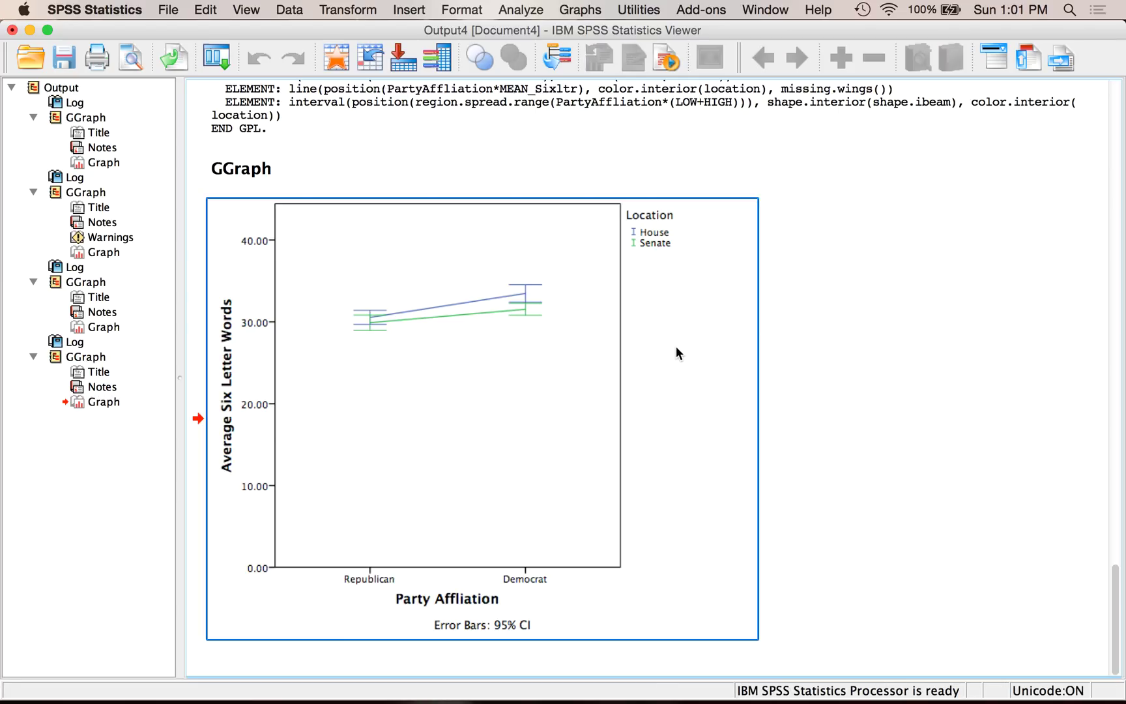
mouse_move(678, 352)
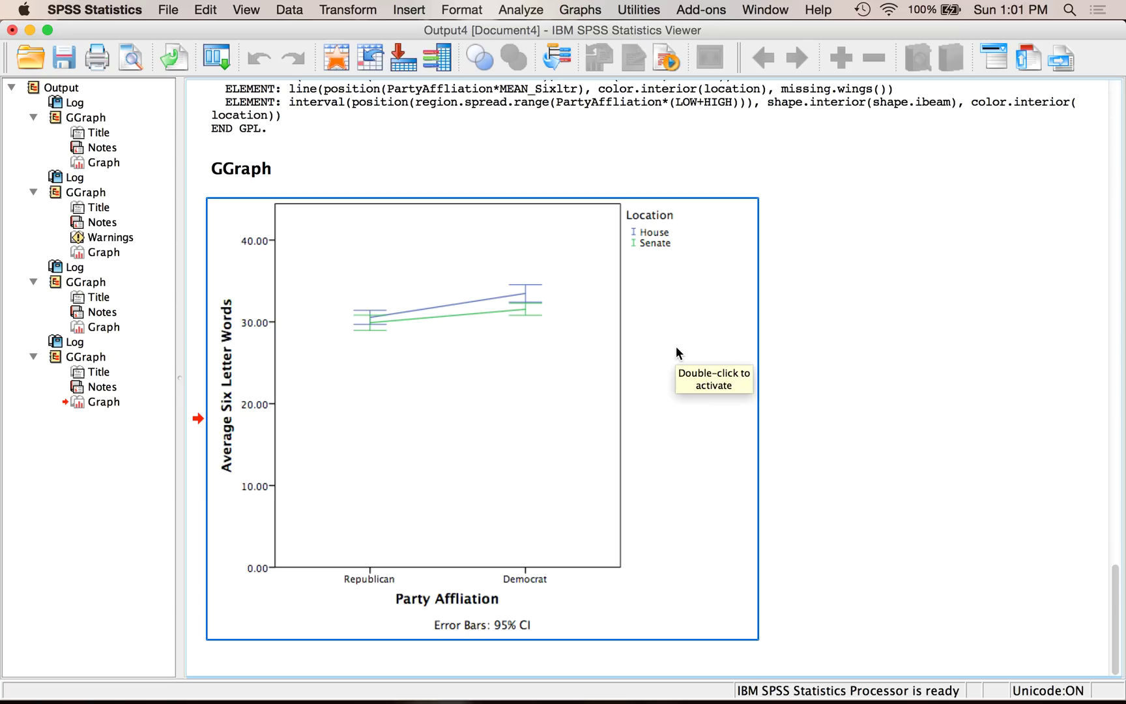